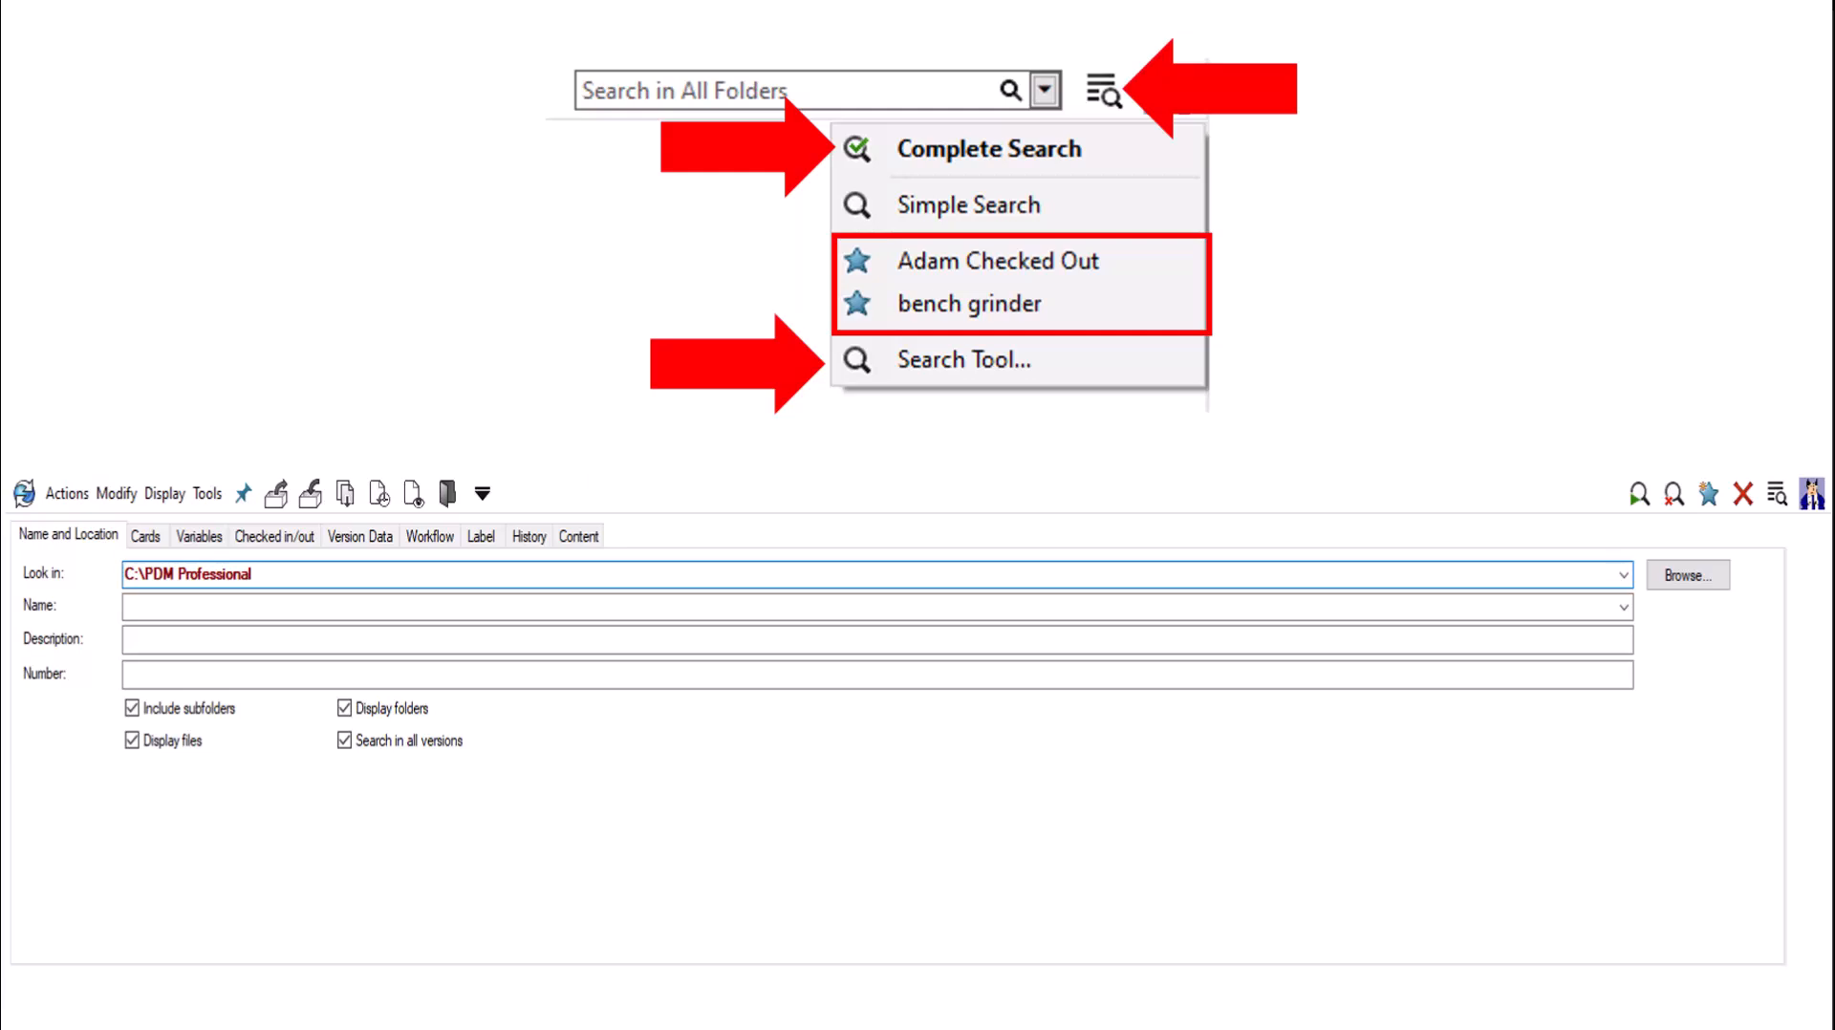
Show the Windows (C:) drive listing containing the PDM Professional vault folder
{"action": "left_click", "coordinate": [1101, 92]}
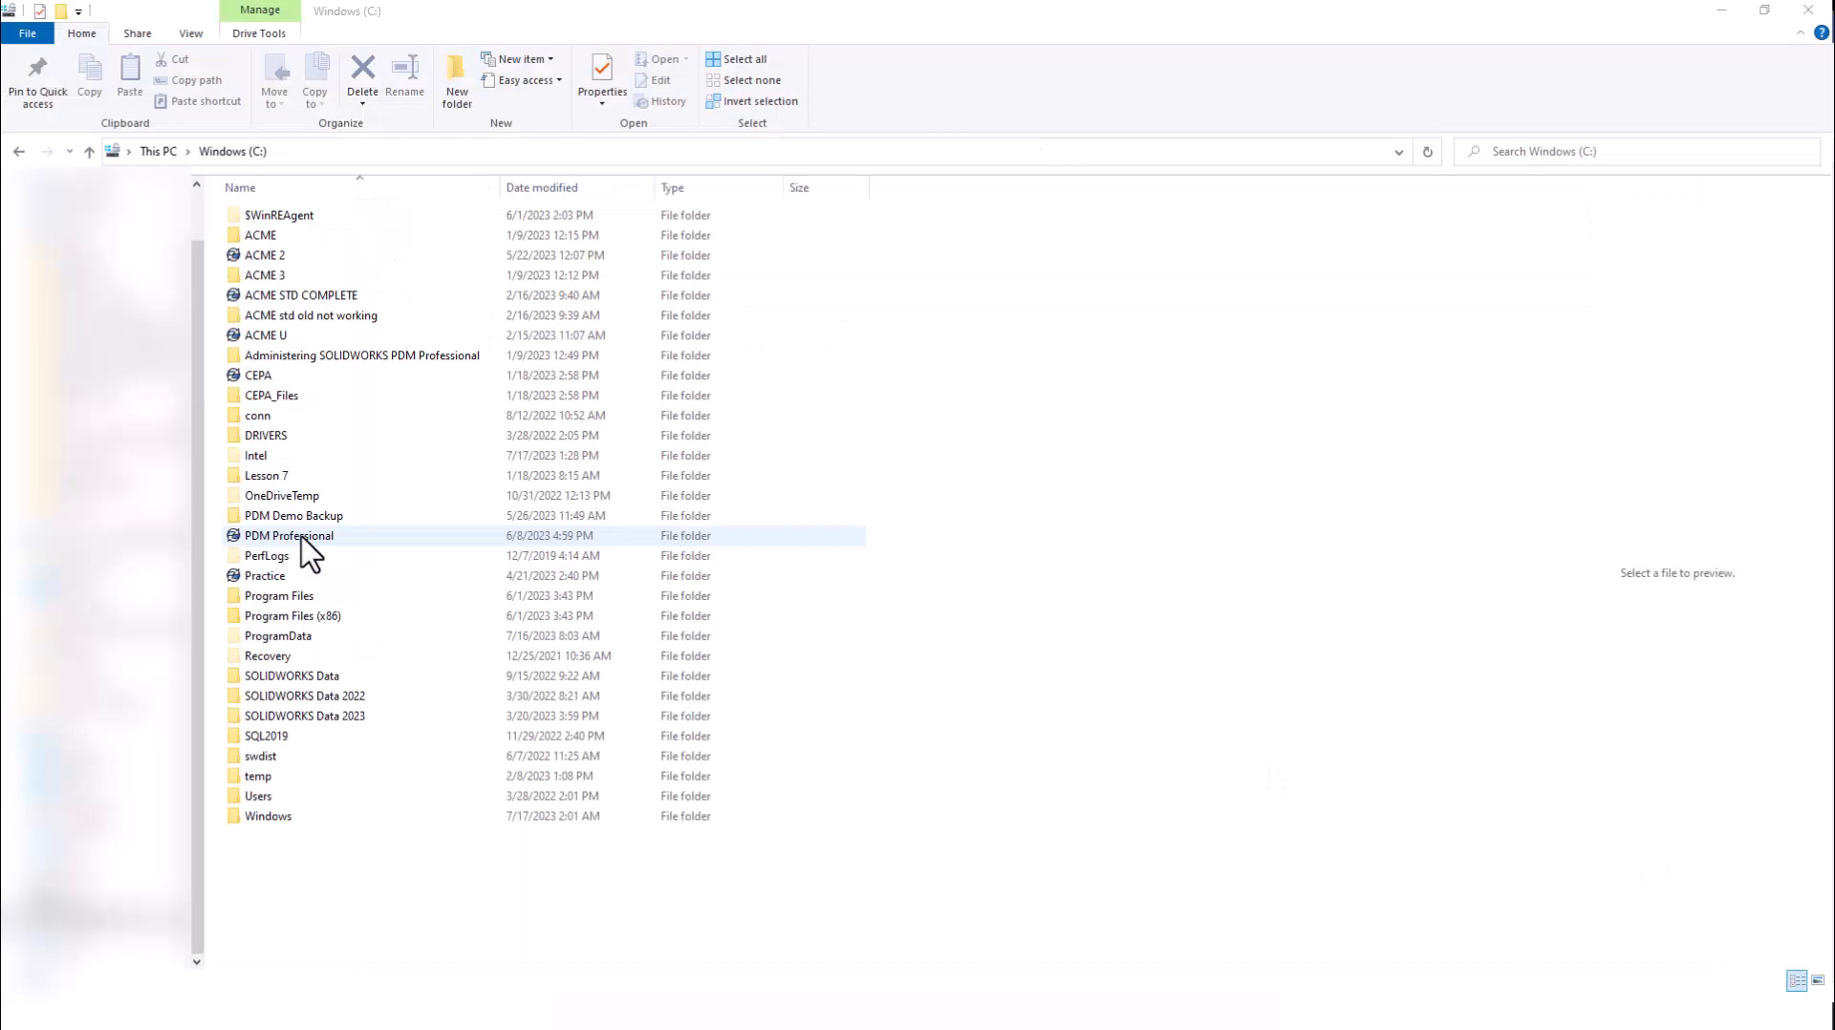
Open the PDM Professional vault and quick-search all folders for 'chassis', then show the quick-search options
{"action": "left_click", "coordinate": [289, 535]}
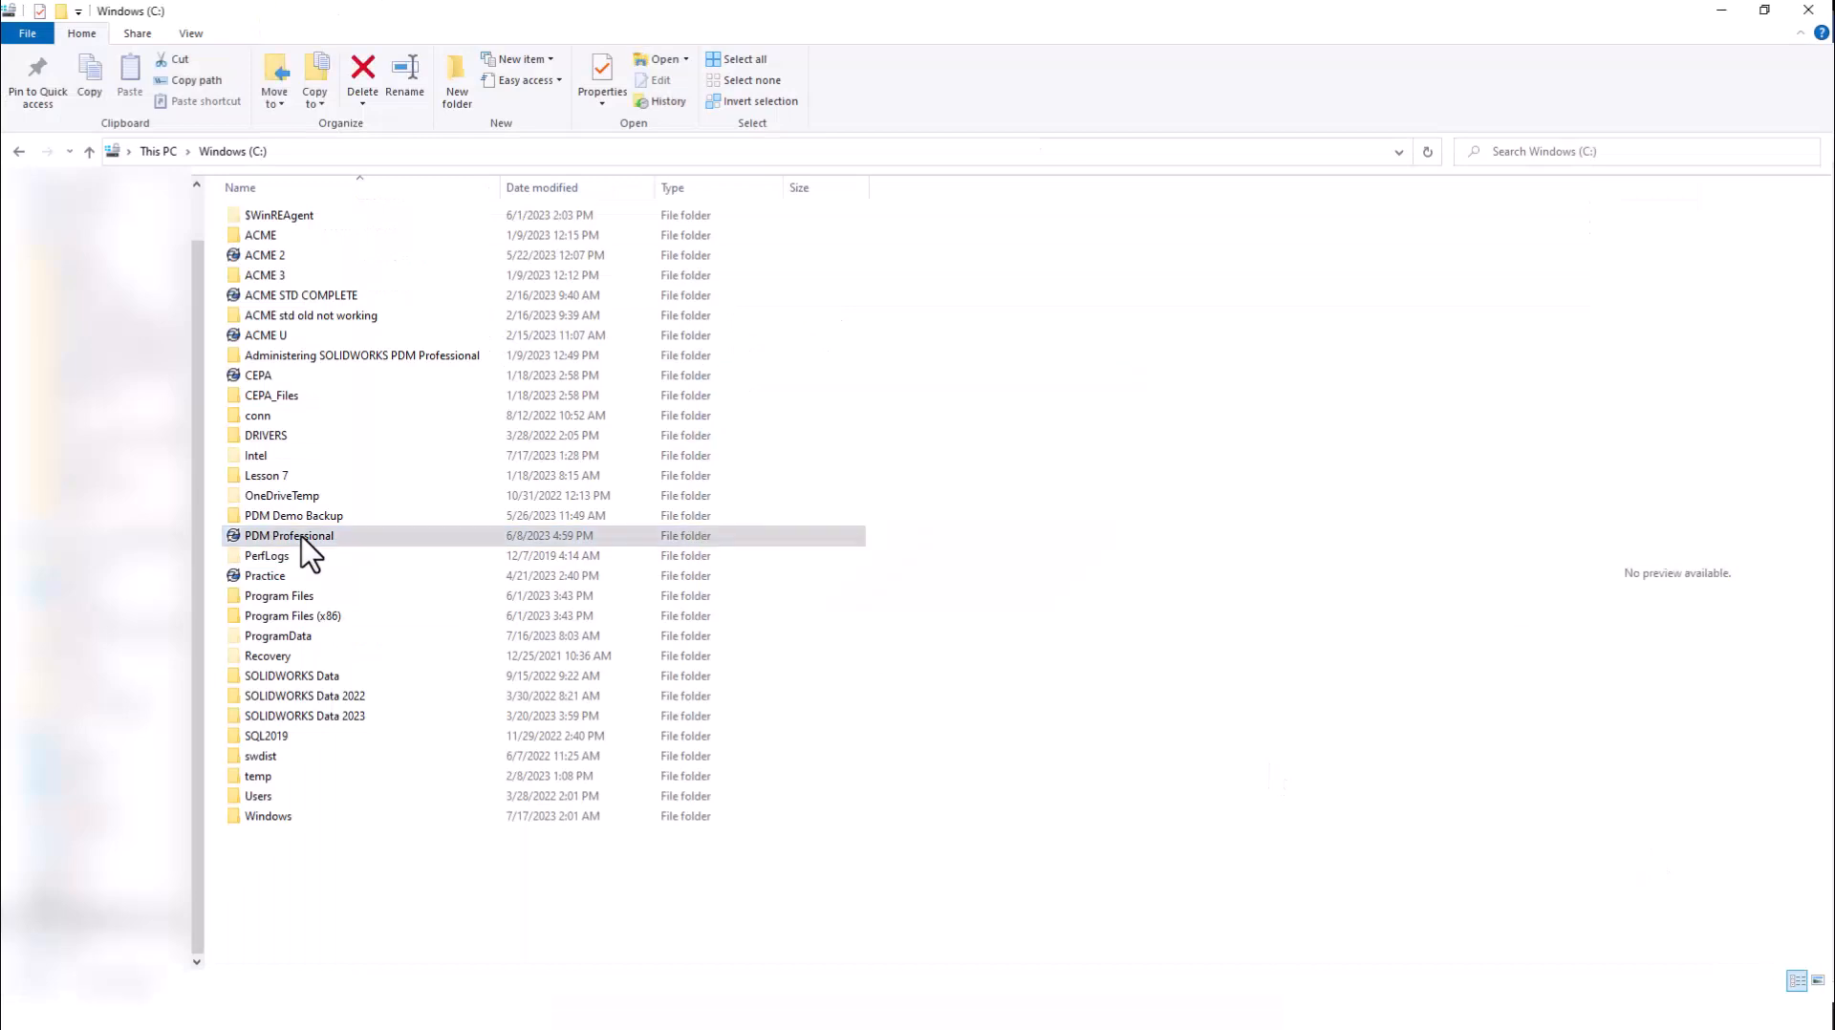
{"action": "double_click", "coordinate": [289, 536]}
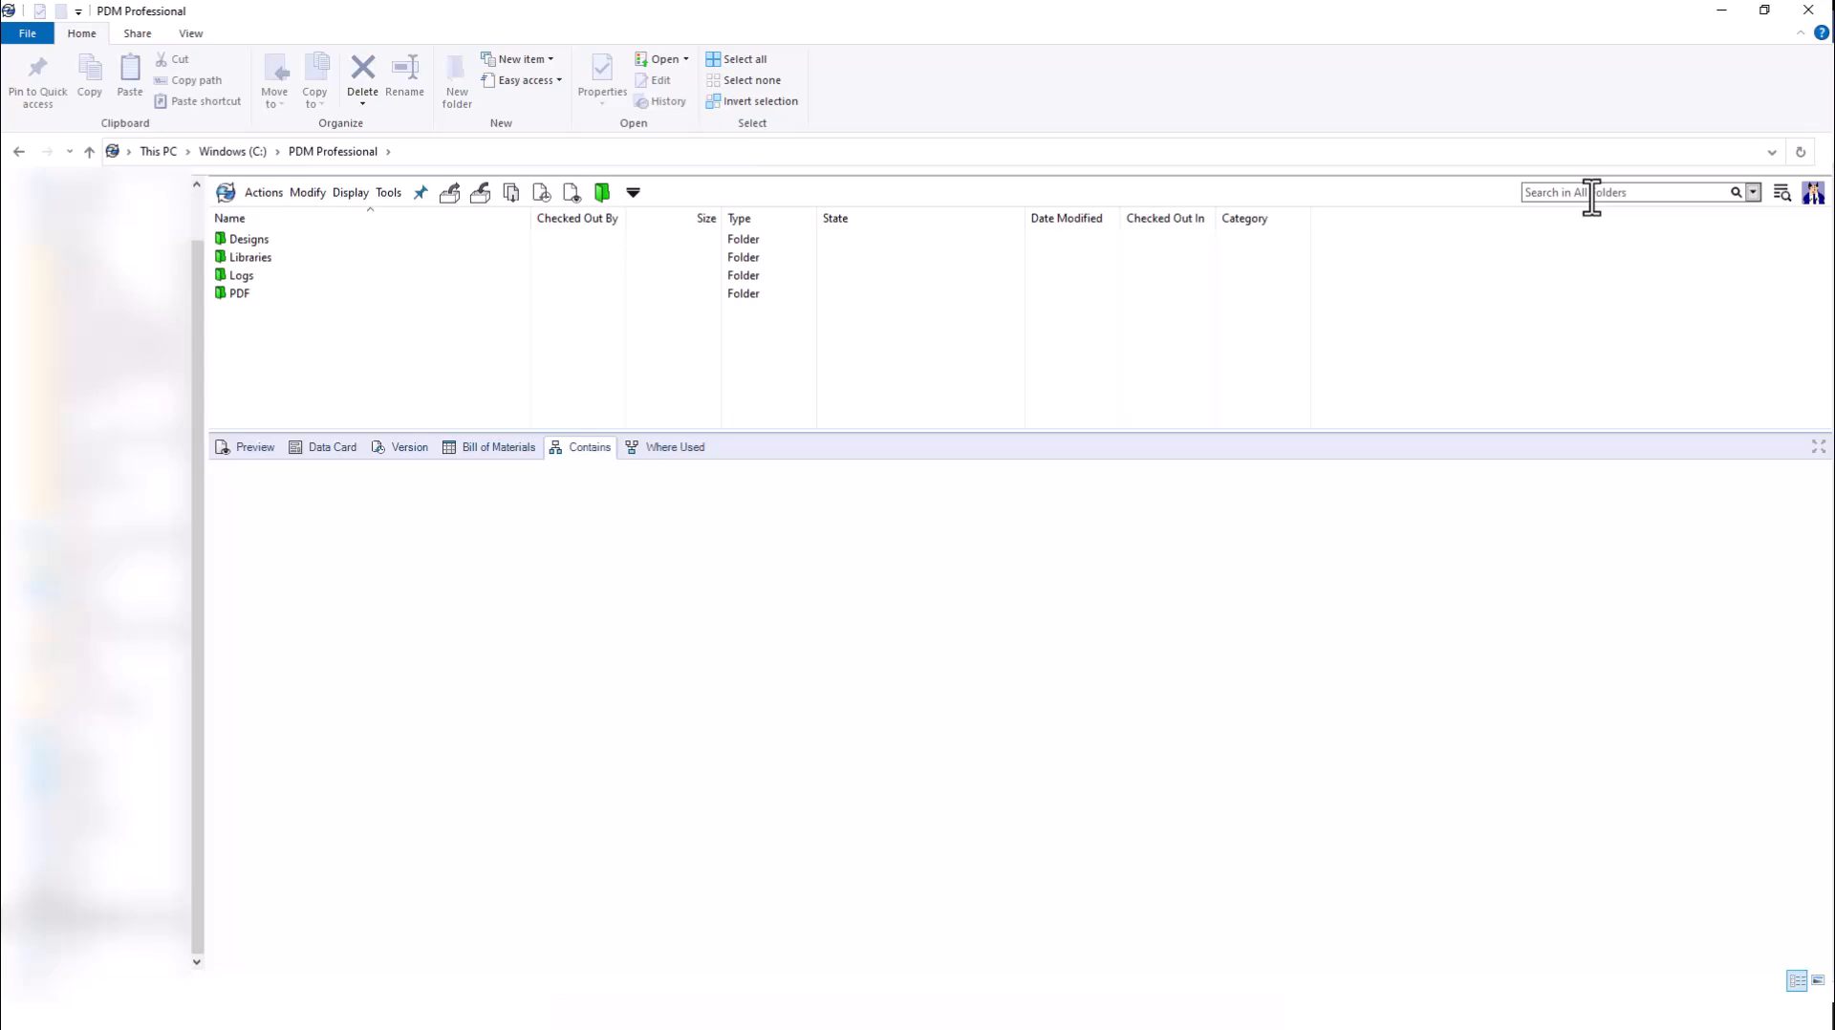
{"action": "left_click", "coordinate": [1625, 191]}
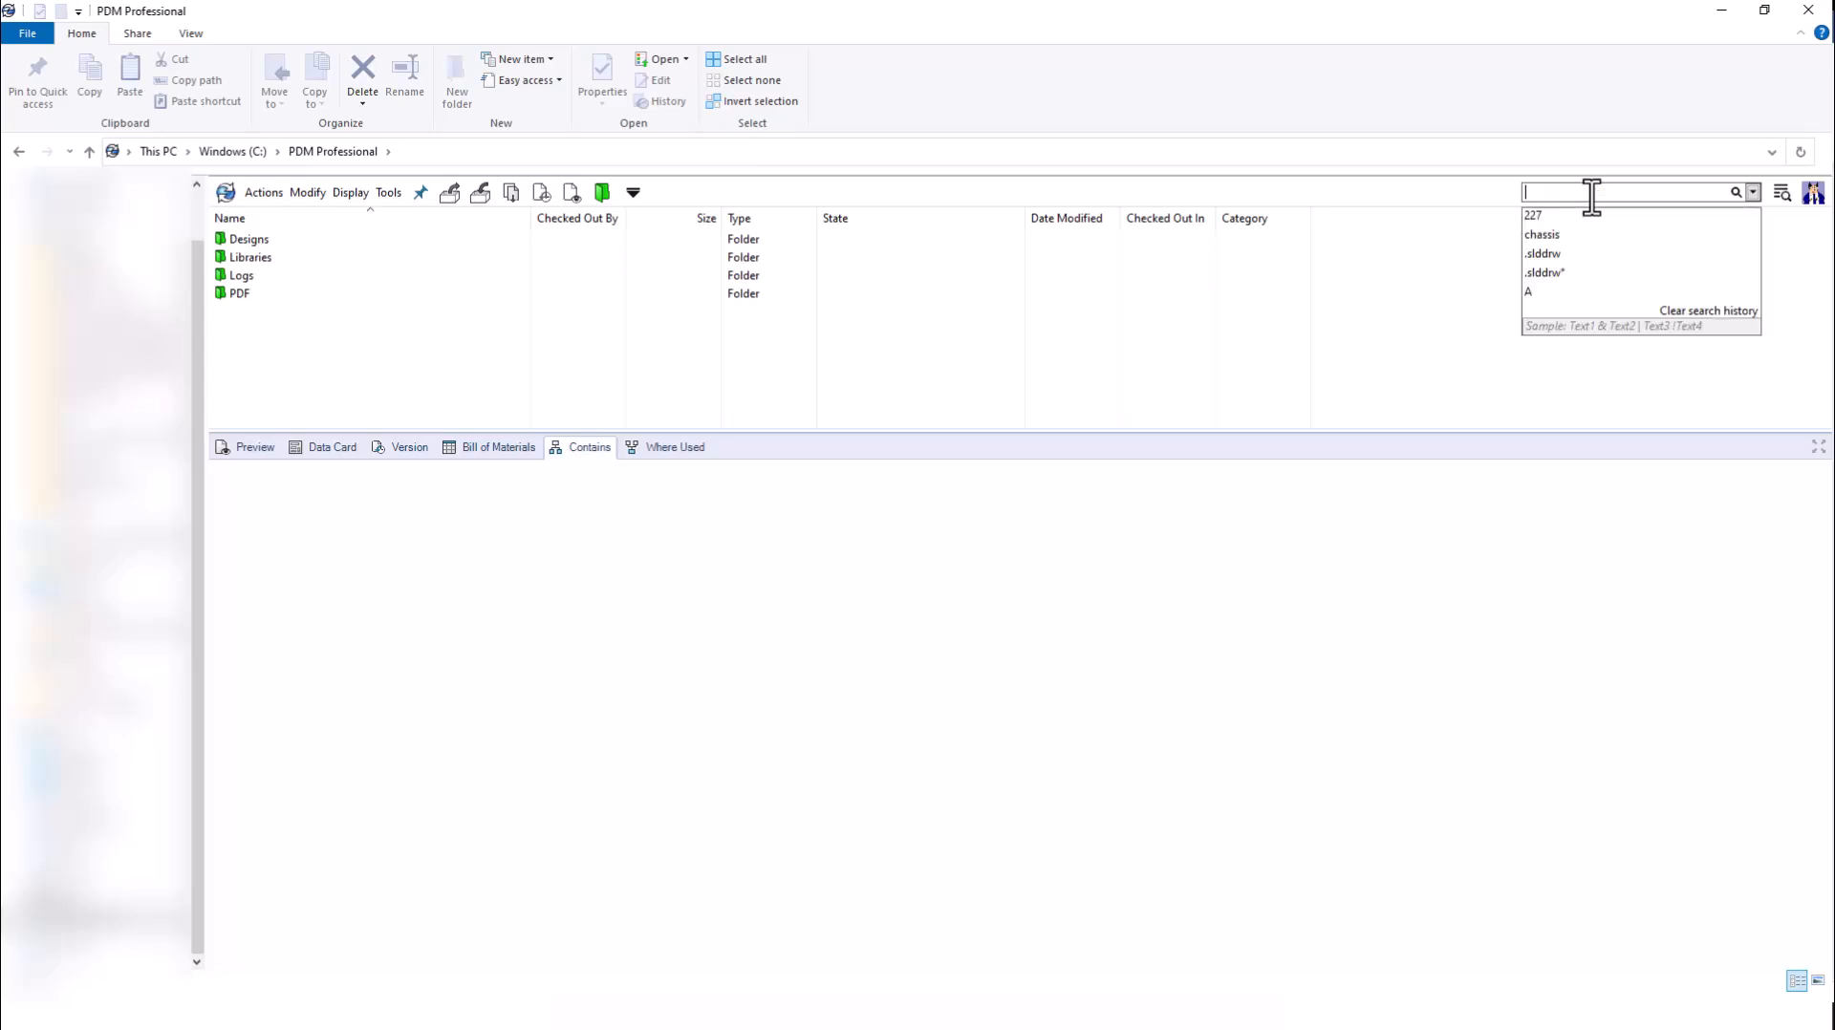
{"action": "type", "text": "chassis"}
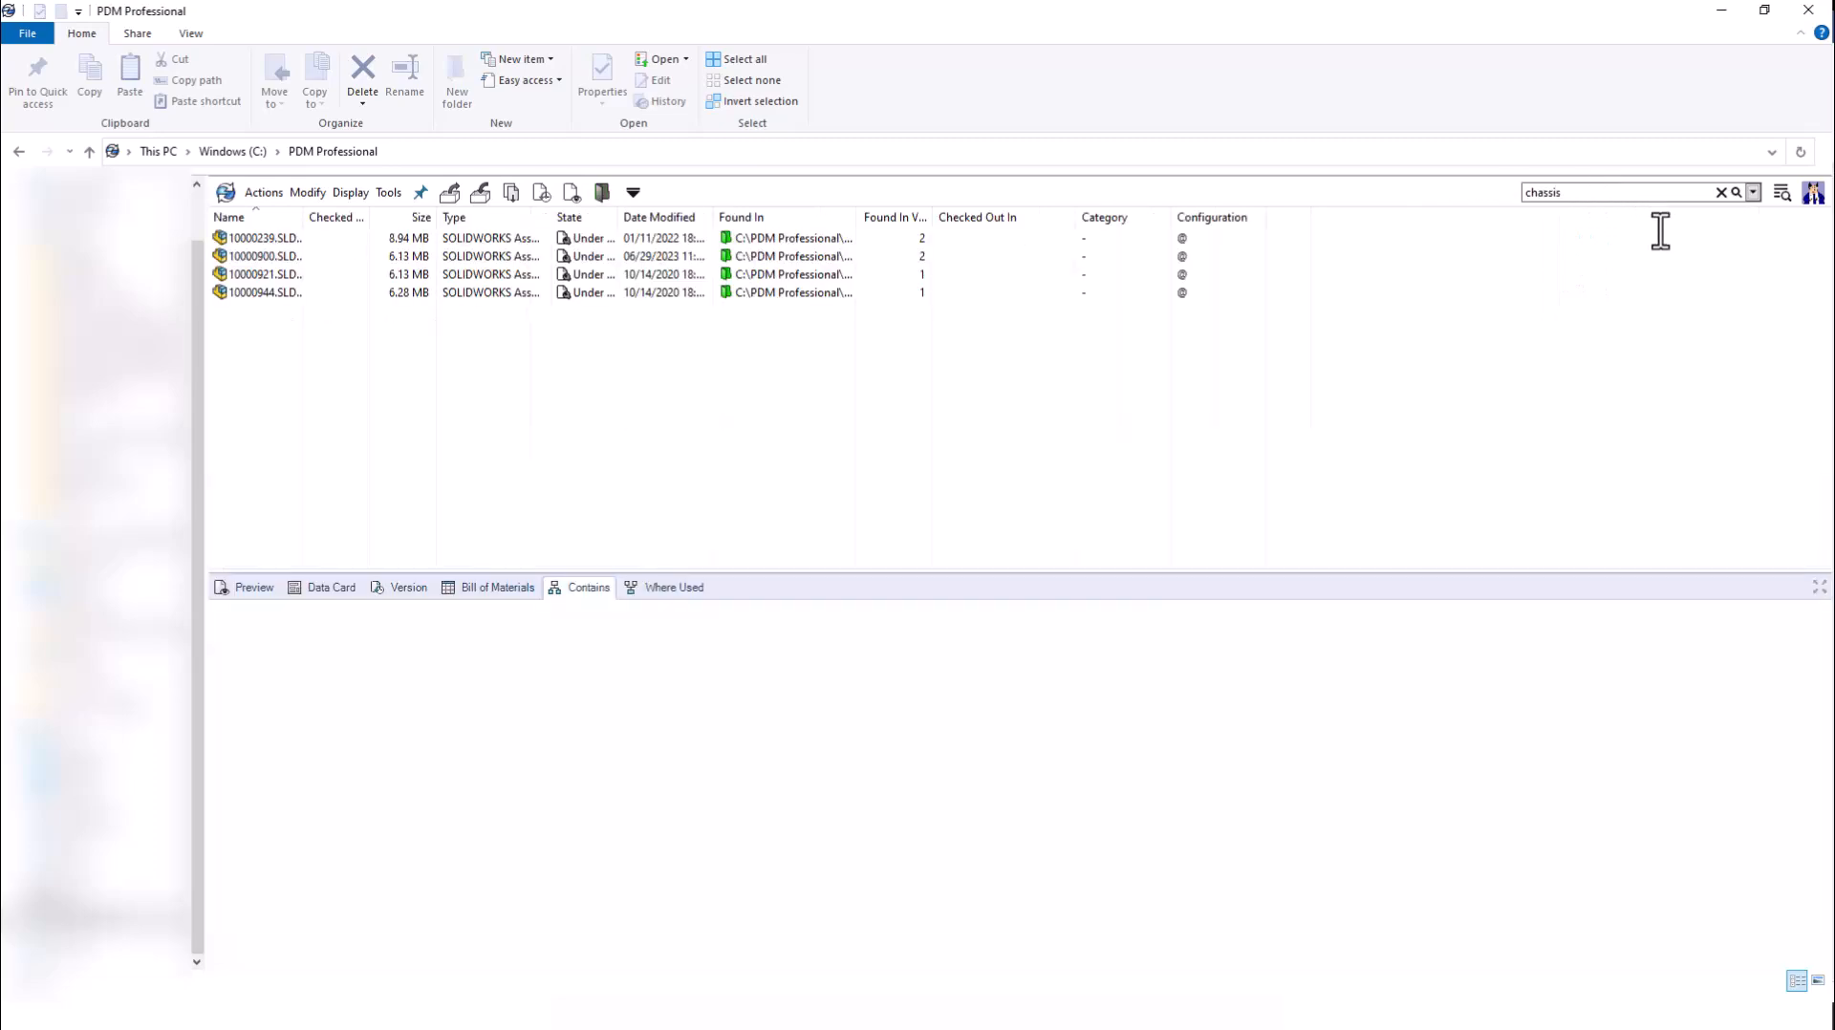
{"action": "left_click", "coordinate": [1753, 191]}
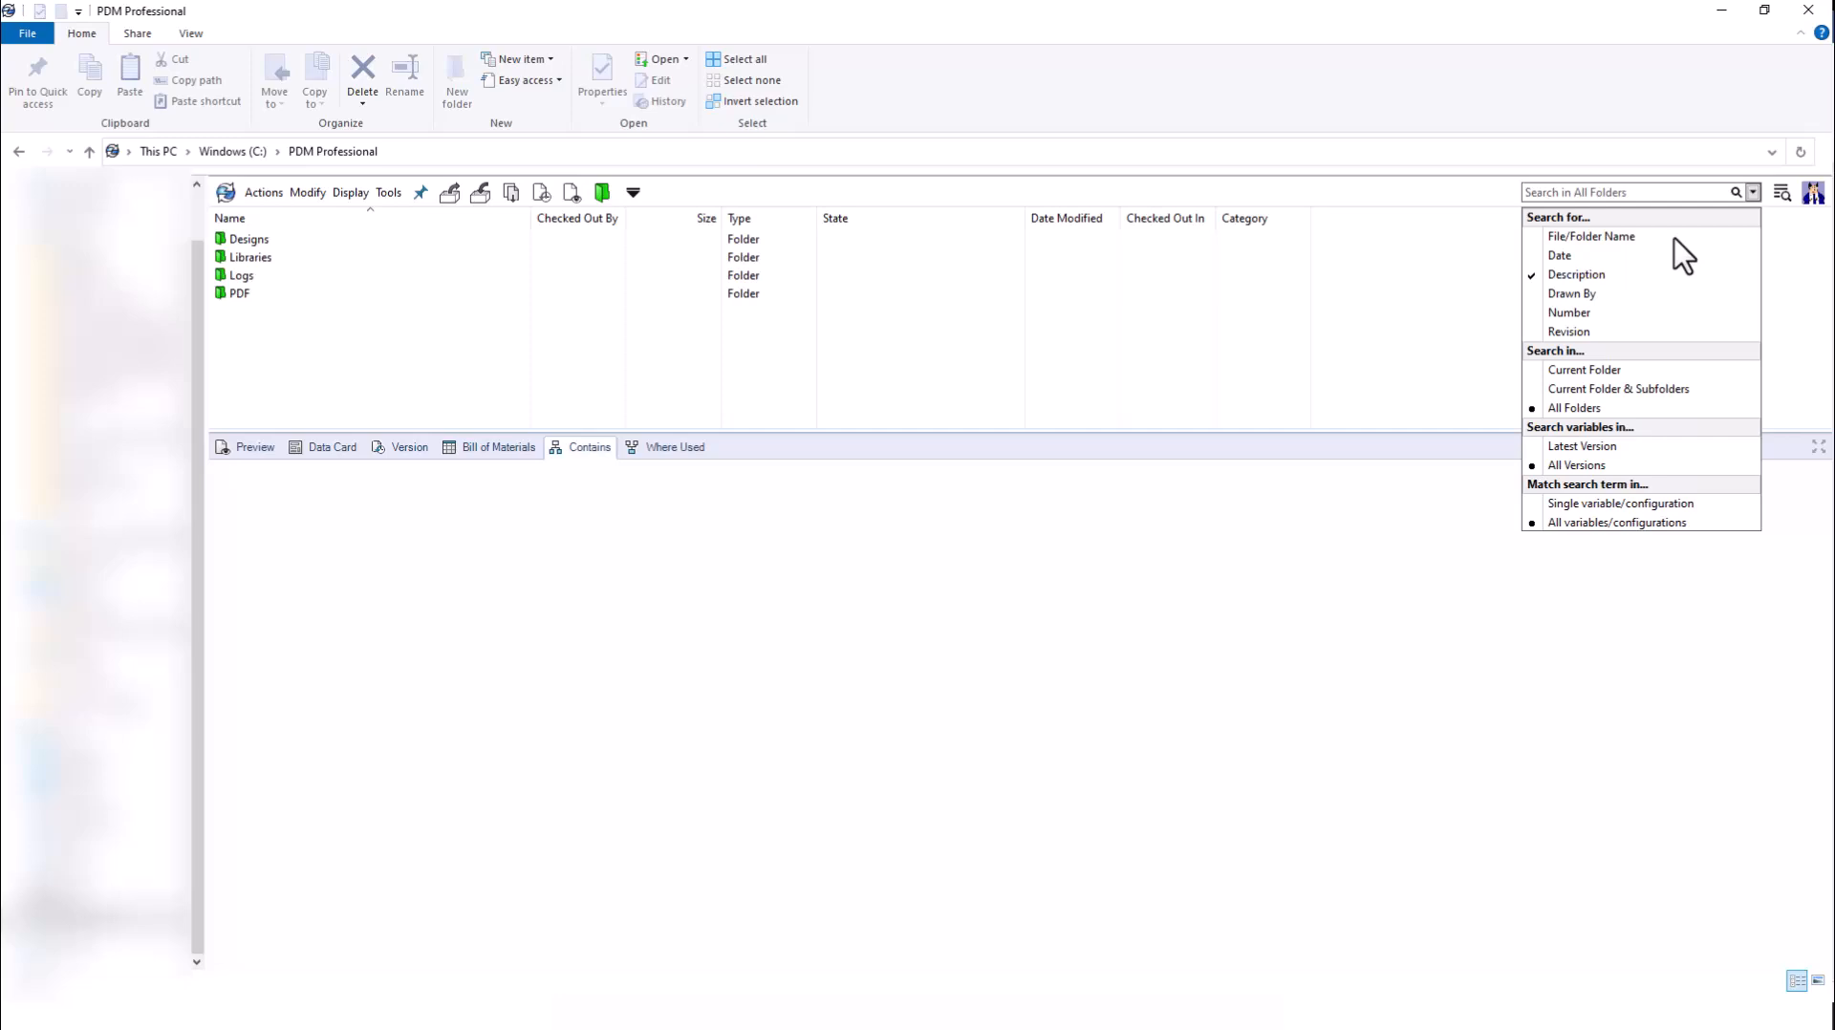
{"action": "mouse_move", "coordinate": [1629, 281]}
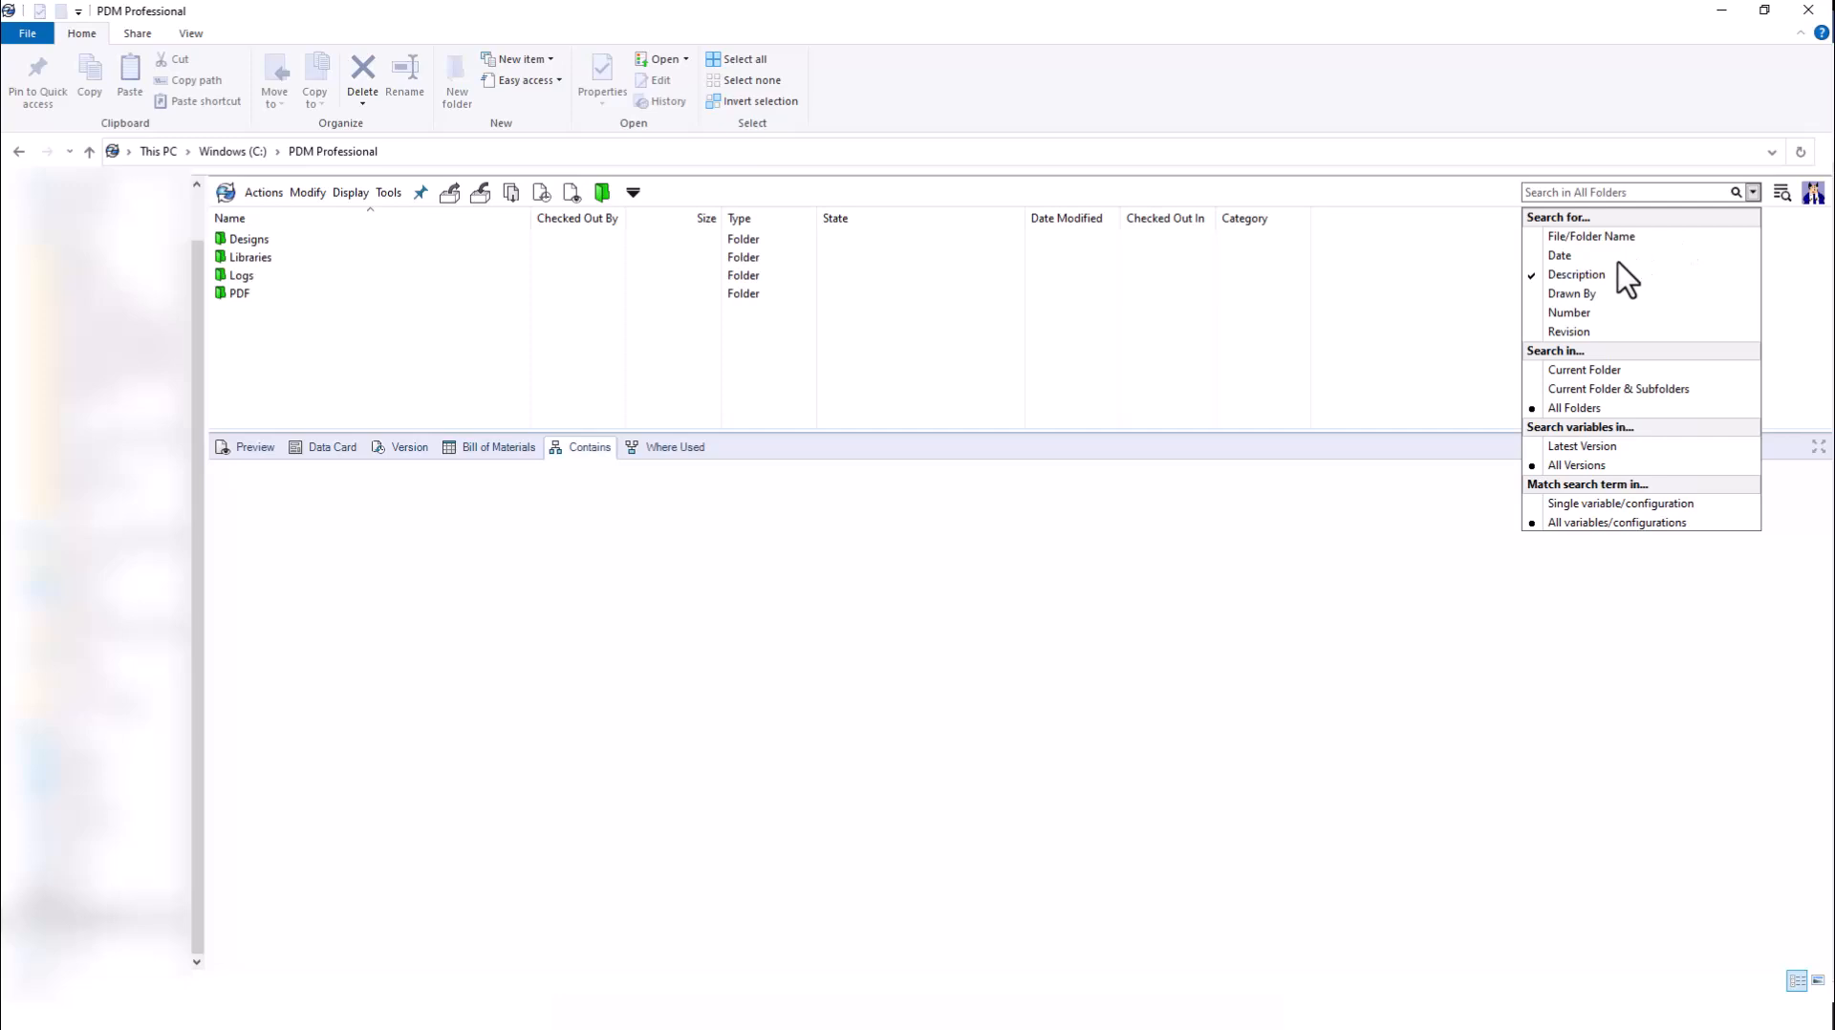
{"action": "mouse_move", "coordinate": [1609, 291]}
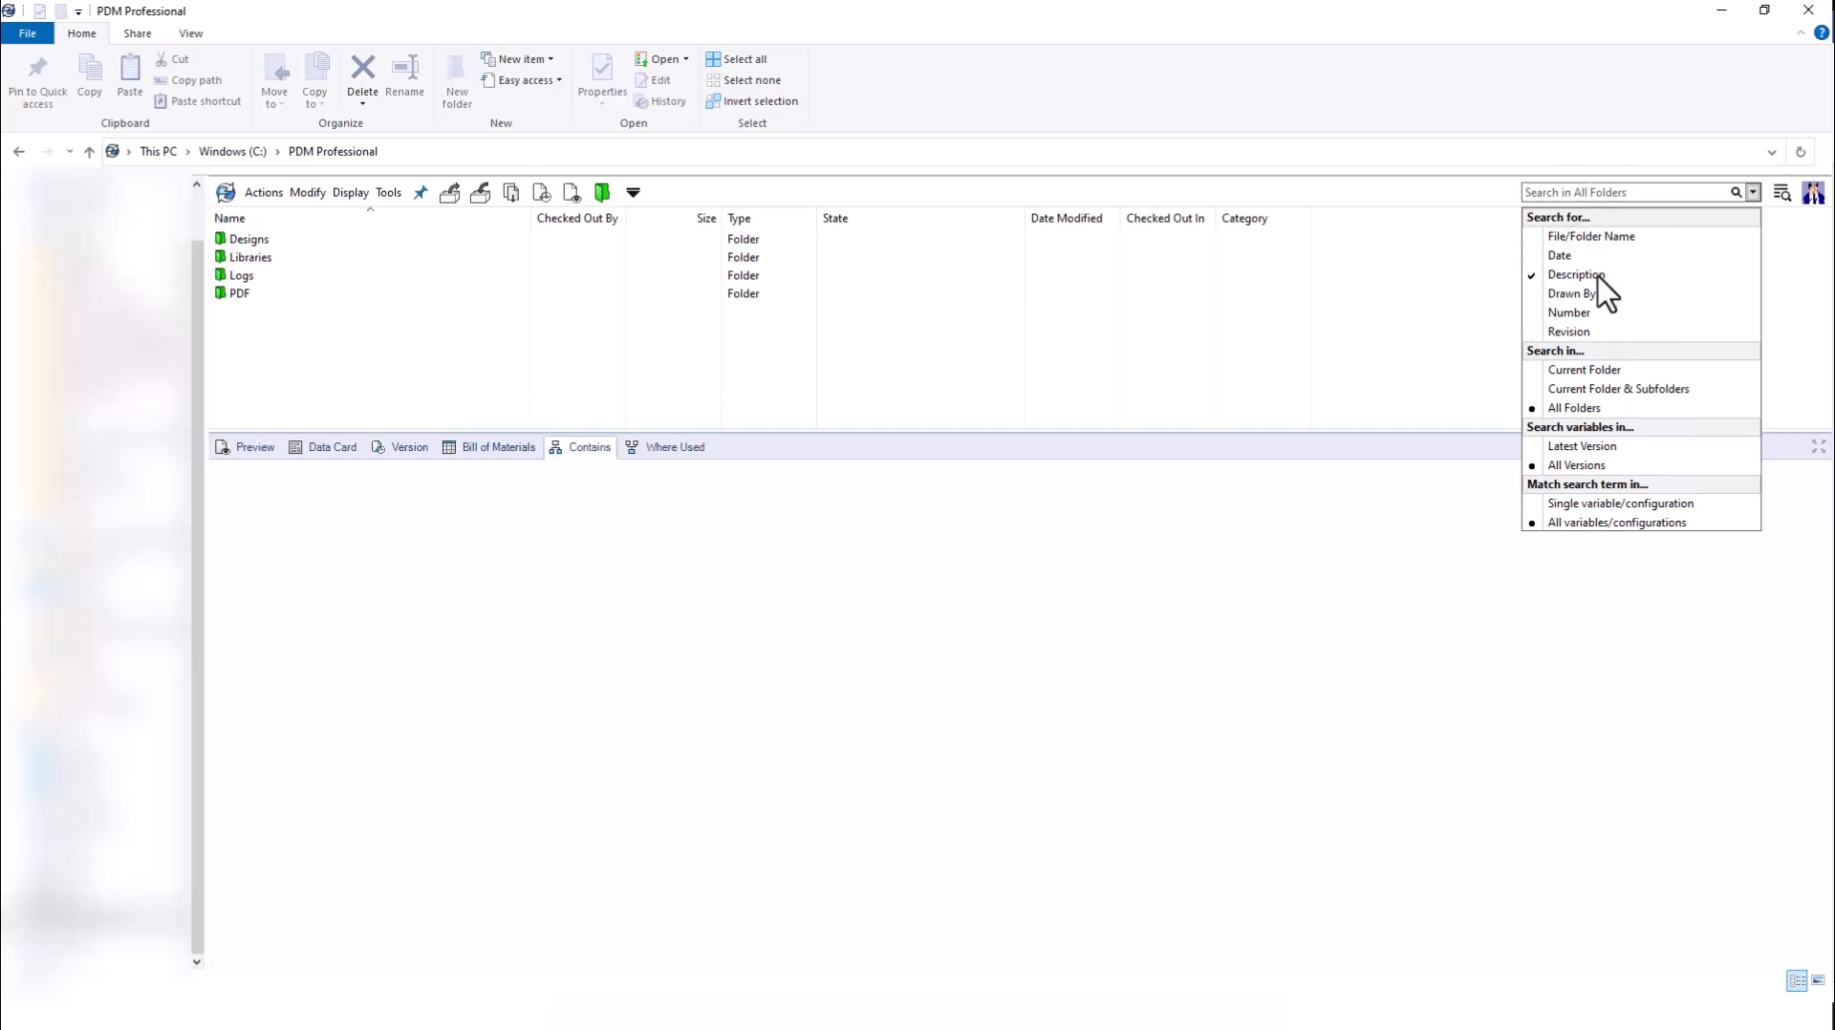
Quick-search 'chassis' again and review the first assembly 10000239.SLDASM's Contains and Data Card tabs
{"action": "left_click", "coordinate": [1626, 191]}
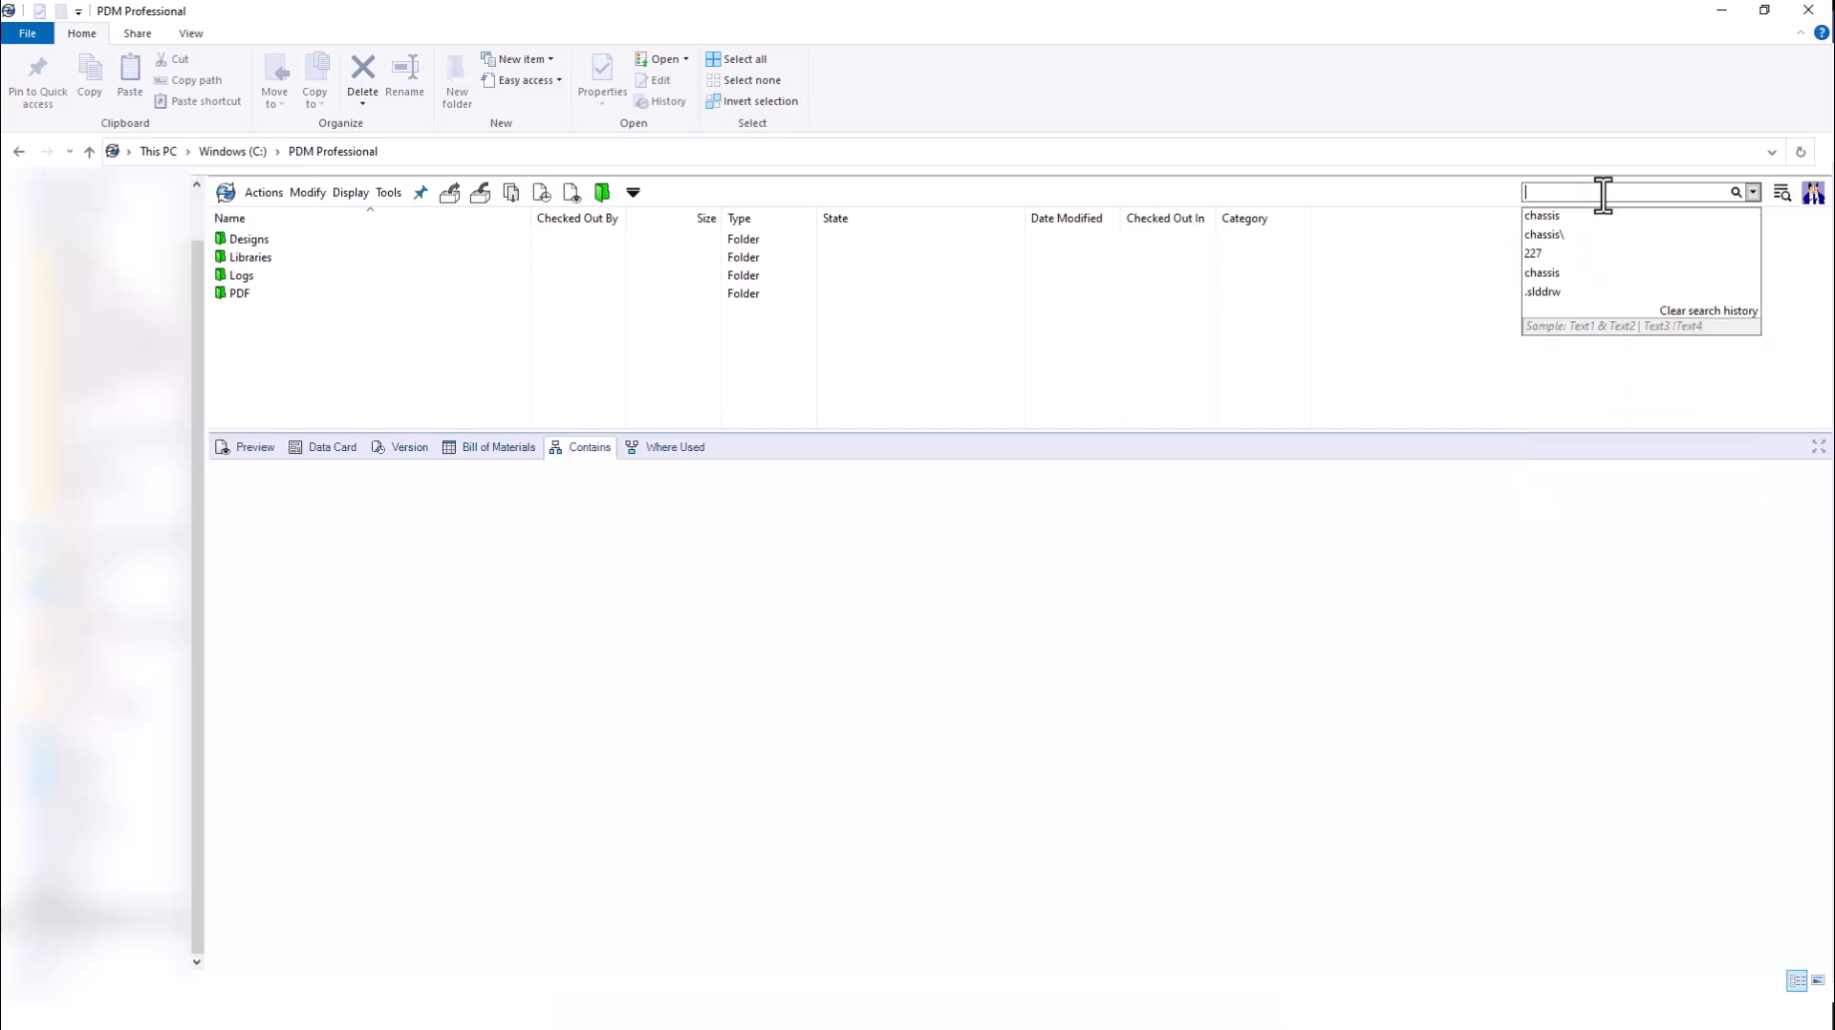
{"action": "type", "text": "chassis"}
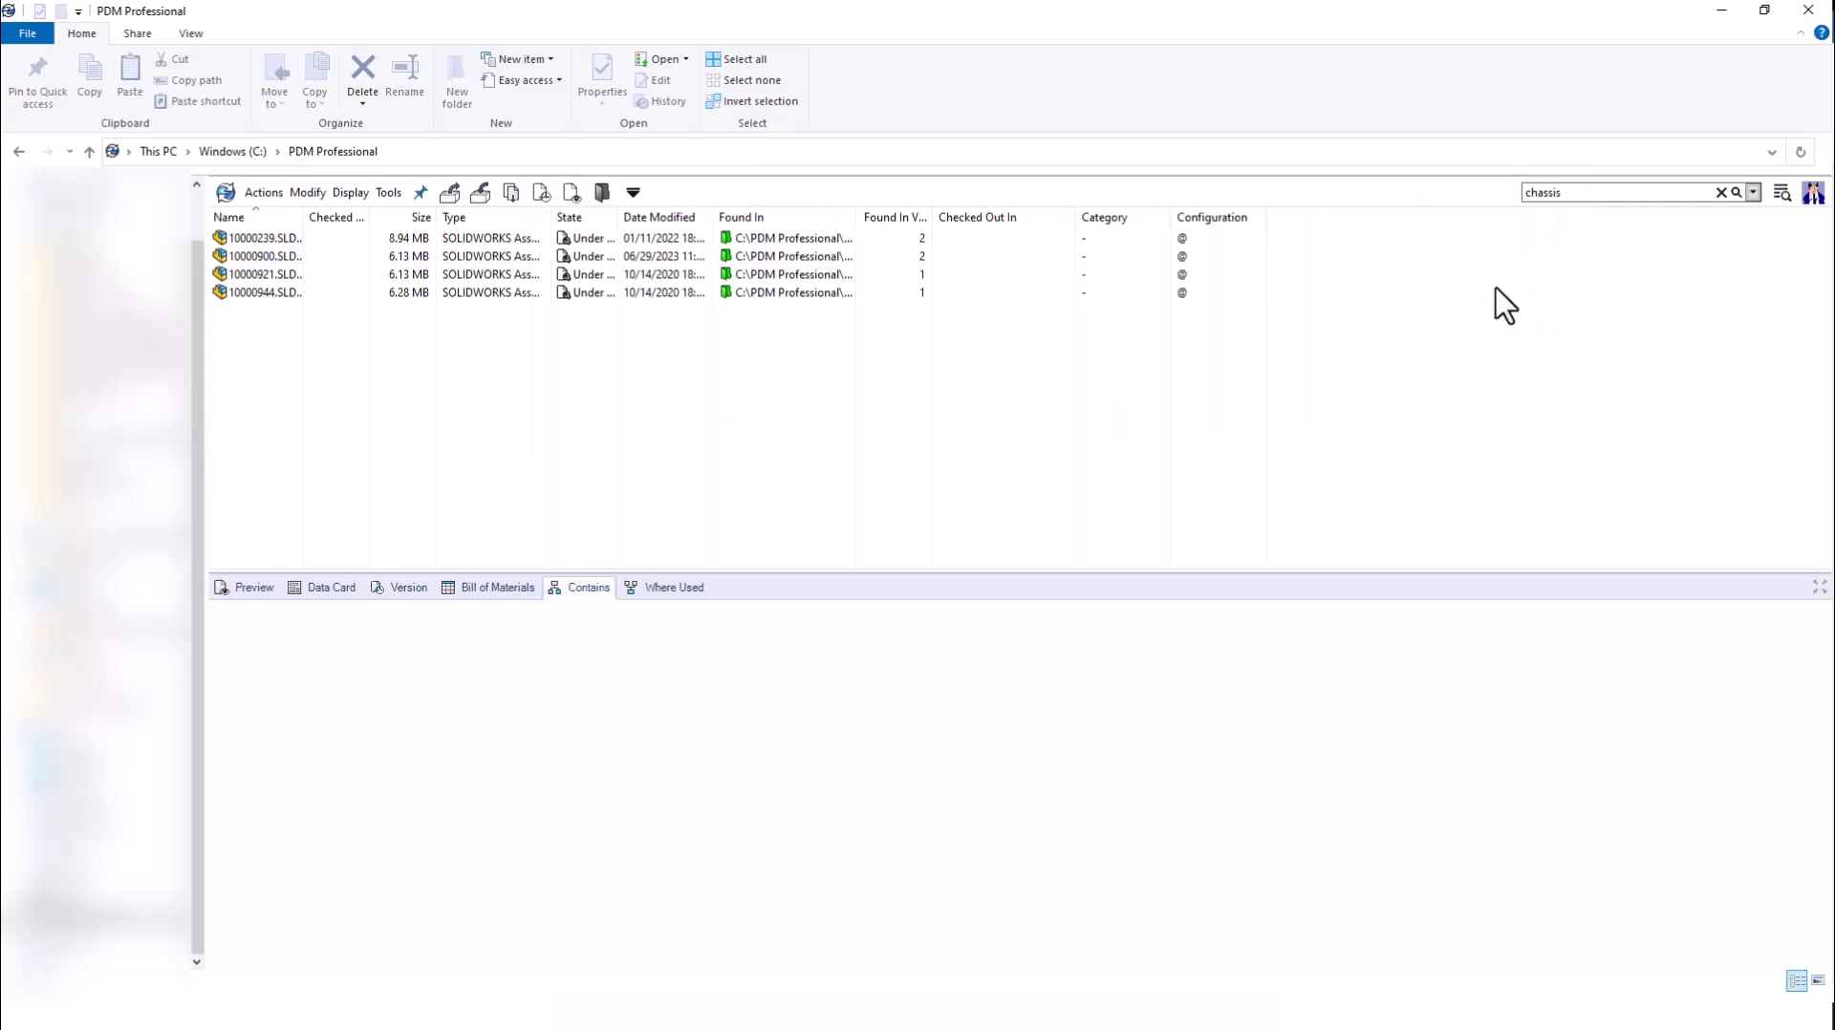
{"action": "left_click", "coordinate": [264, 237]}
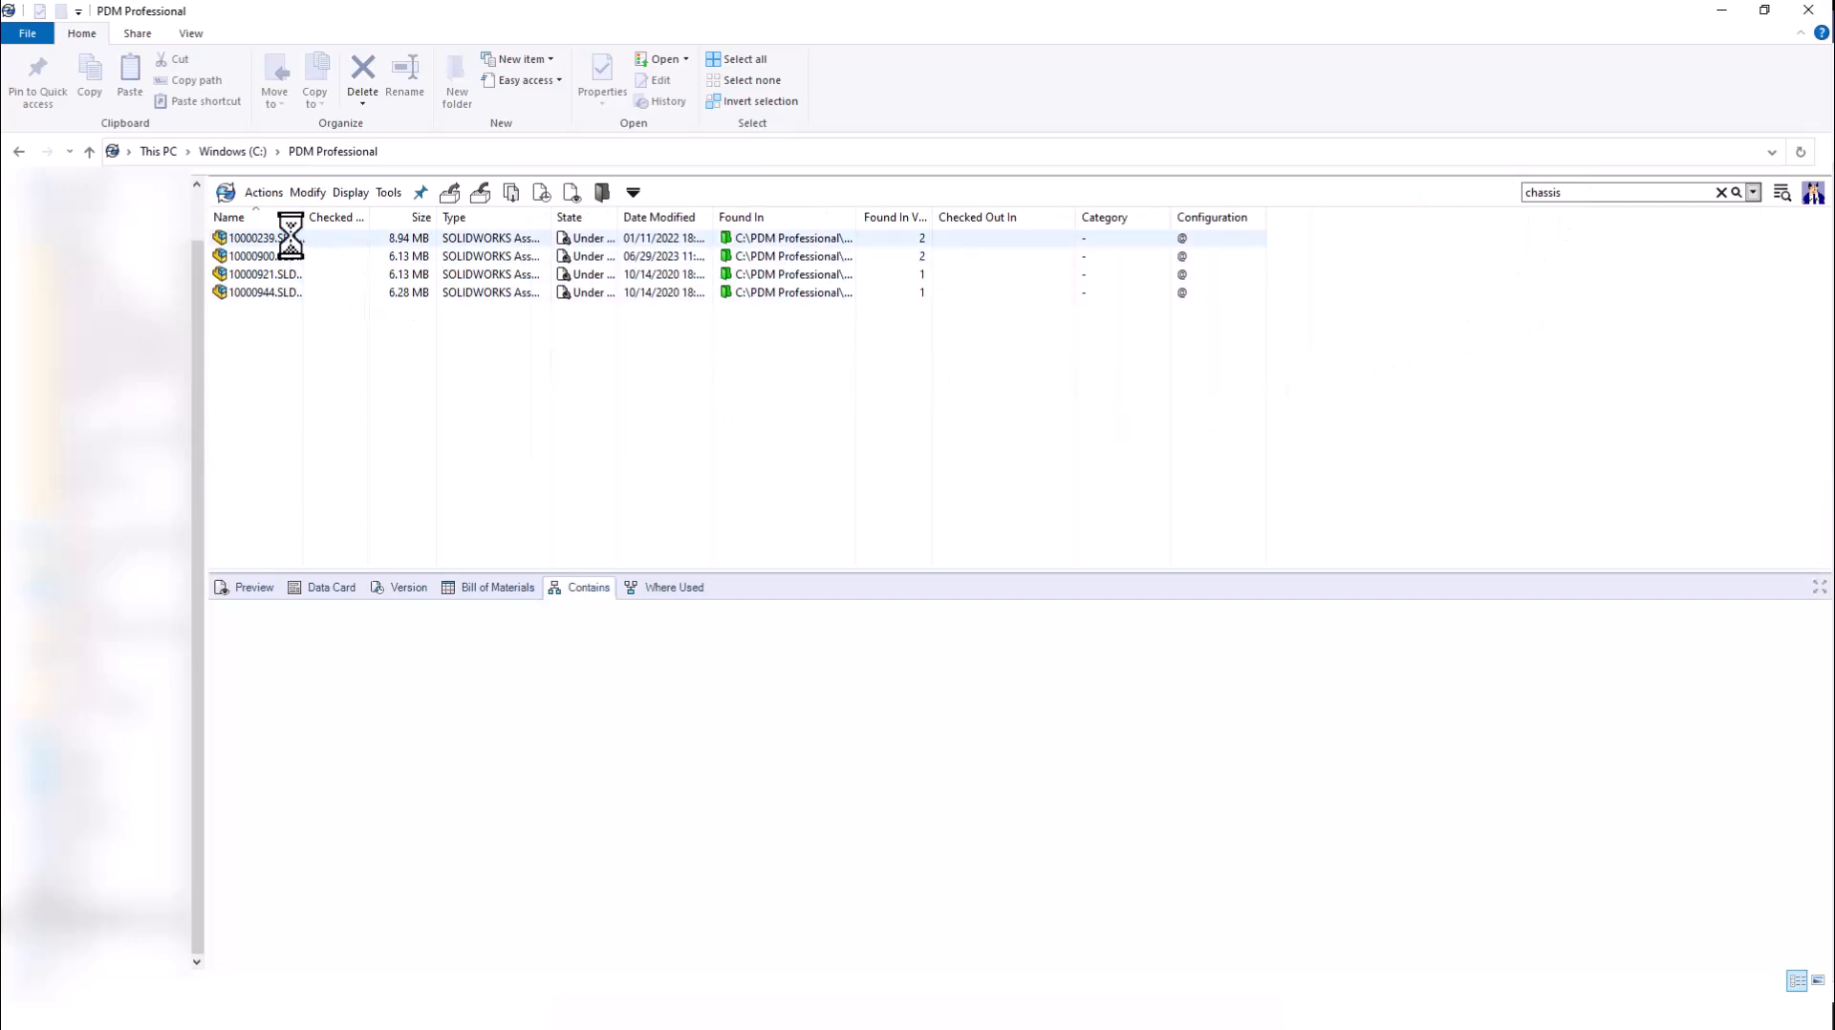
{"action": "left_click", "coordinate": [587, 587]}
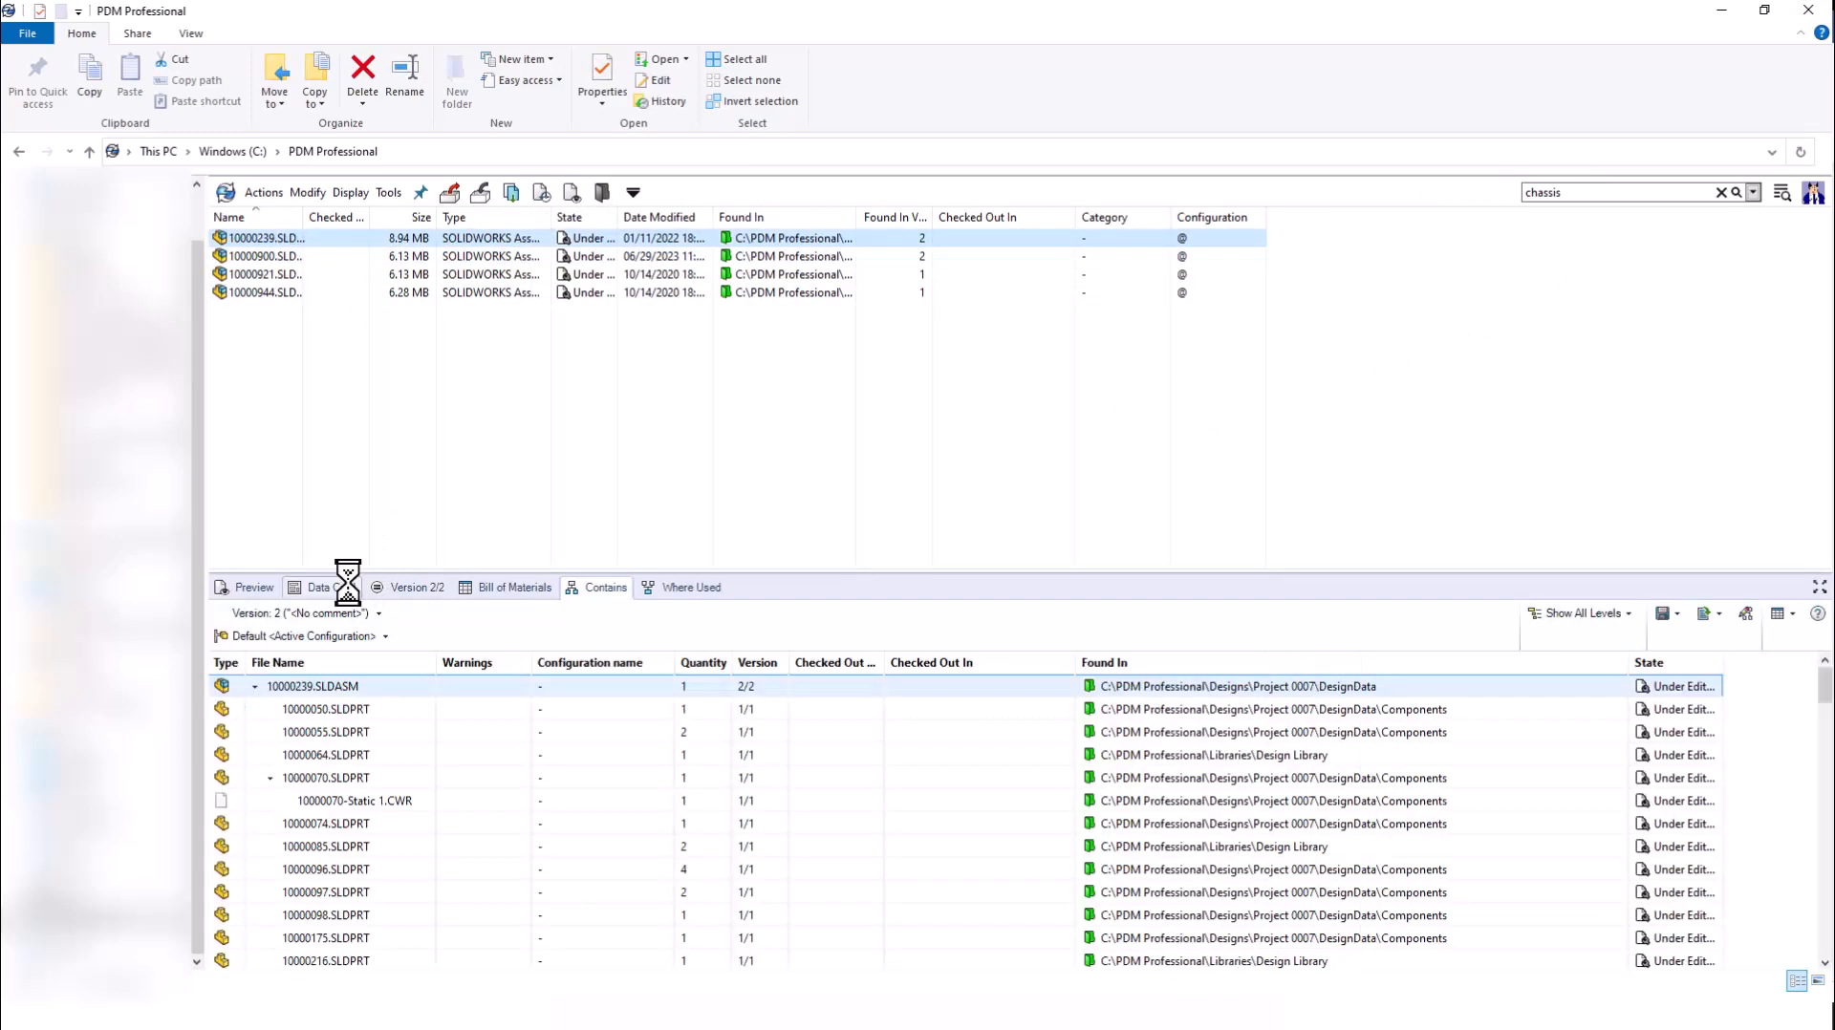
{"action": "left_click", "coordinate": [331, 590]}
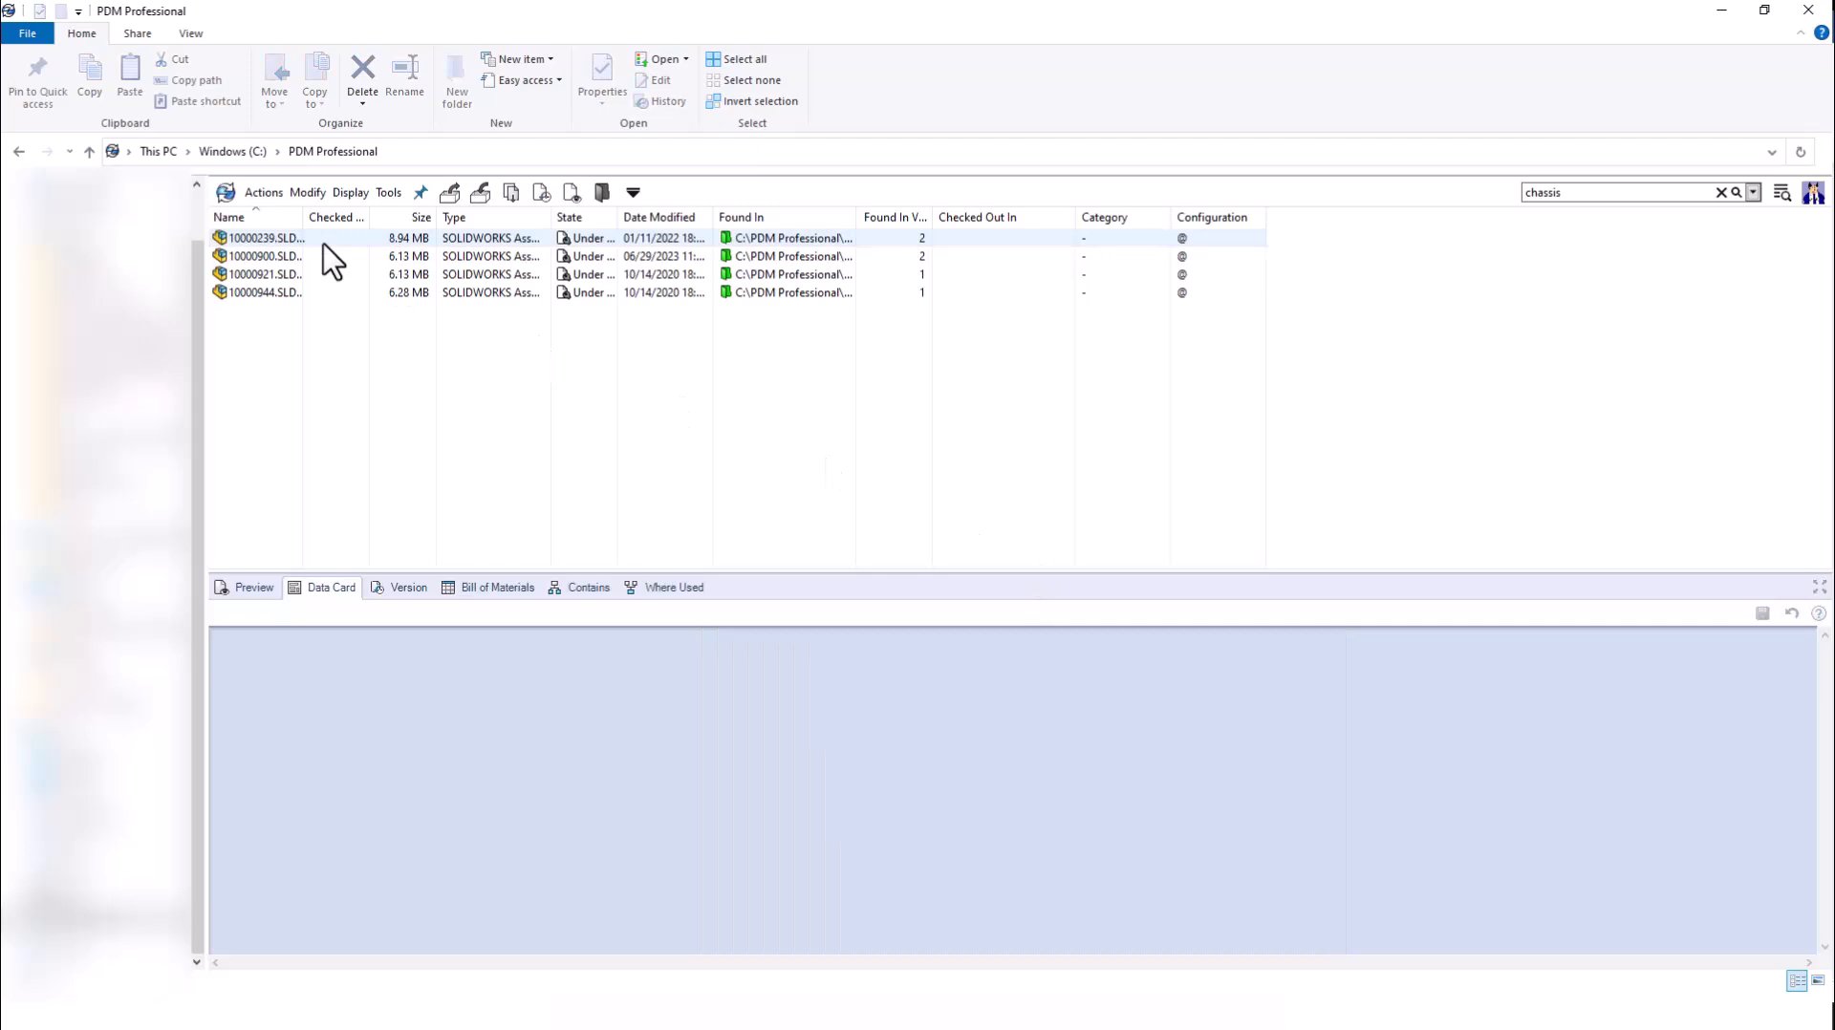
Browse to the assembly's designdata folder in project 0007 and show the quick-search options
{"action": "right_click", "coordinate": [264, 237]}
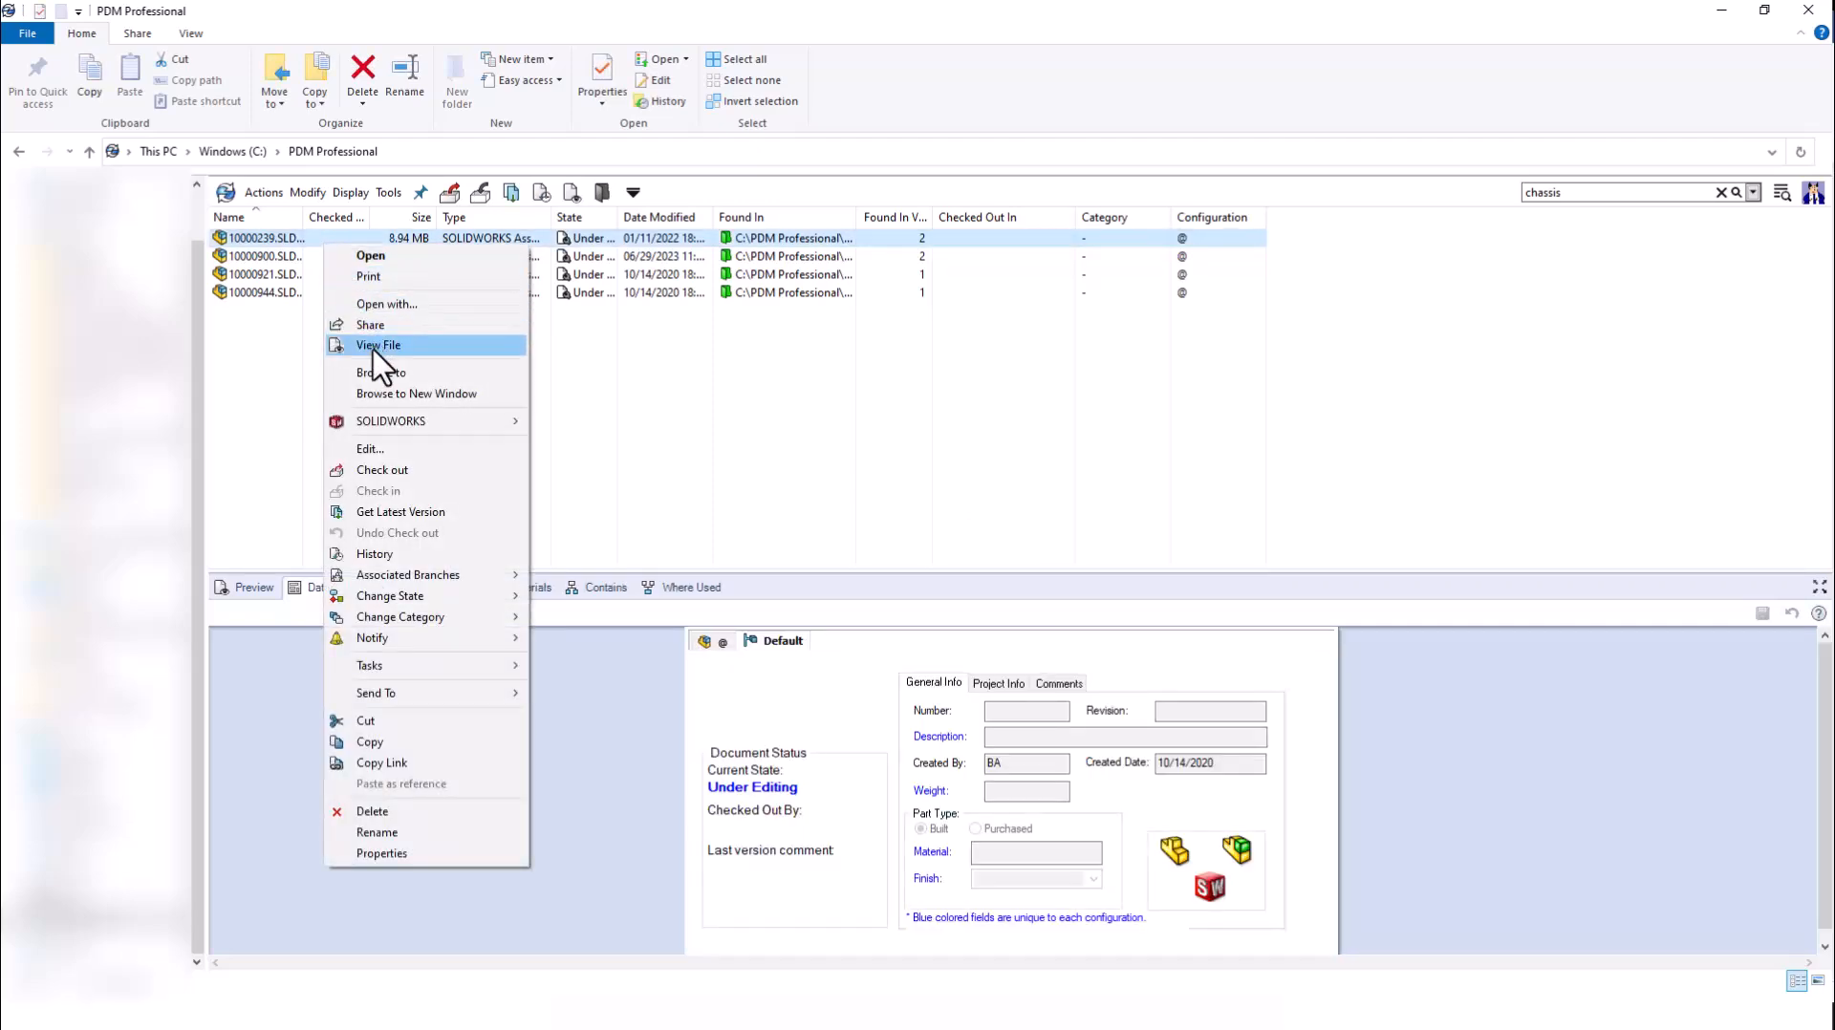
{"action": "mouse_move", "coordinate": [387, 372]}
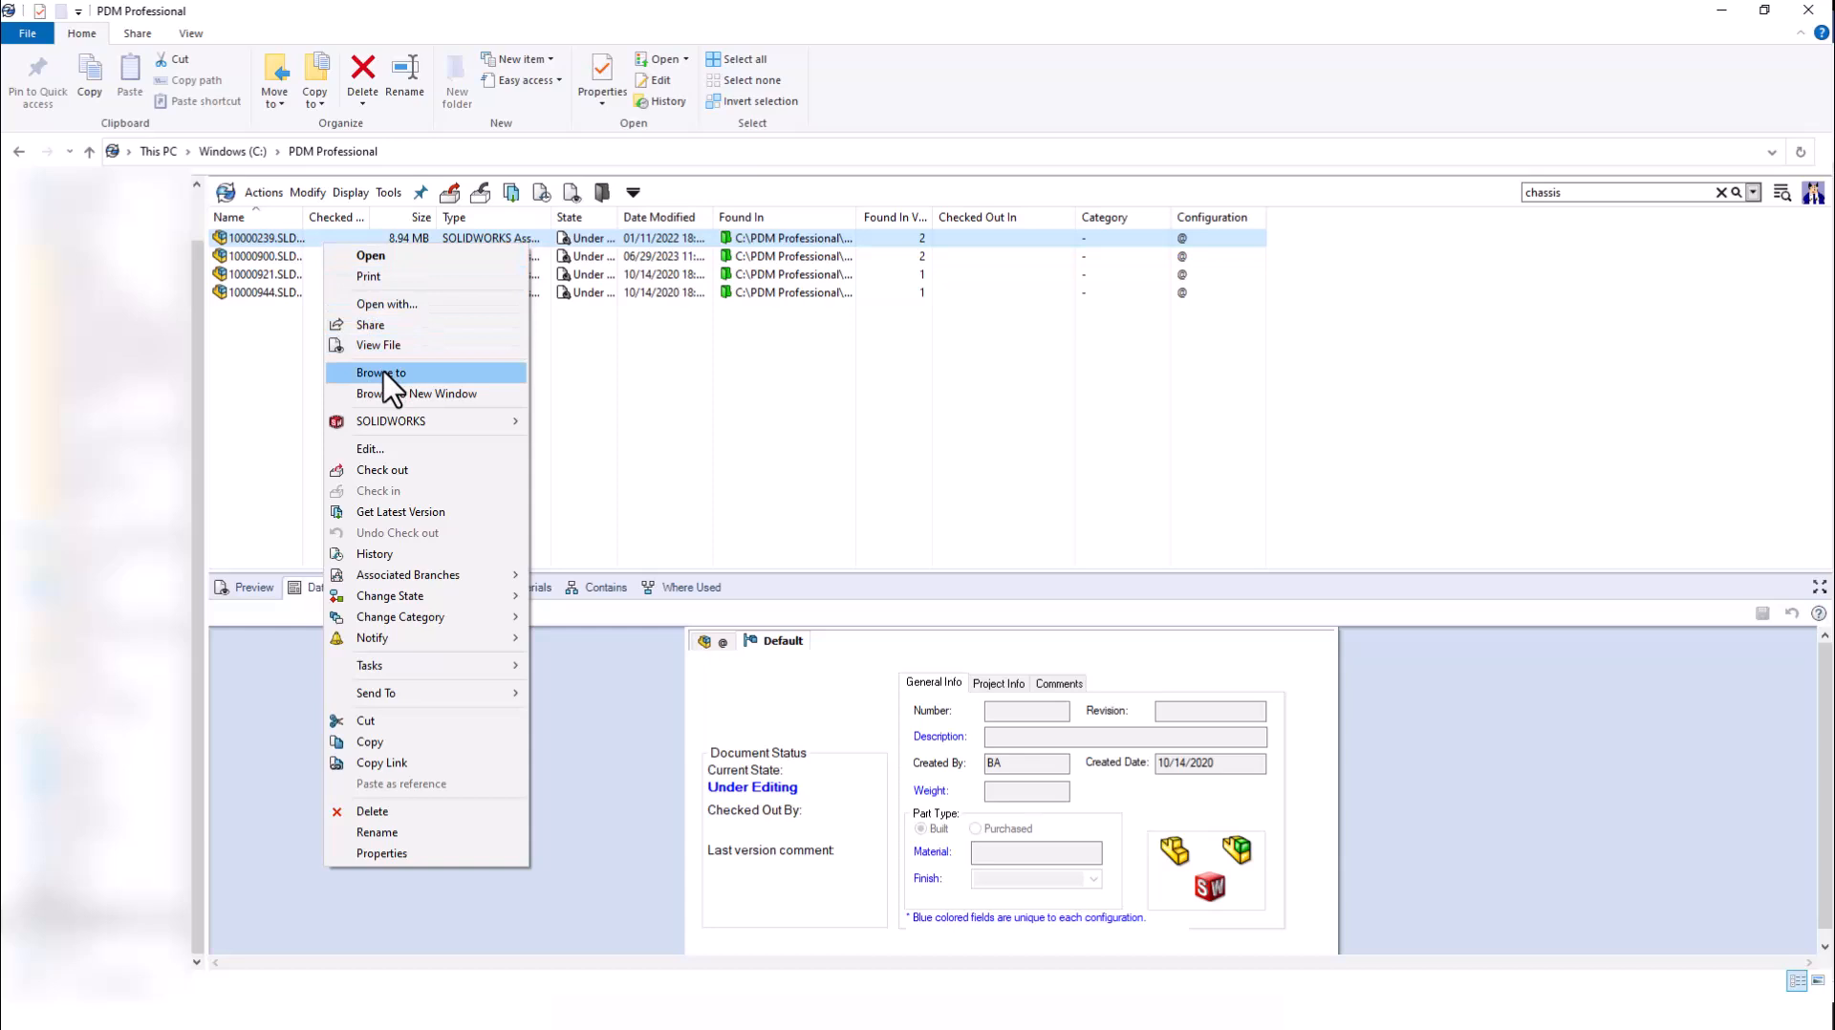
{"action": "left_click", "coordinate": [380, 373]}
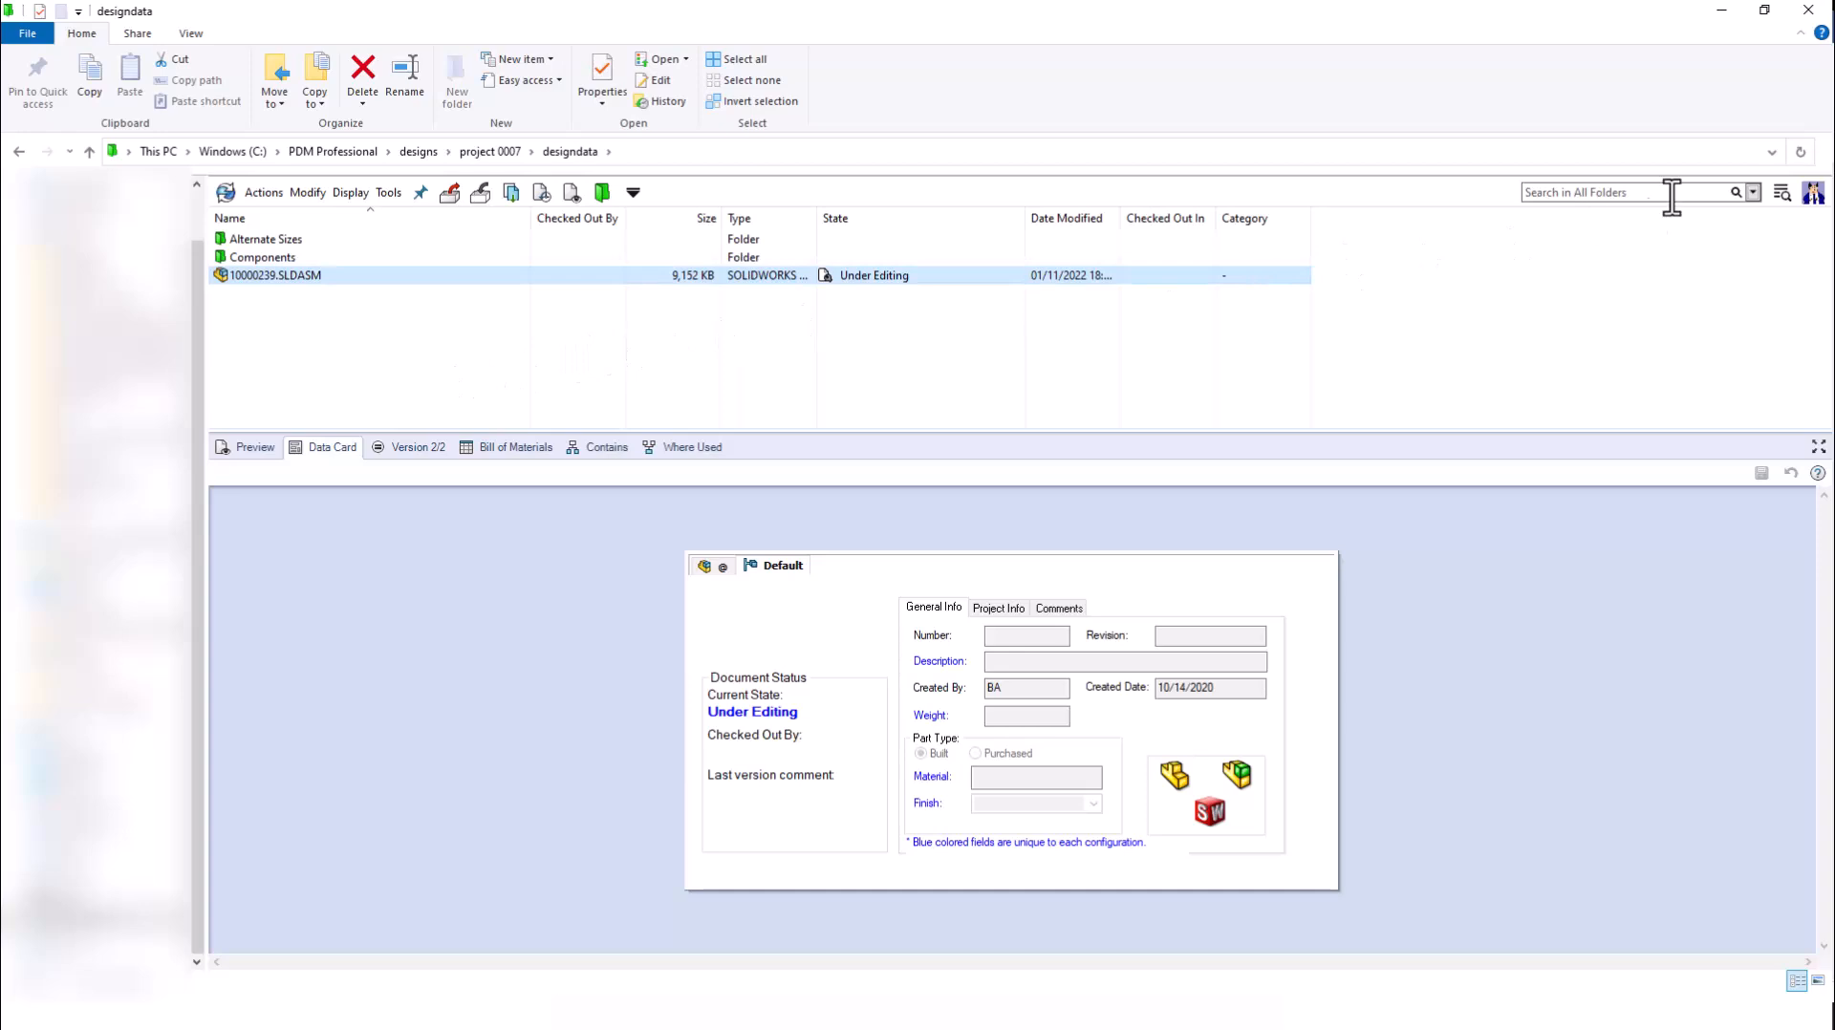
{"action": "left_click", "coordinate": [1753, 192]}
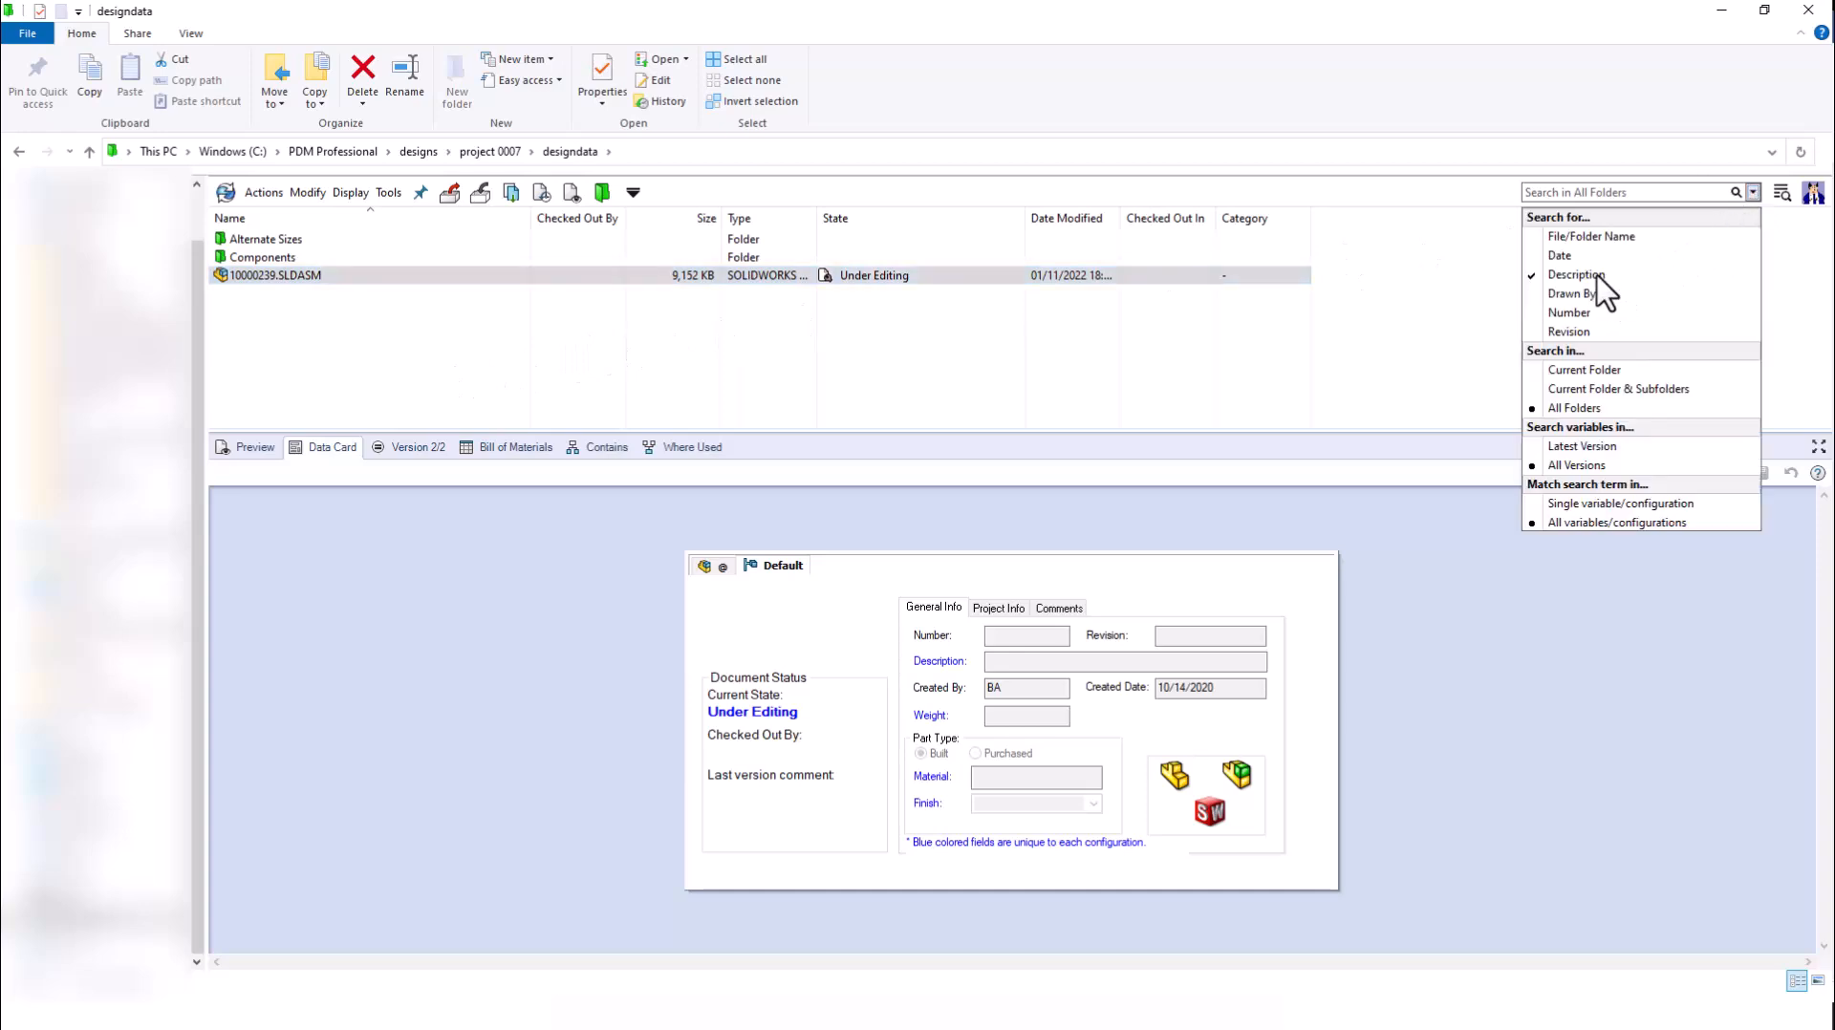
{"action": "mouse_move", "coordinate": [1791, 279]}
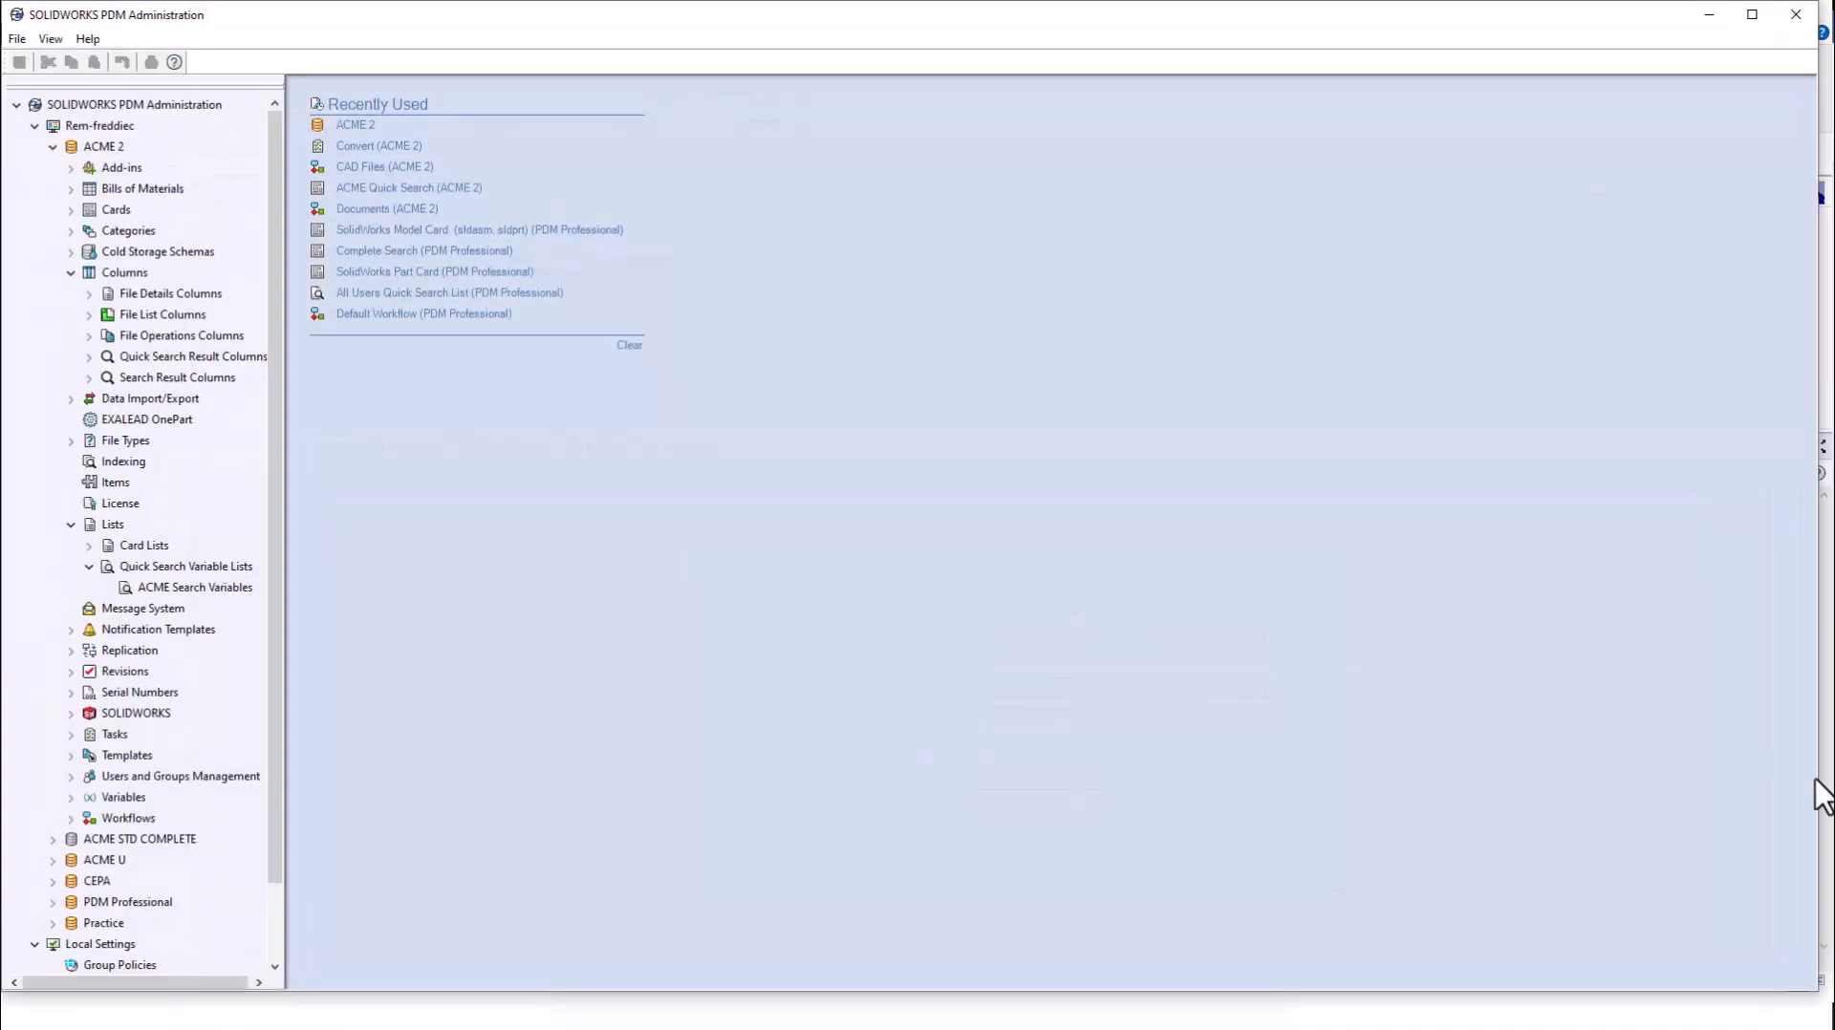
{"action": "mouse_move", "coordinate": [126, 550]}
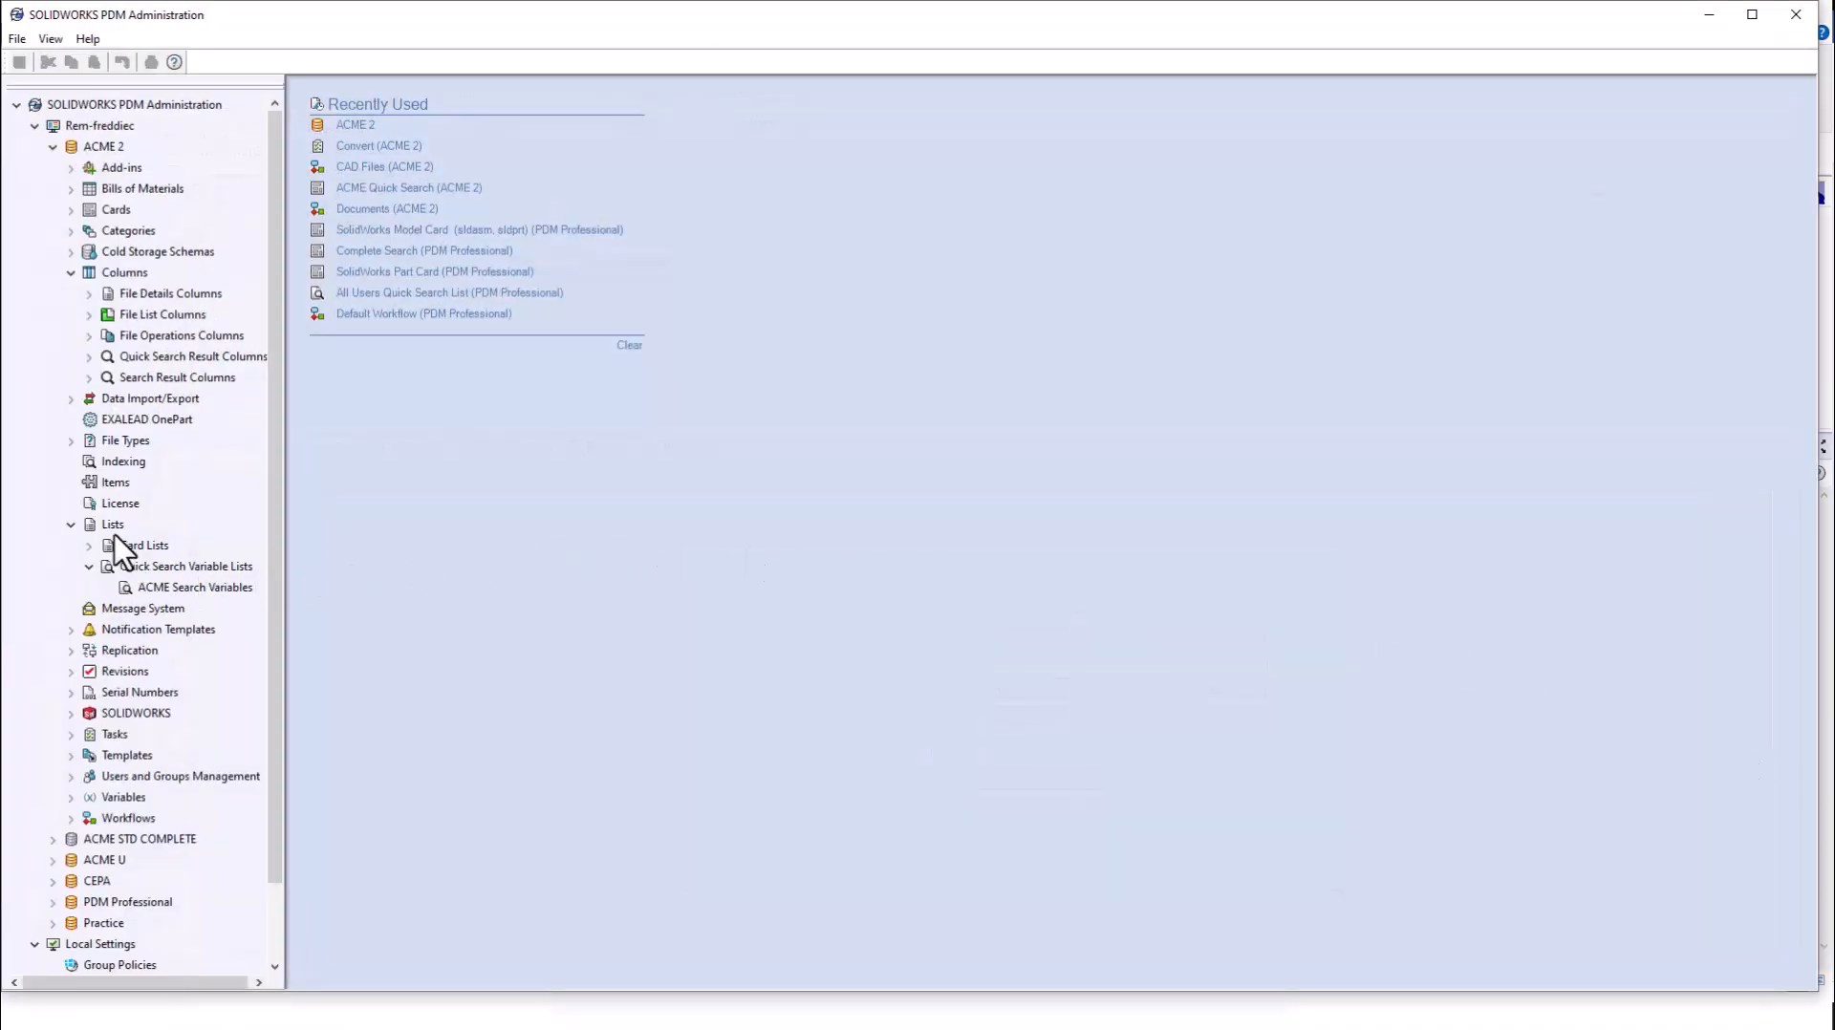
Open the ACME Search Variables list under Quick Search Variable Lists for editing
{"action": "left_click", "coordinate": [113, 523]}
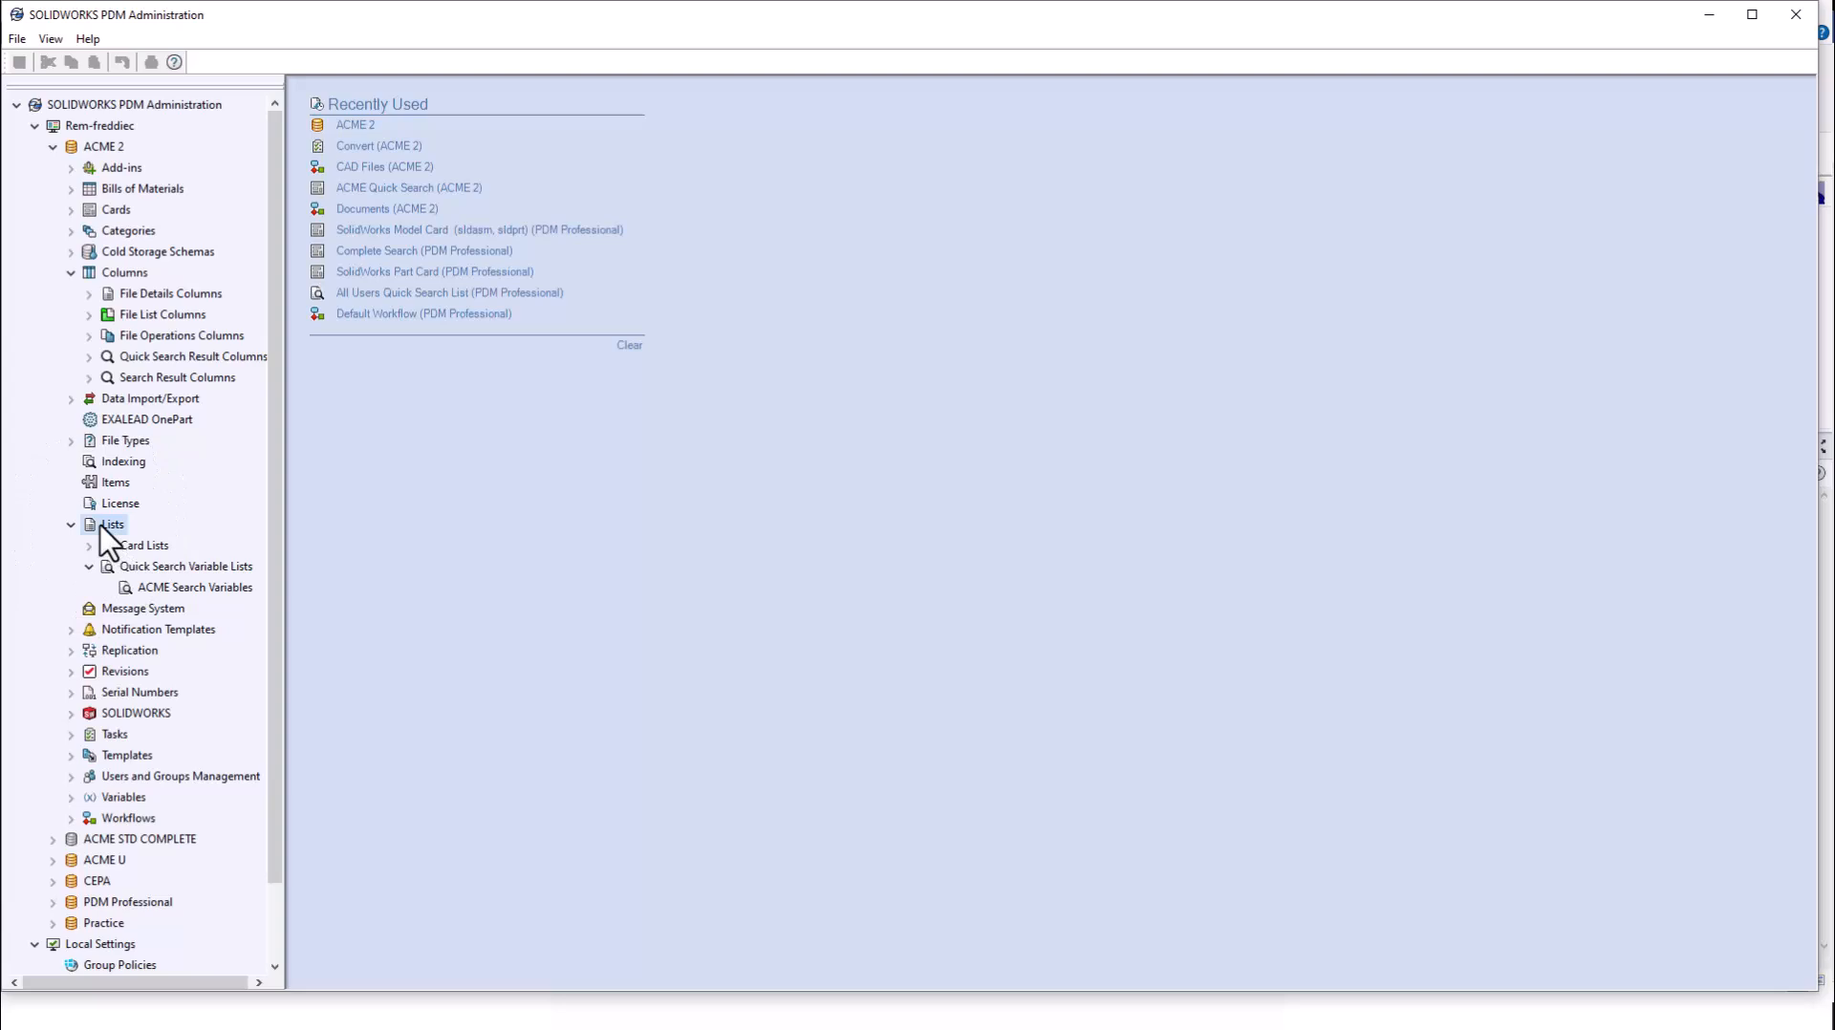
{"action": "left_click", "coordinate": [188, 566]}
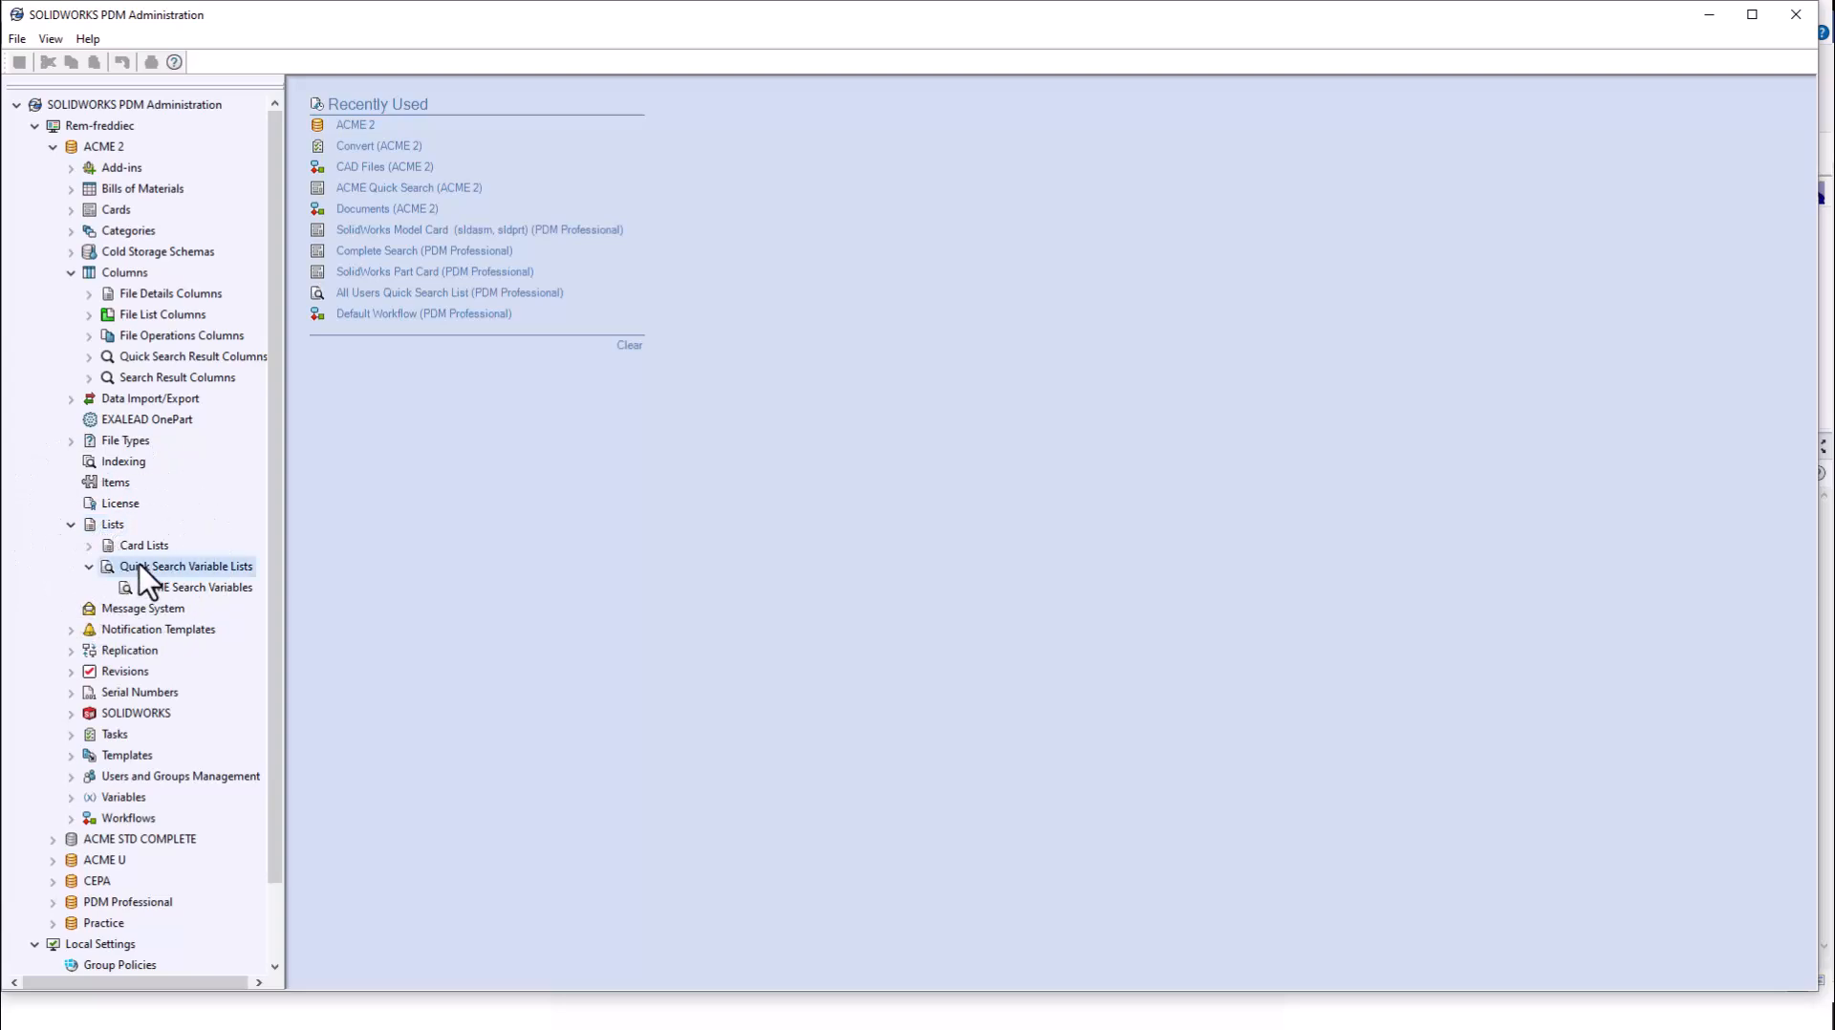
{"action": "left_click", "coordinate": [197, 587]}
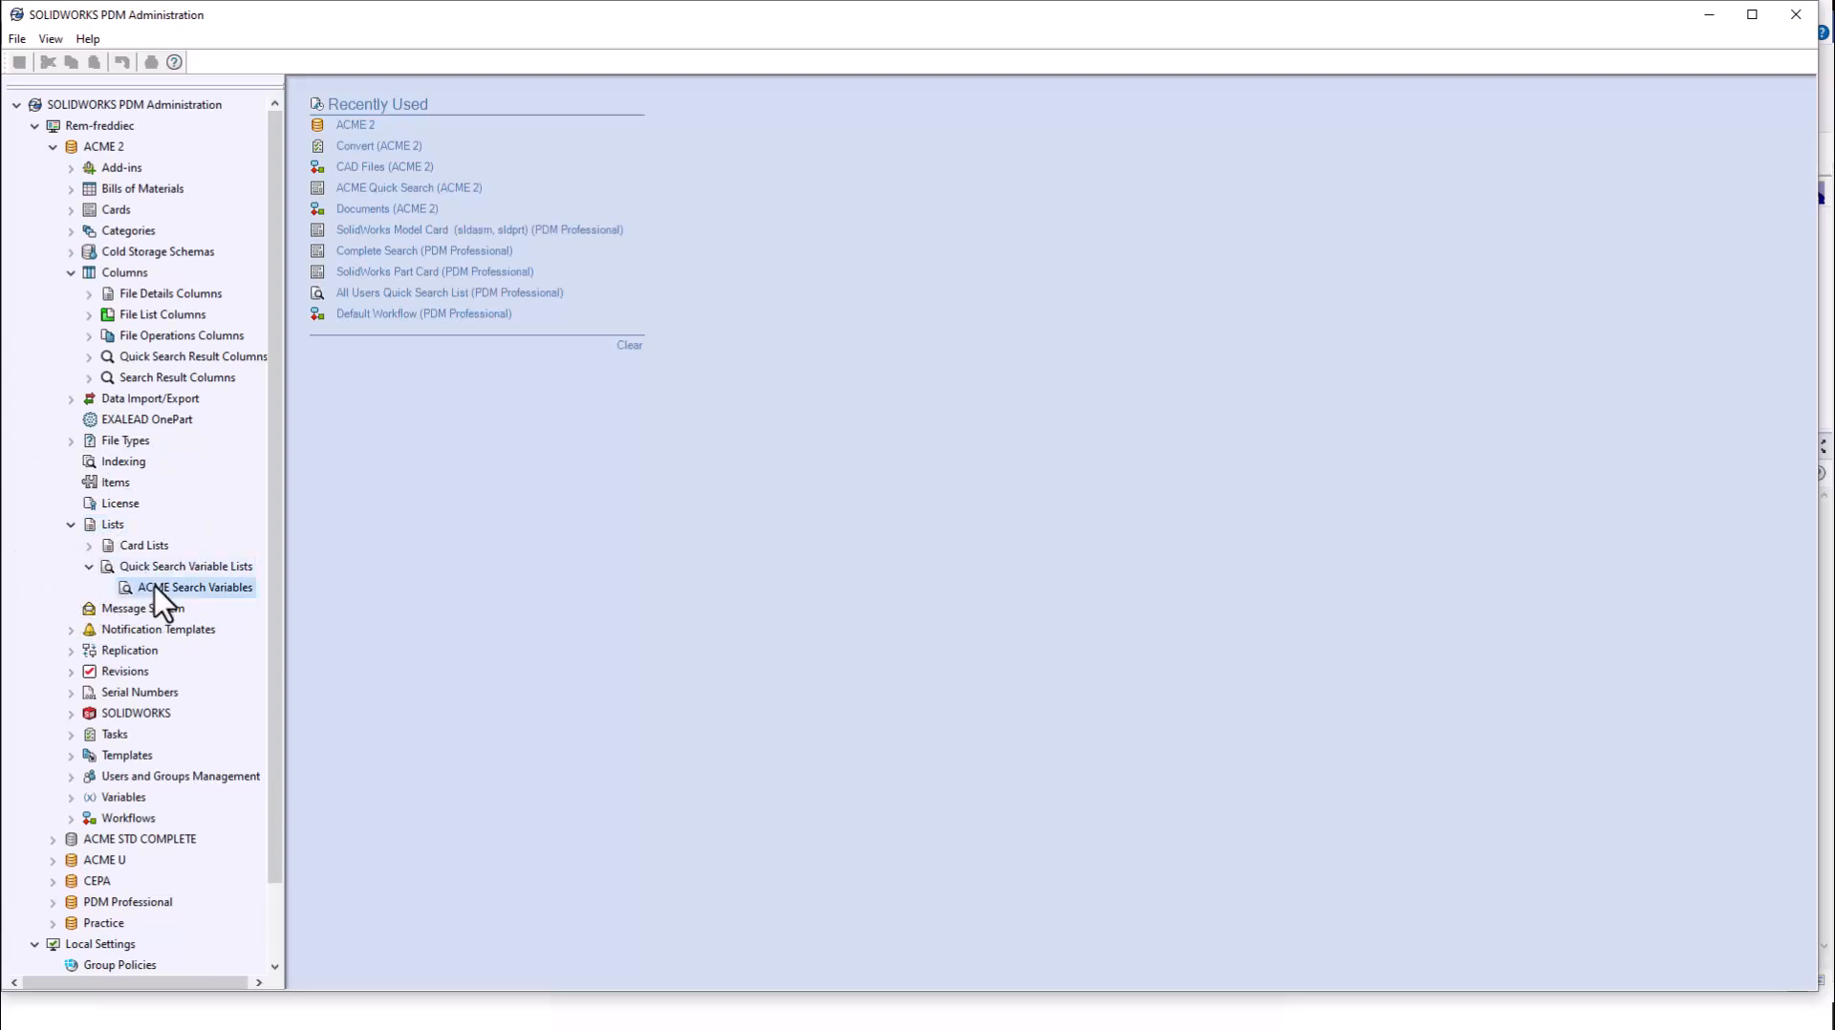
{"action": "double_click", "coordinate": [197, 587]}
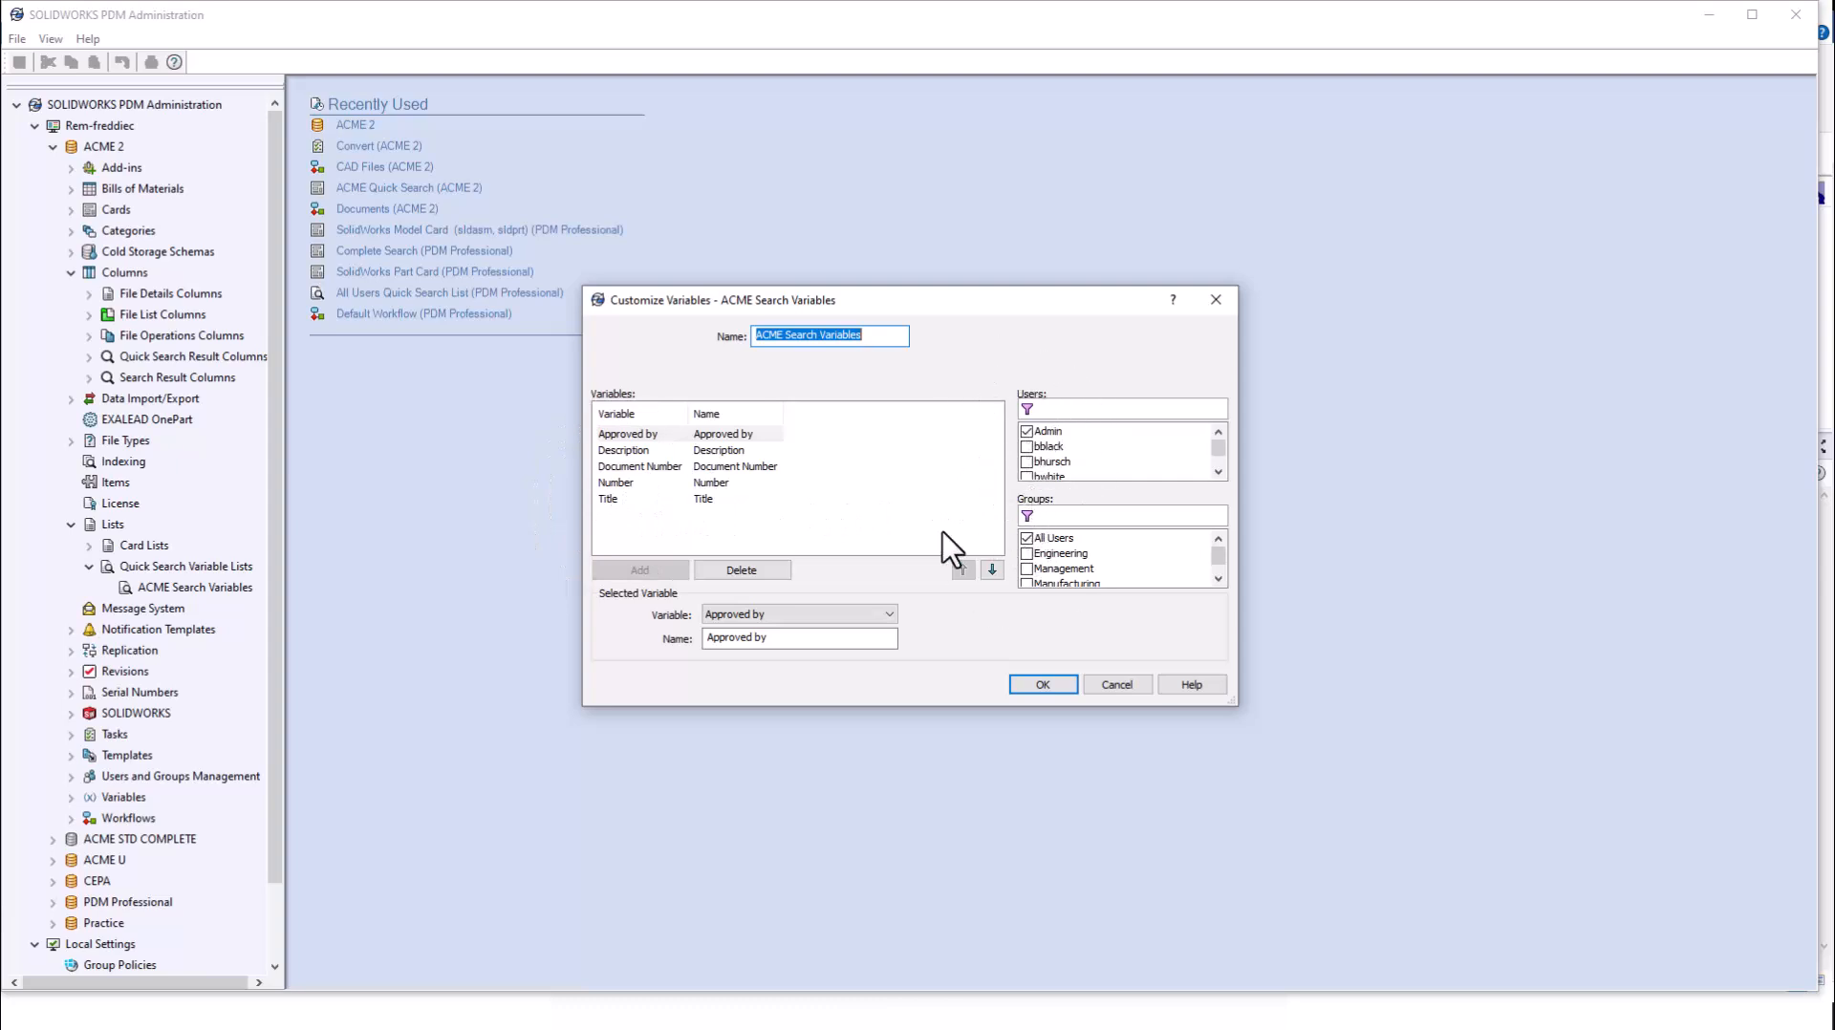
{"action": "mouse_move", "coordinate": [826, 513]}
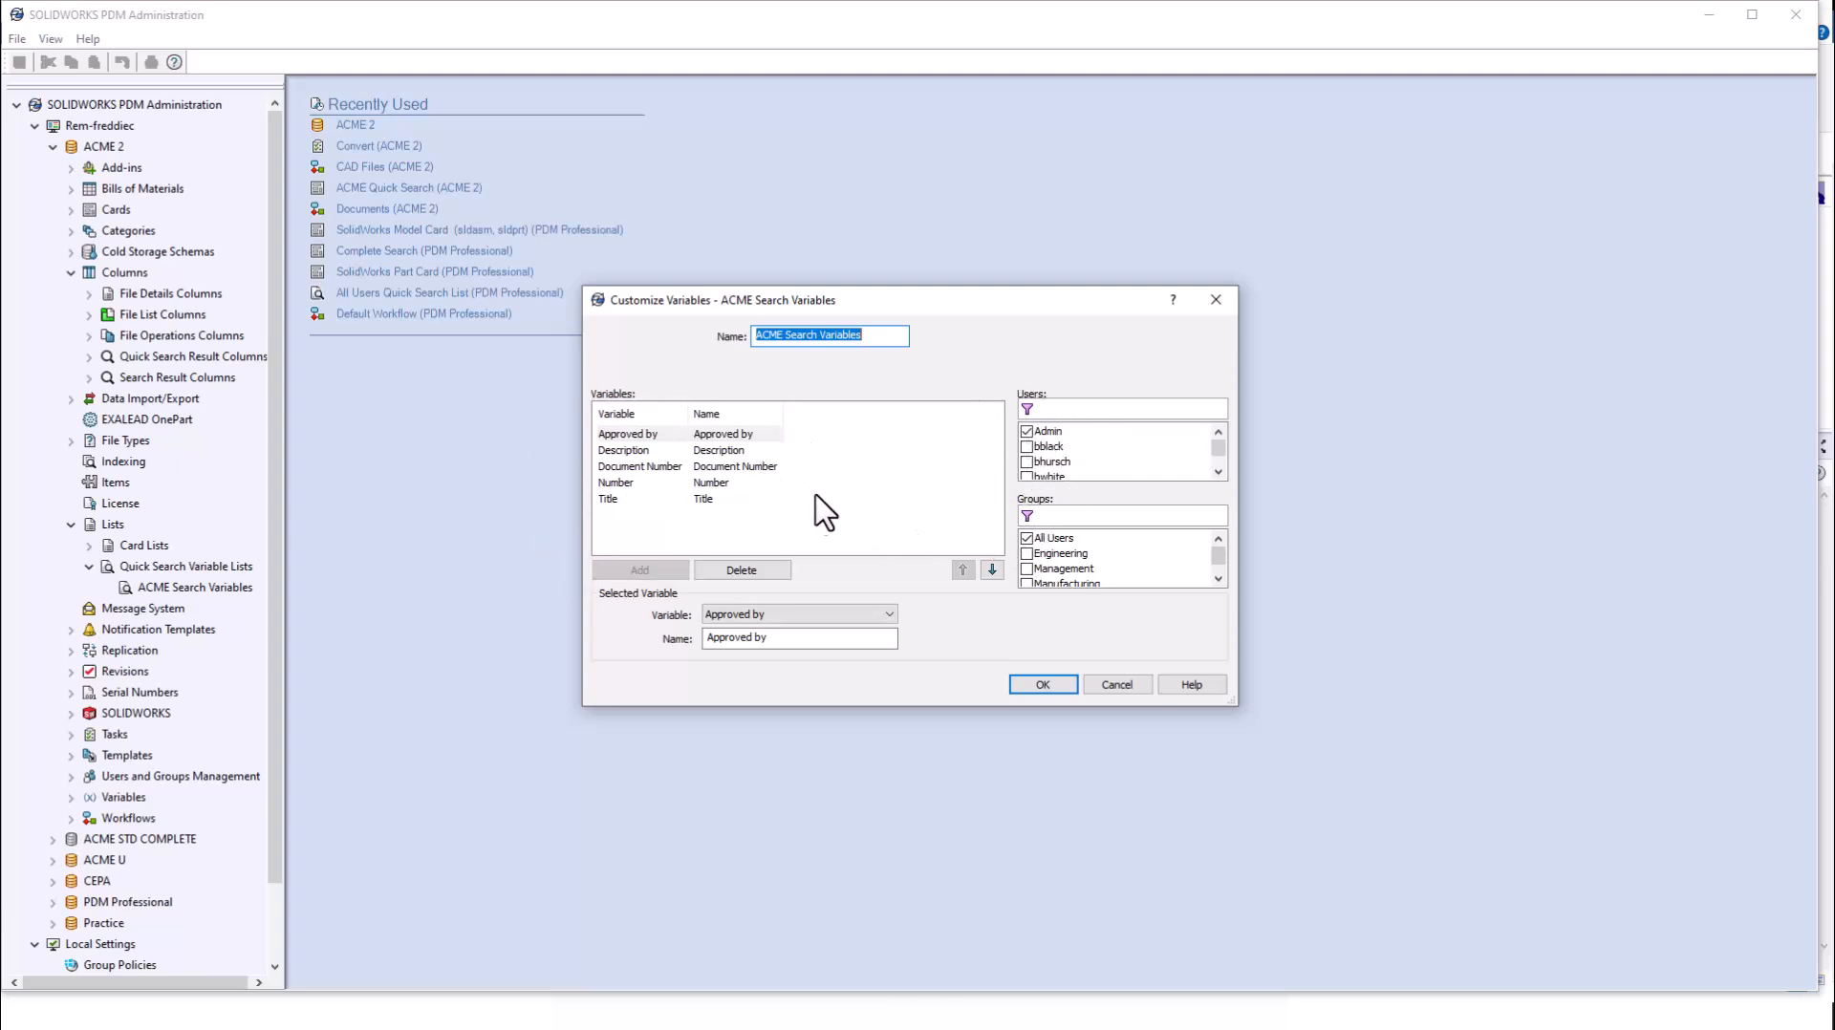
{"action": "mouse_move", "coordinate": [1040, 684]}
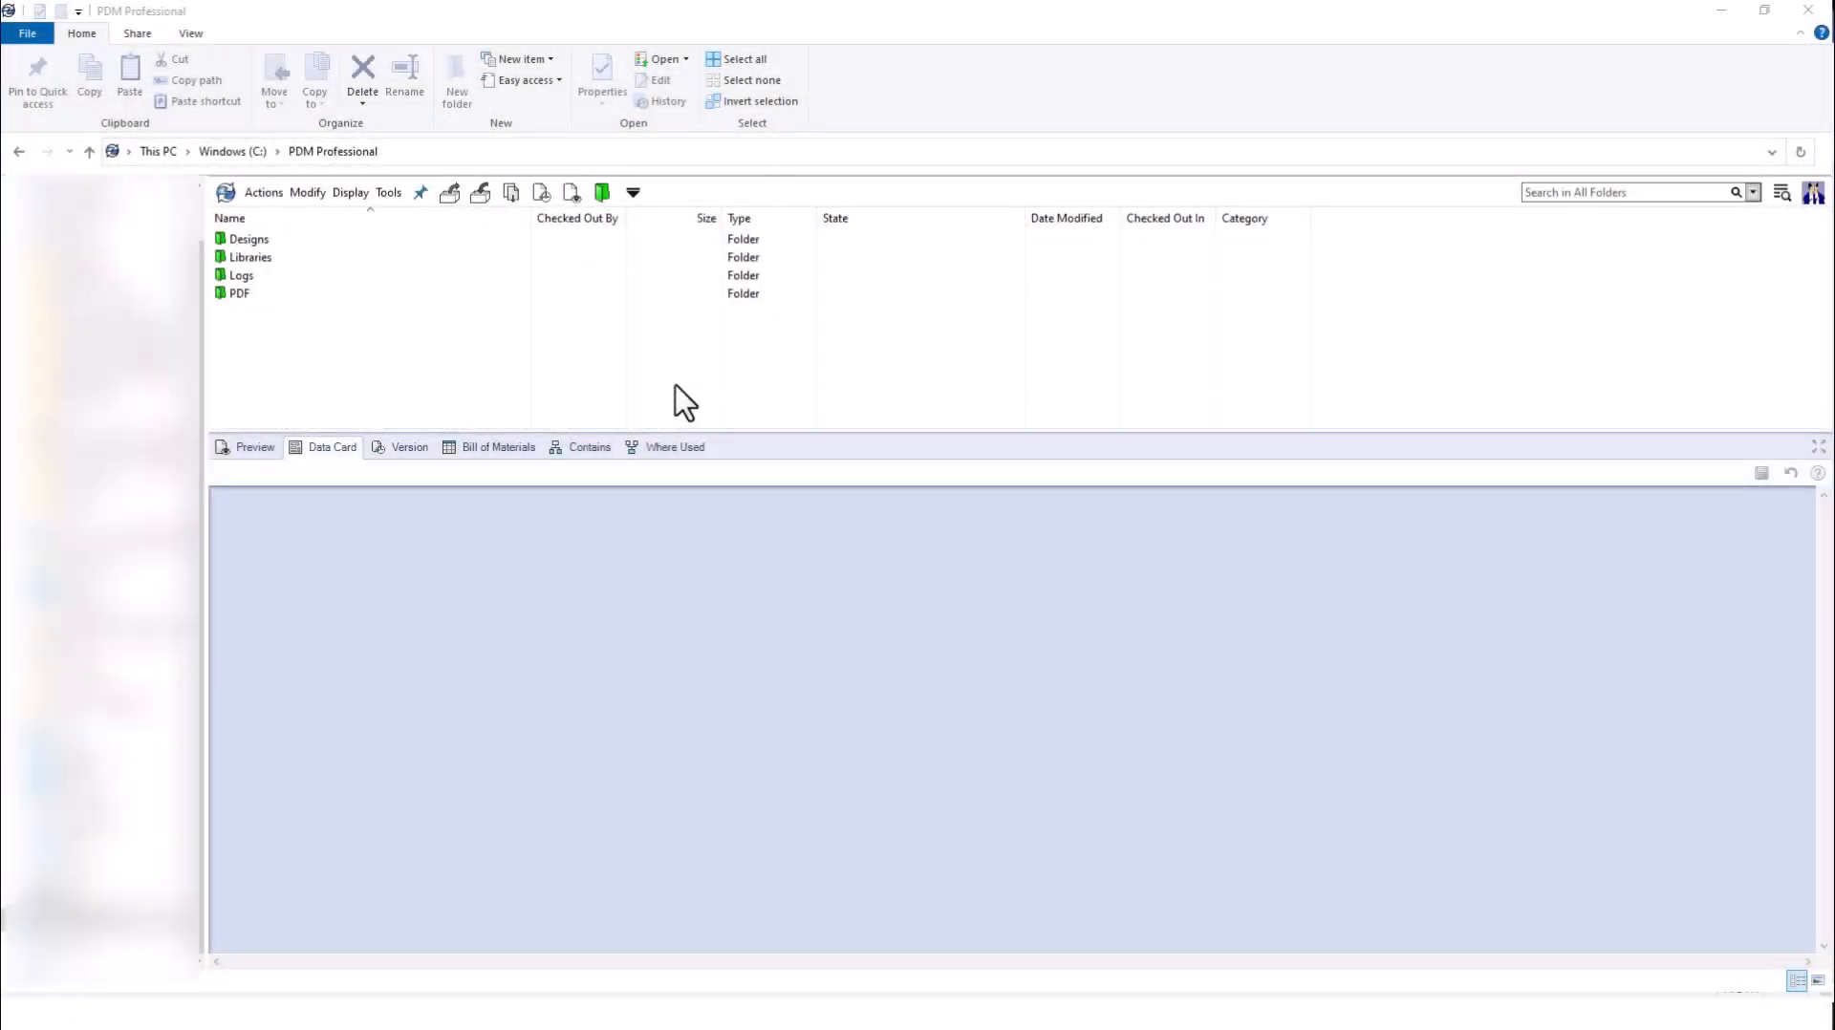
{"action": "mouse_move", "coordinate": [864, 411]}
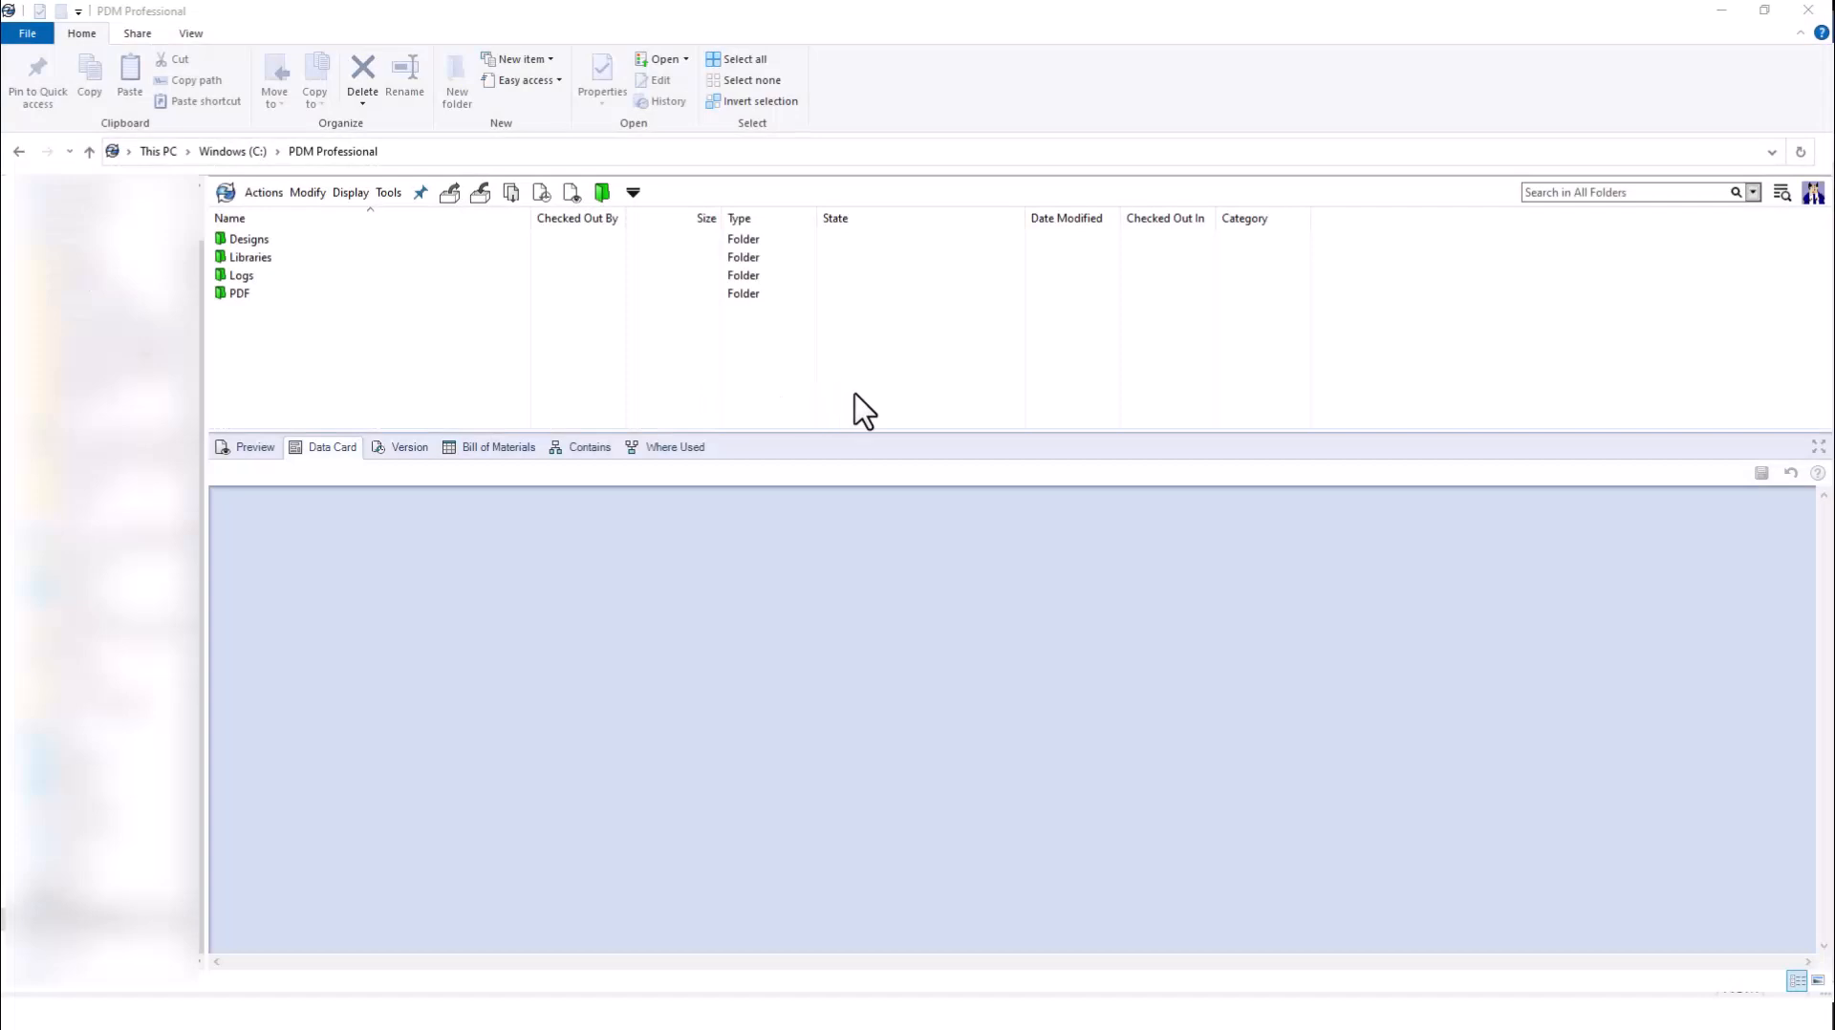
{"action": "mouse_move", "coordinate": [876, 407]}
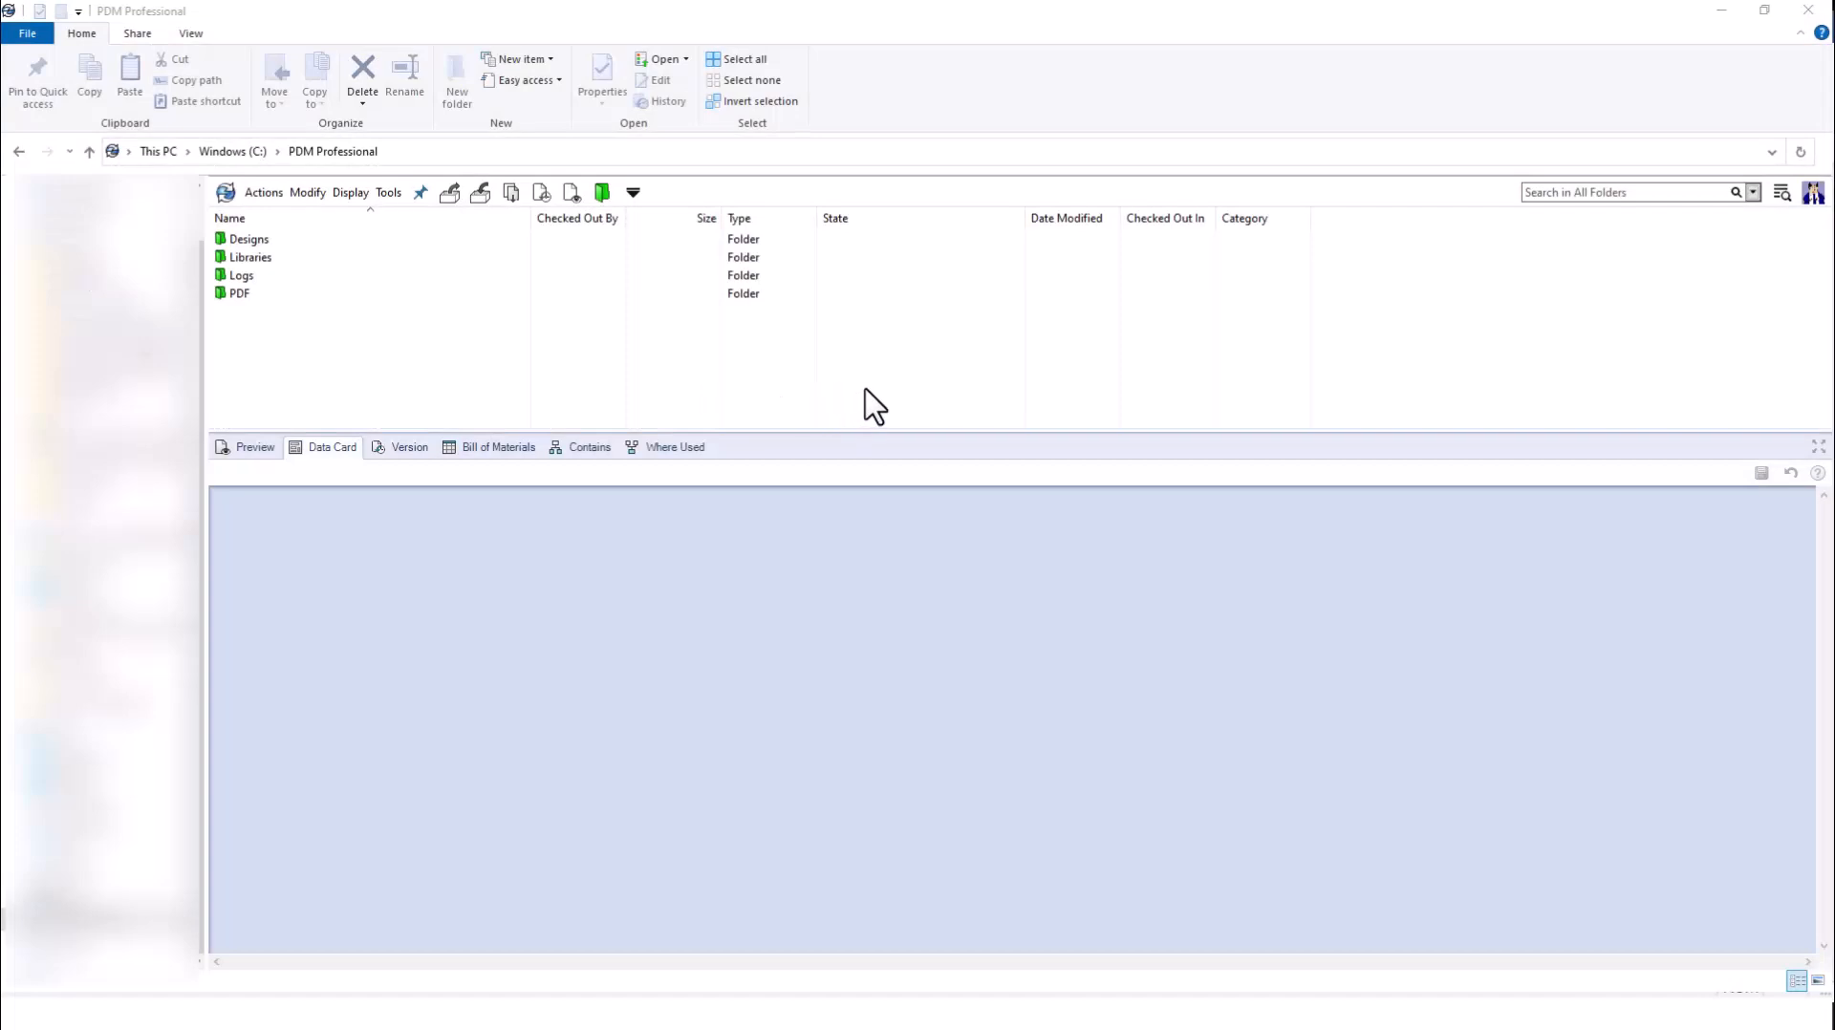
{"action": "mouse_move", "coordinate": [1730, 253]}
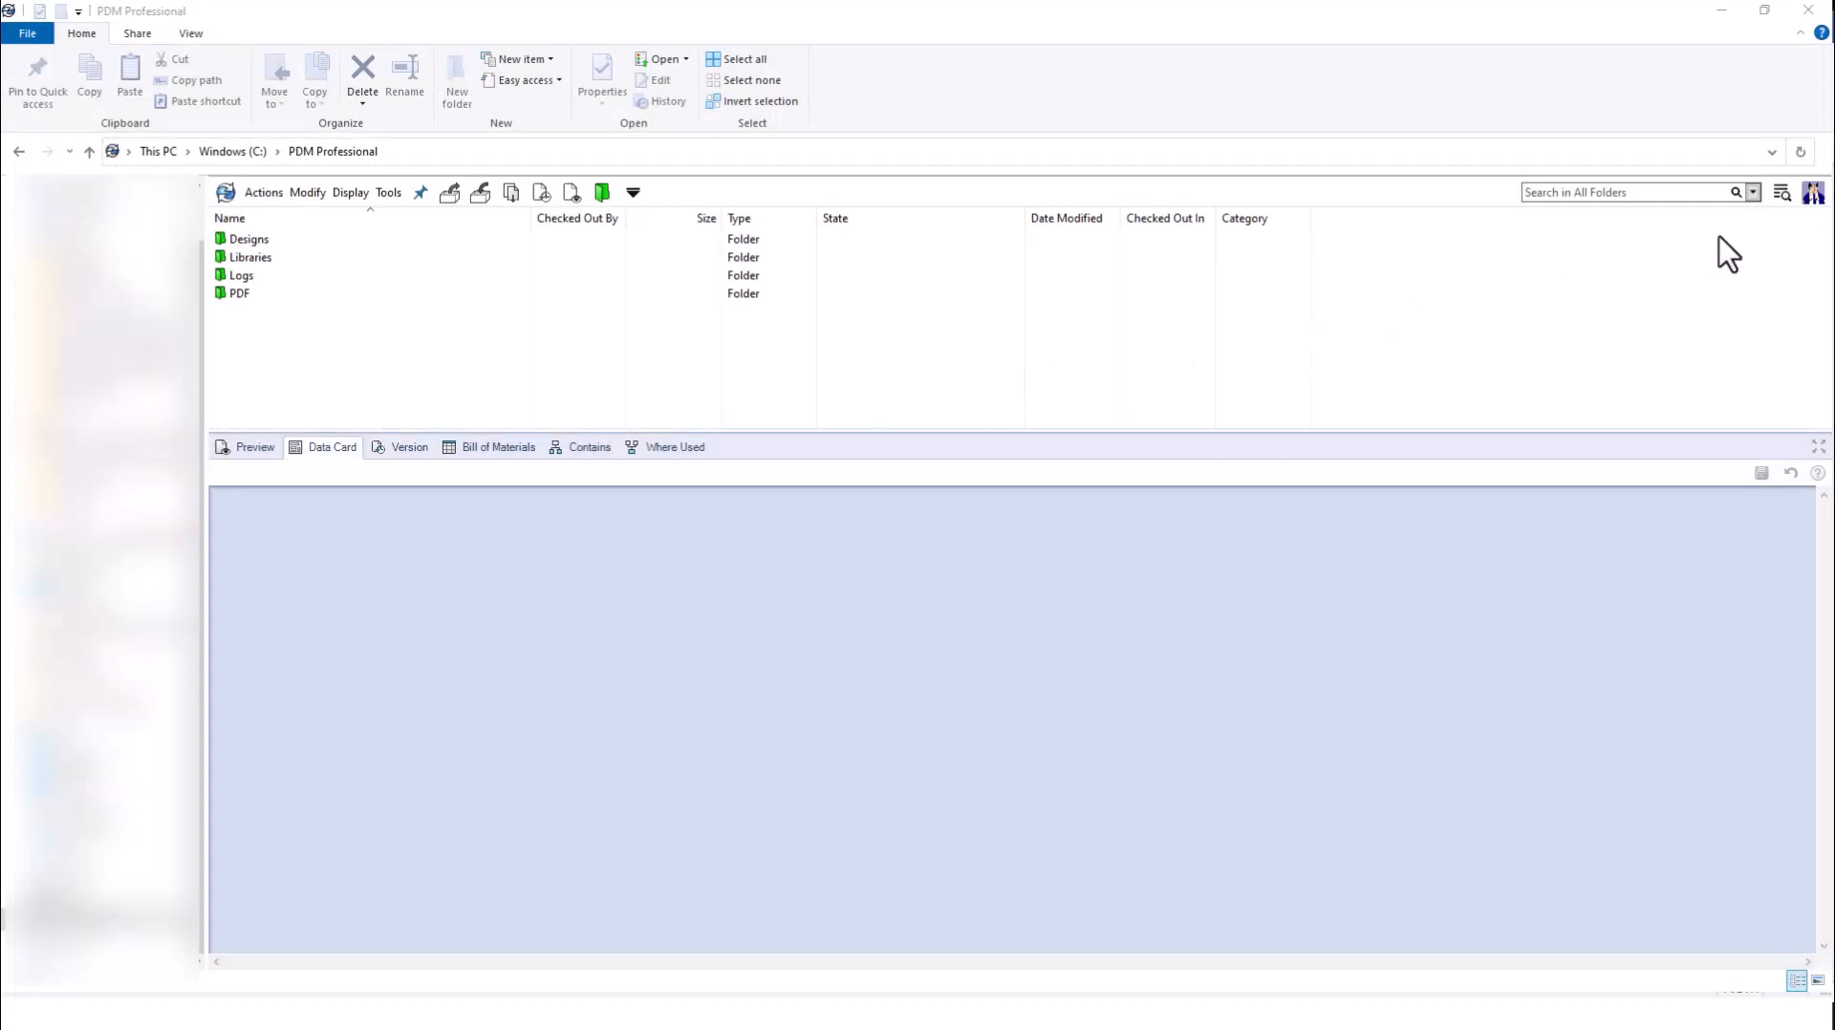
Show the vault search menu listing Complete Search, Simple Search and saved searches
{"action": "left_click", "coordinate": [1779, 191]}
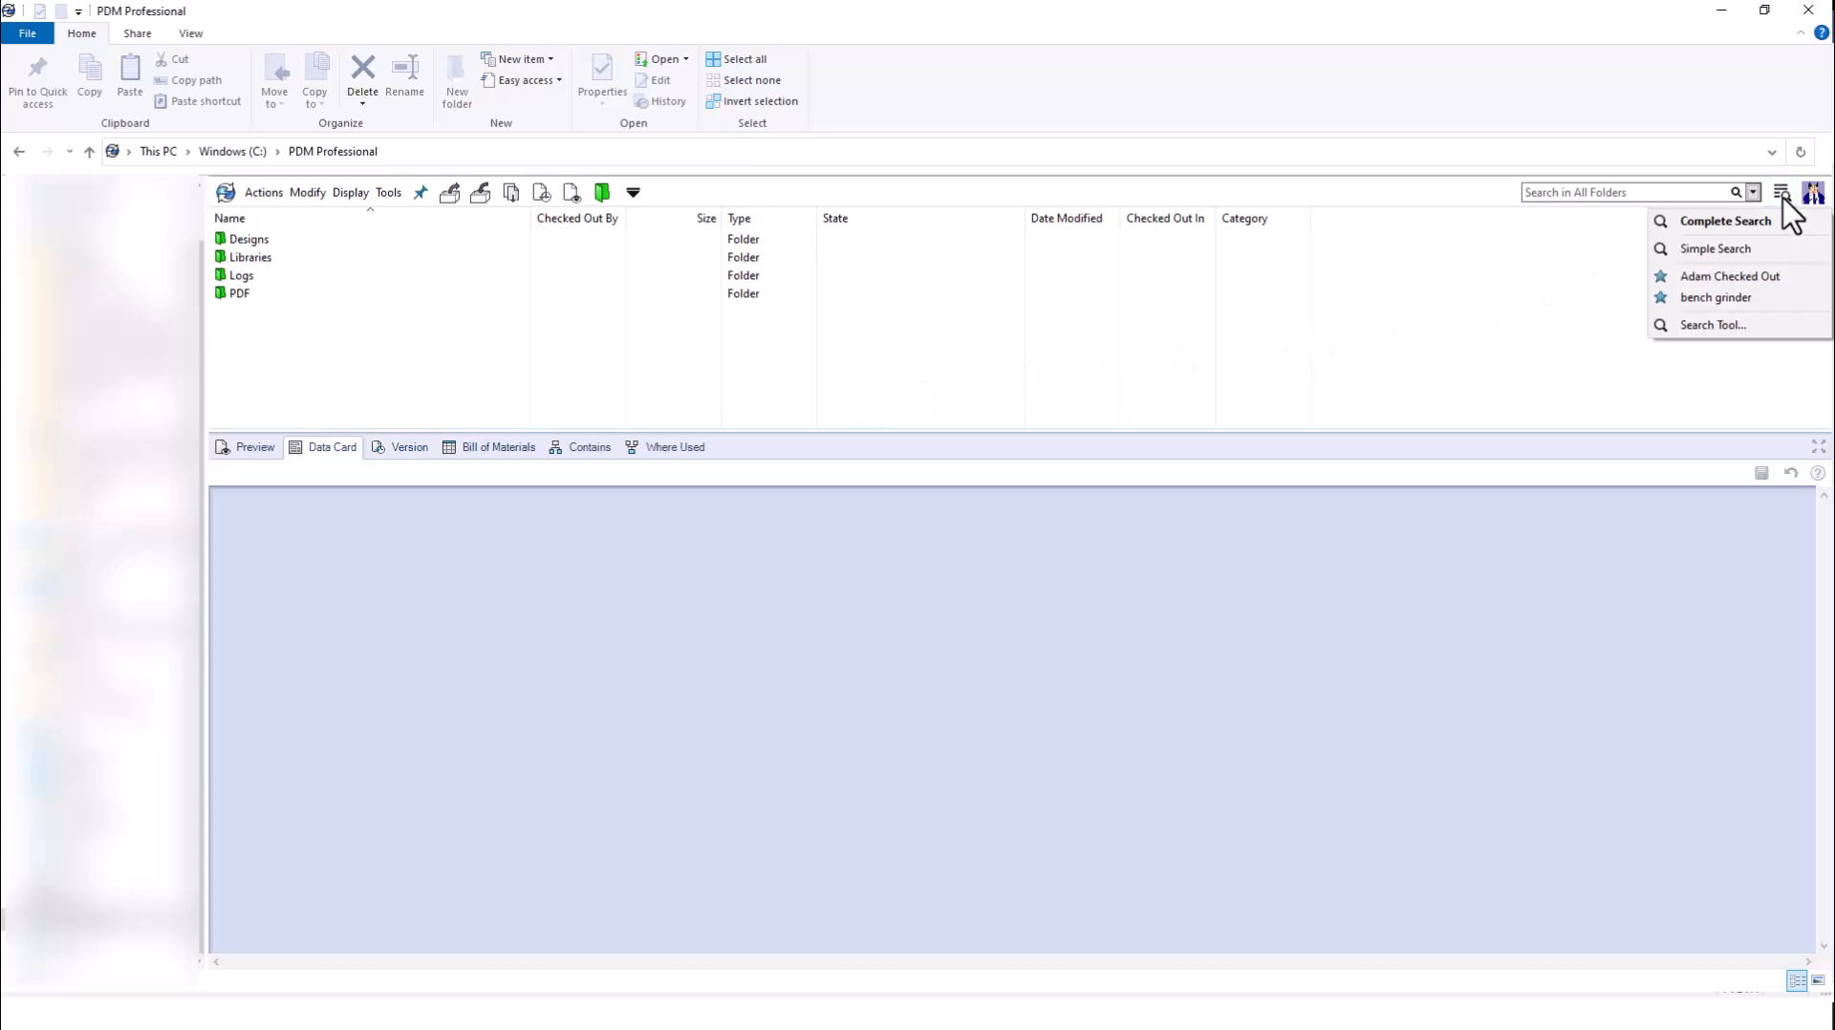
{"action": "mouse_move", "coordinate": [1786, 222]}
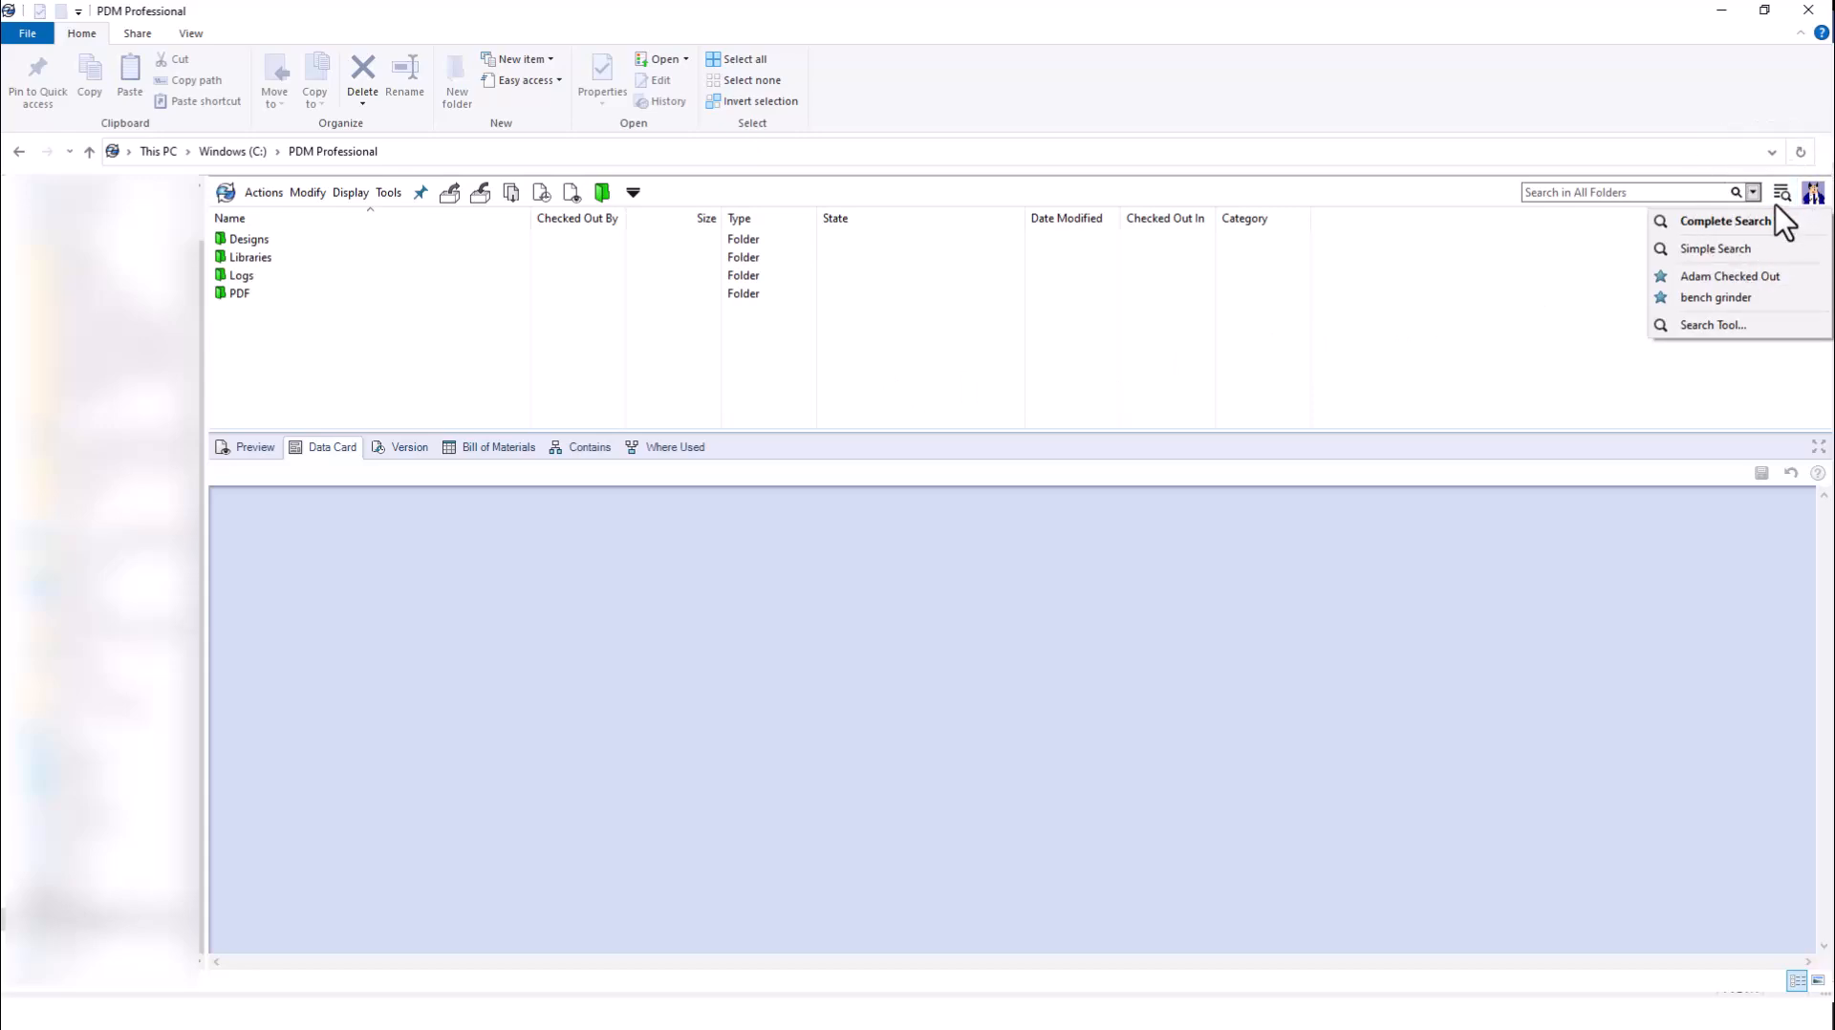
{"action": "mouse_move", "coordinate": [1726, 222]}
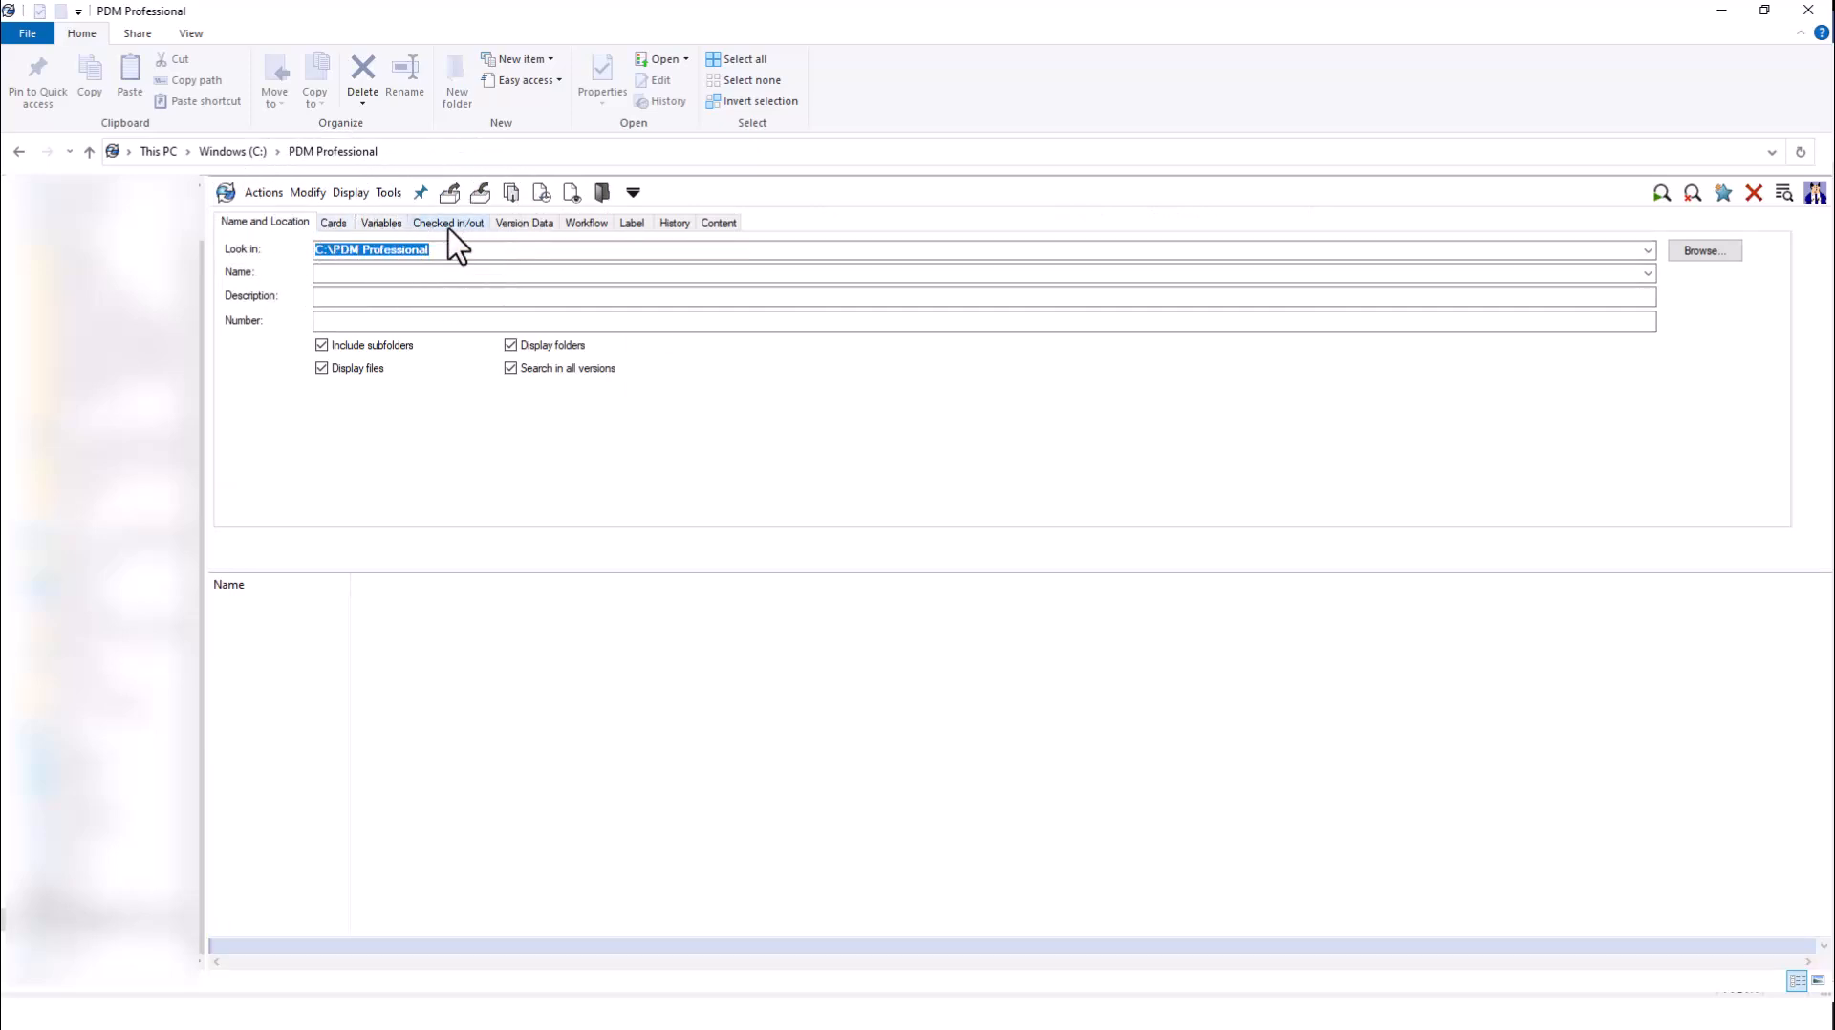
{"action": "mouse_move", "coordinate": [573, 241]}
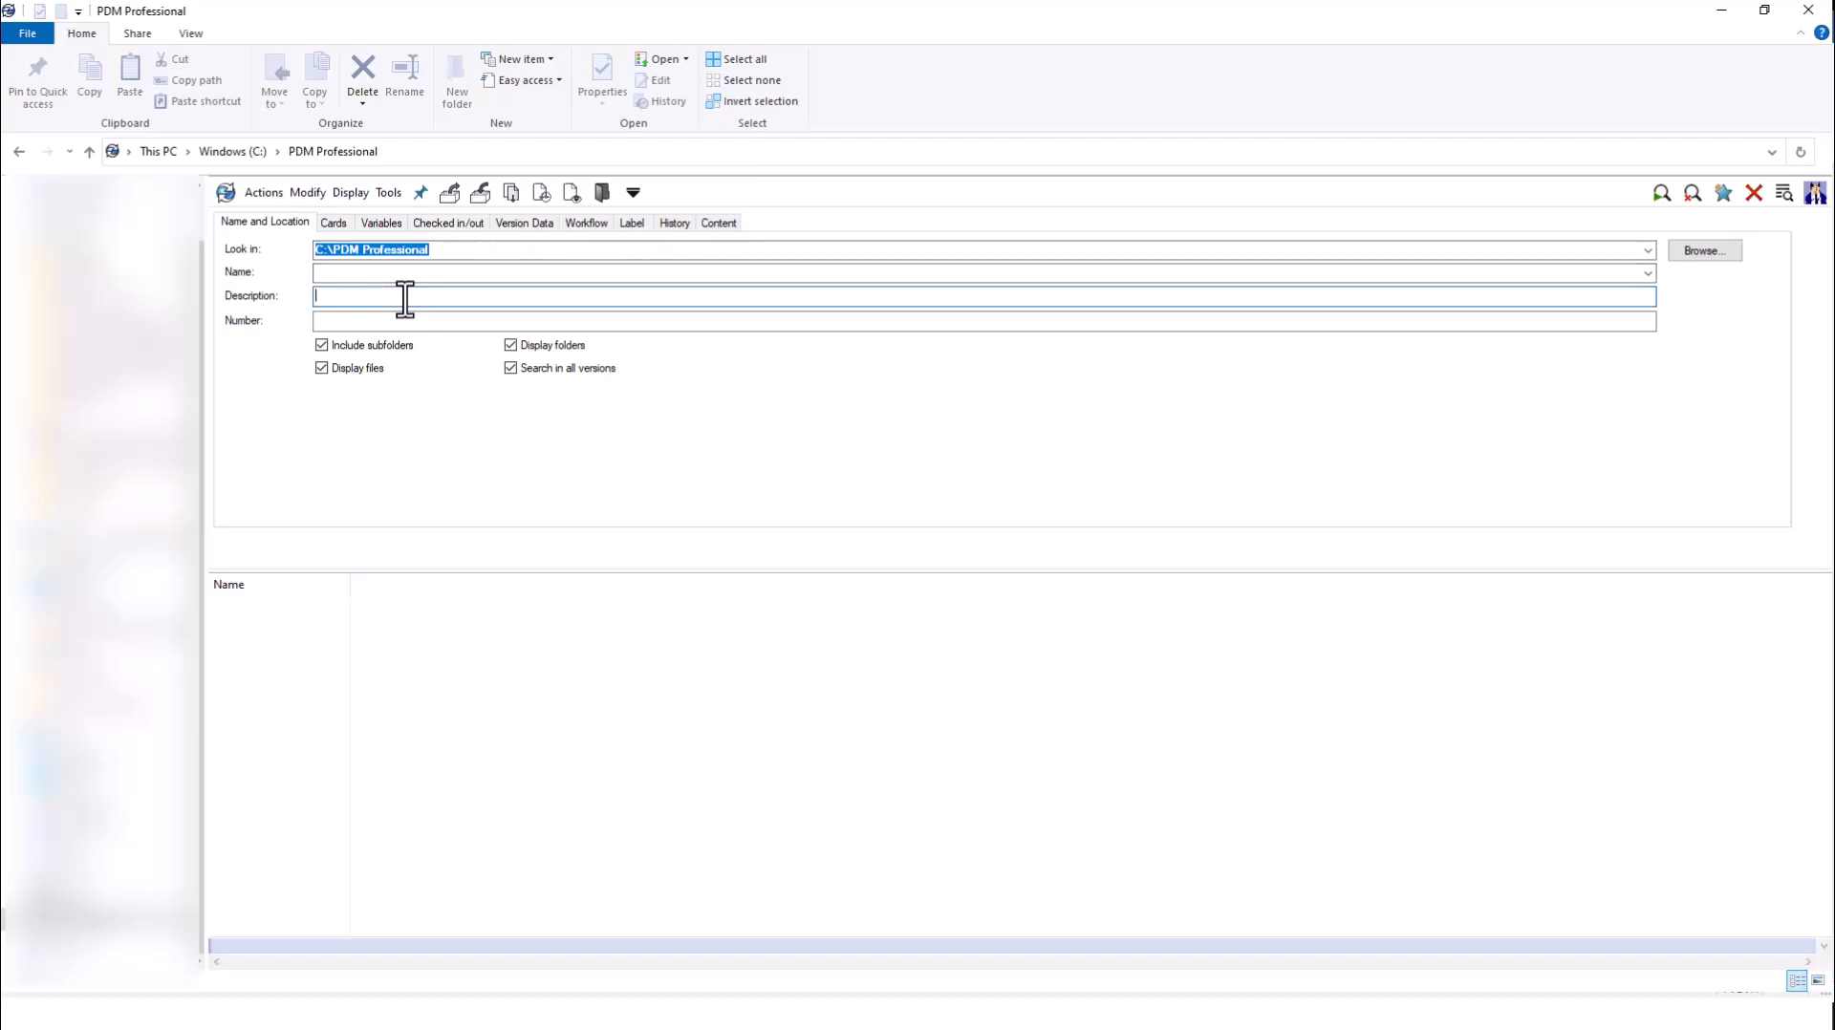
Search the whole vault by description 'chassis', keeping the vault root as start folder, returning four assemblies
{"action": "type", "text": "chassis"}
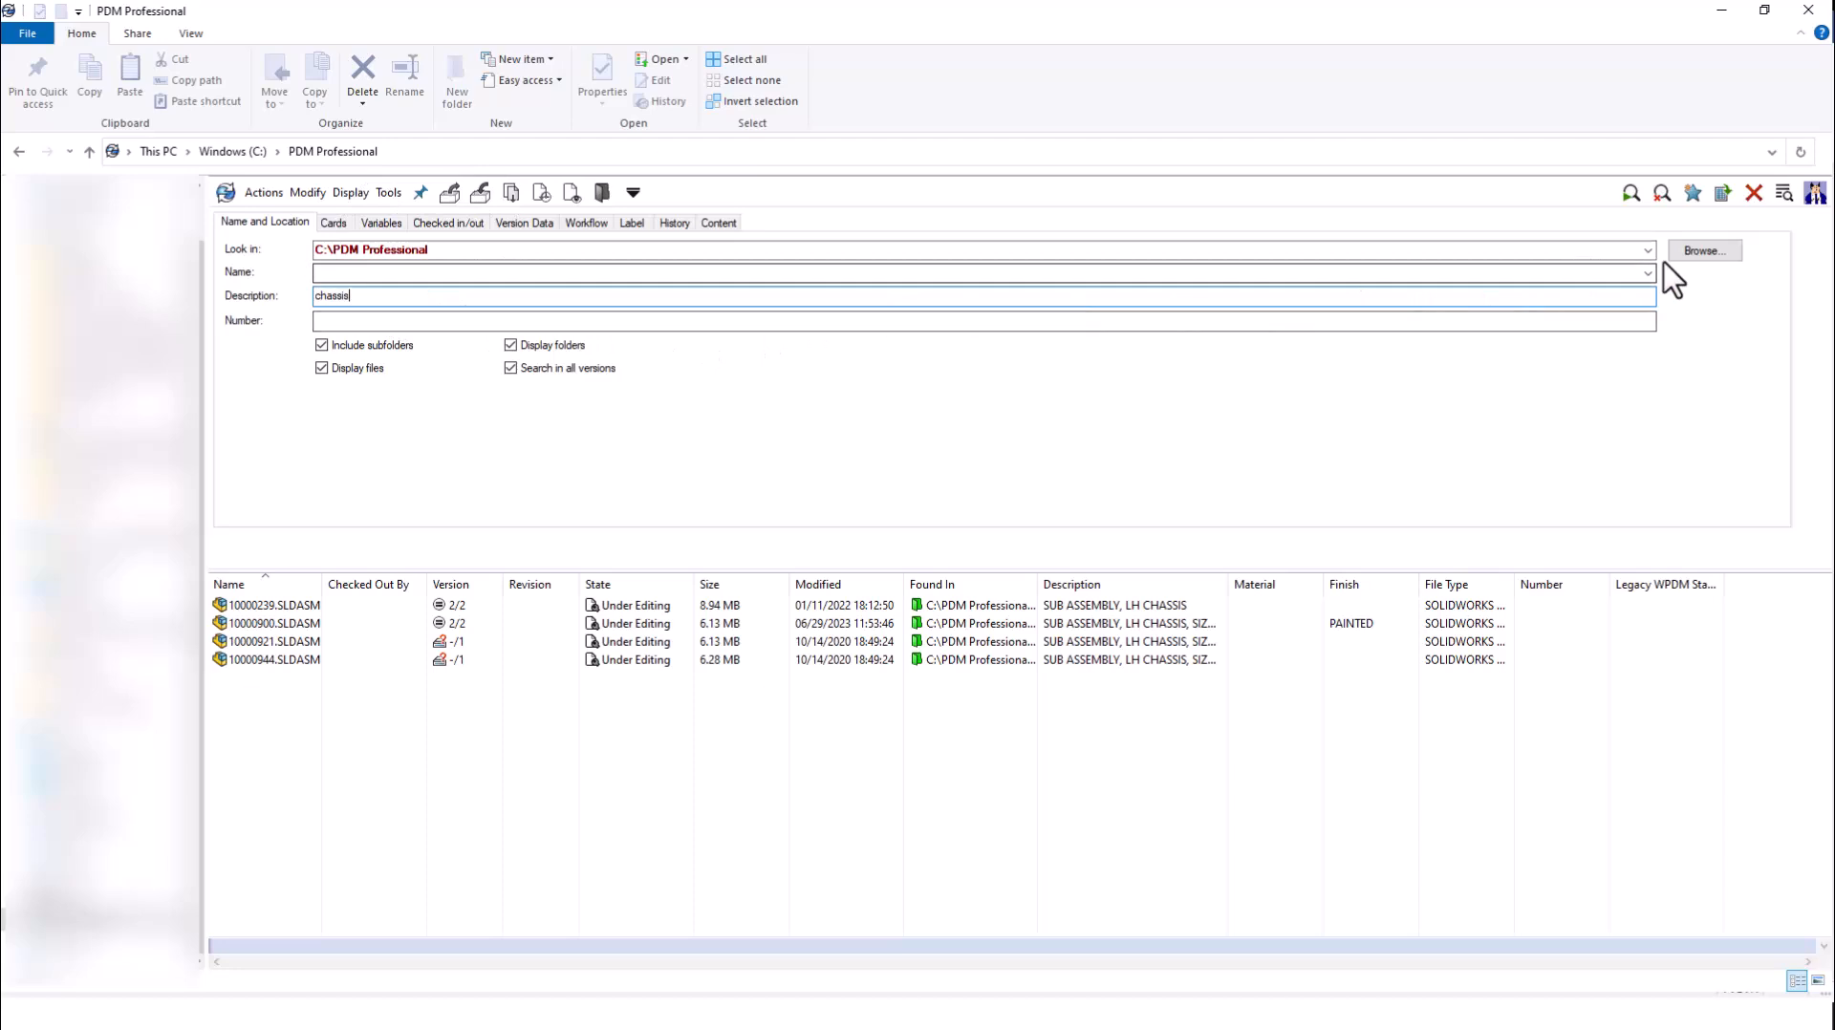
{"action": "left_click", "coordinate": [1703, 250]}
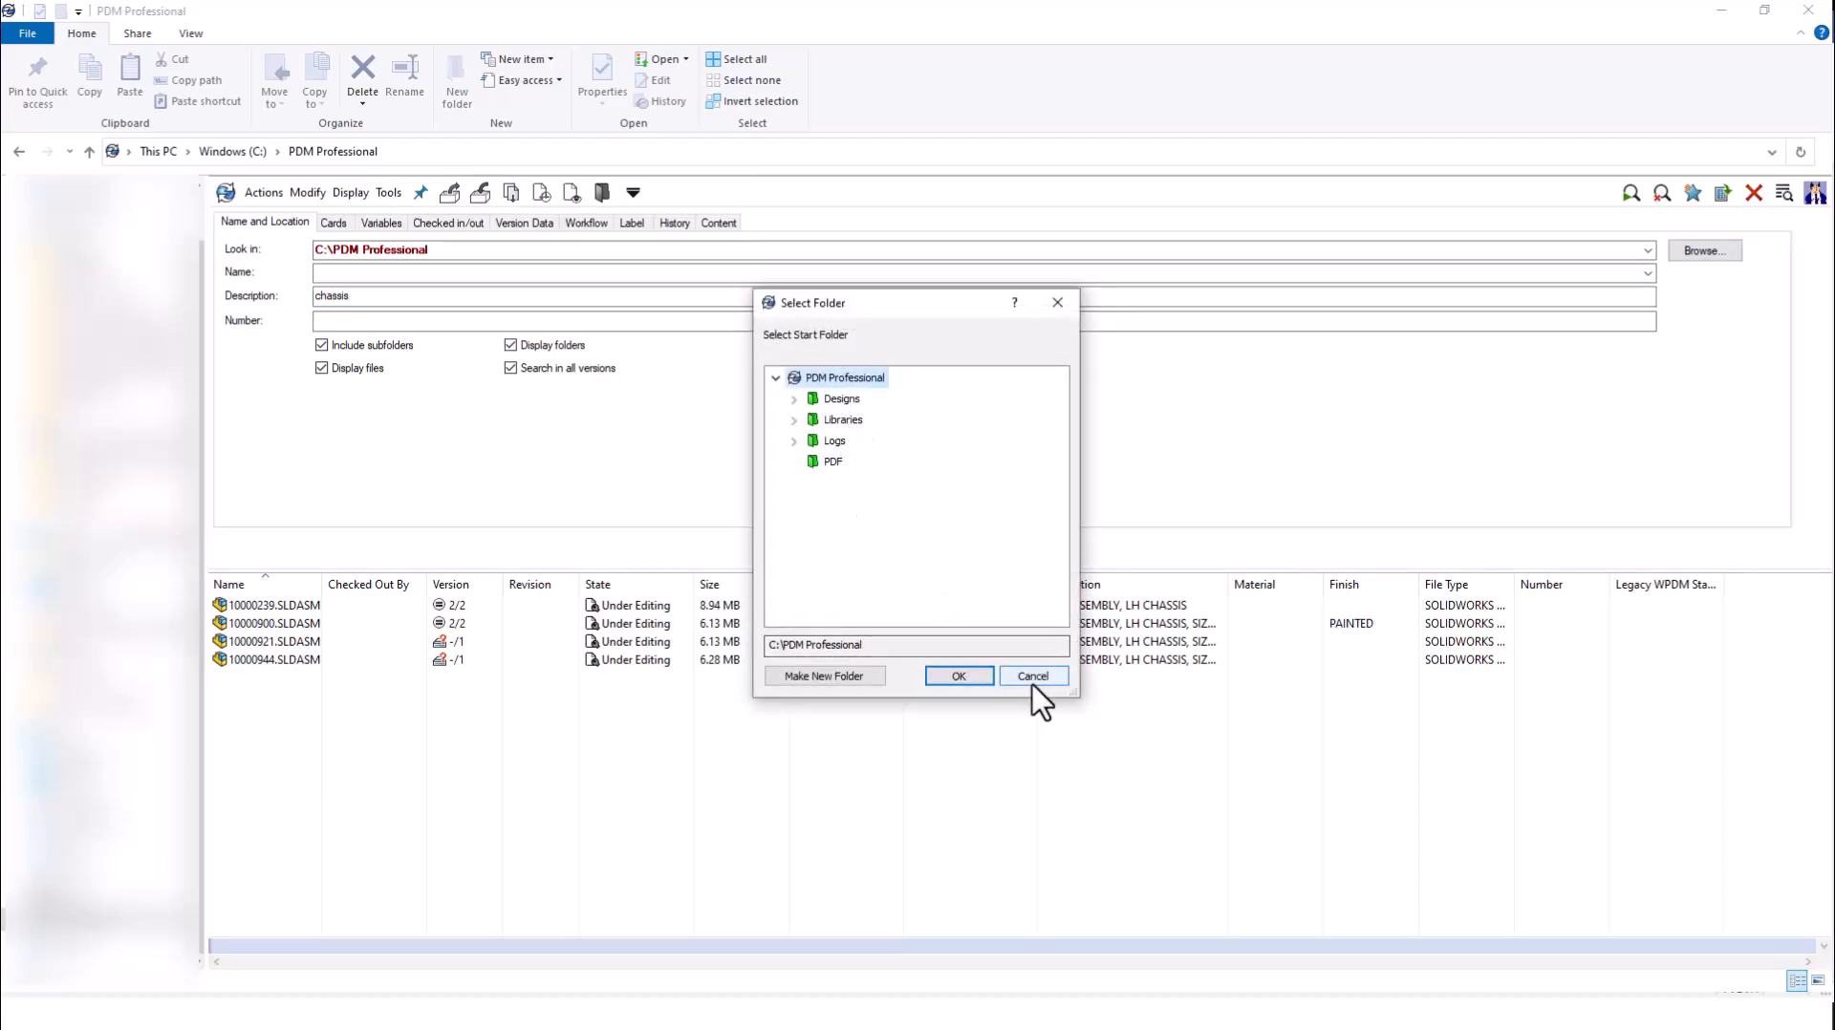
{"action": "left_click", "coordinate": [1032, 675]}
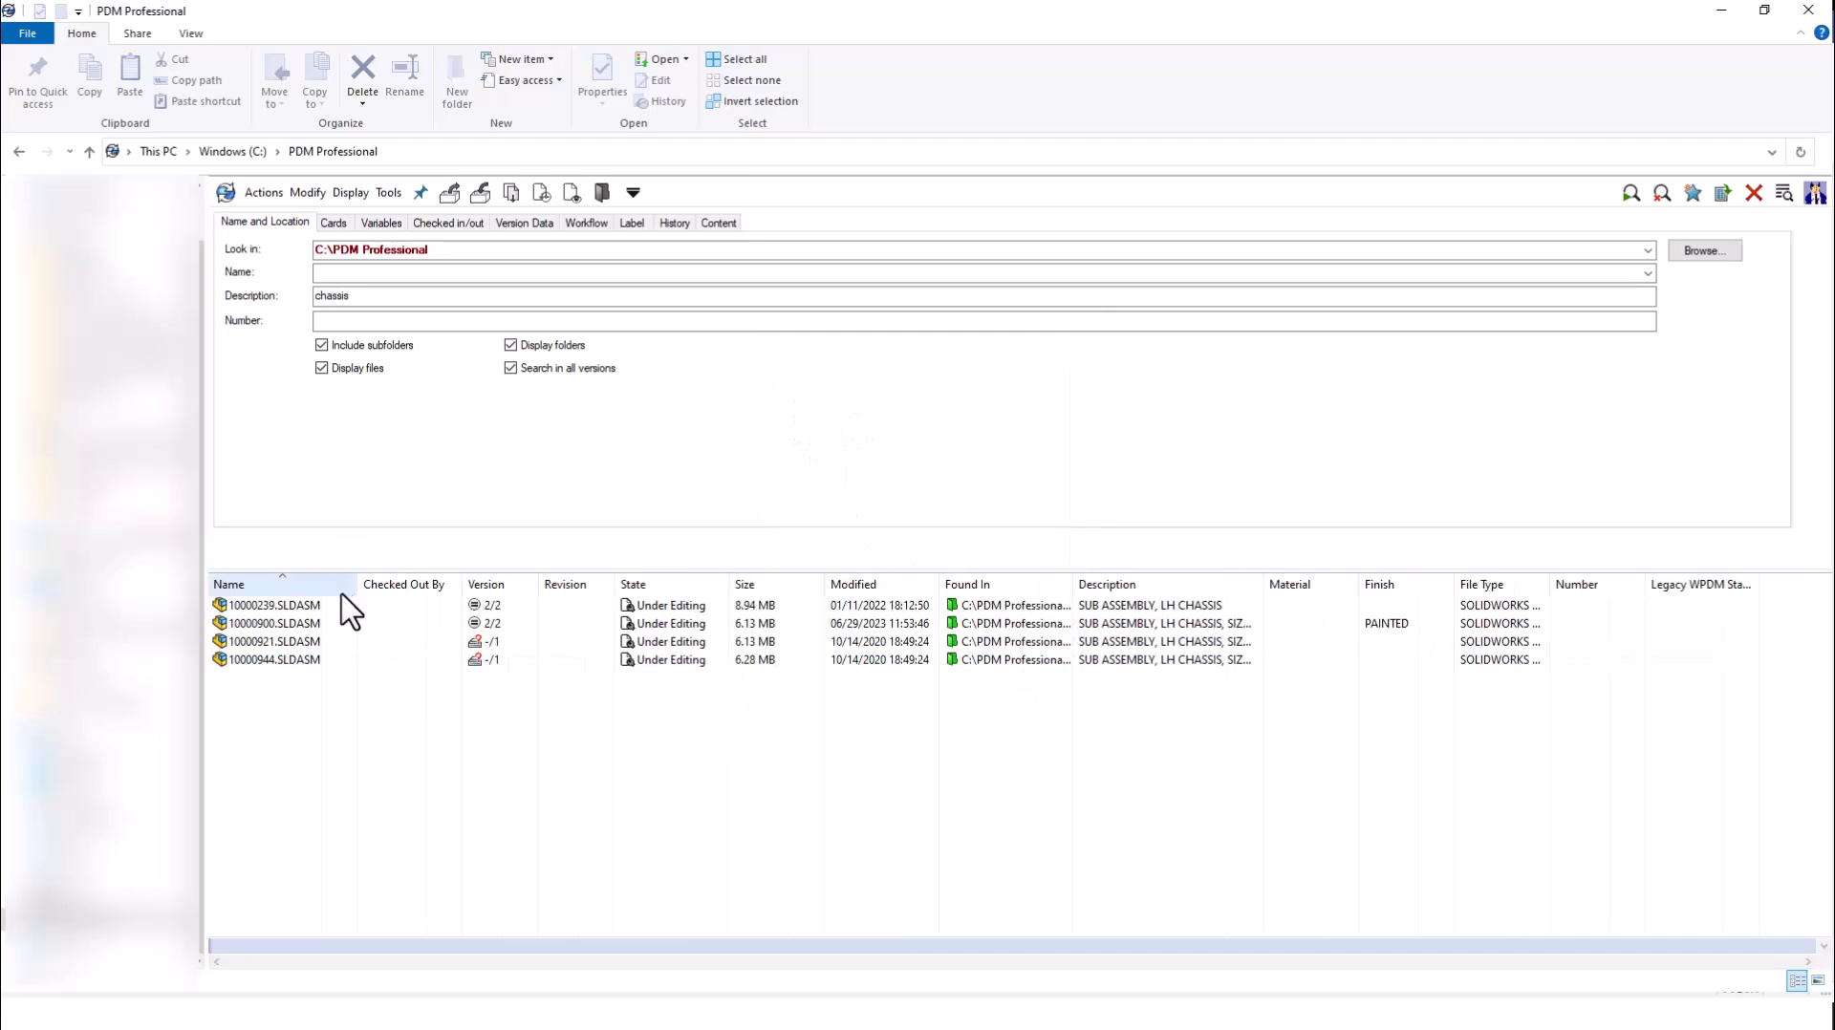
Switch the Complete Search card to its Variables conditions page with the chassis results still listed
{"action": "left_click", "coordinate": [272, 606]}
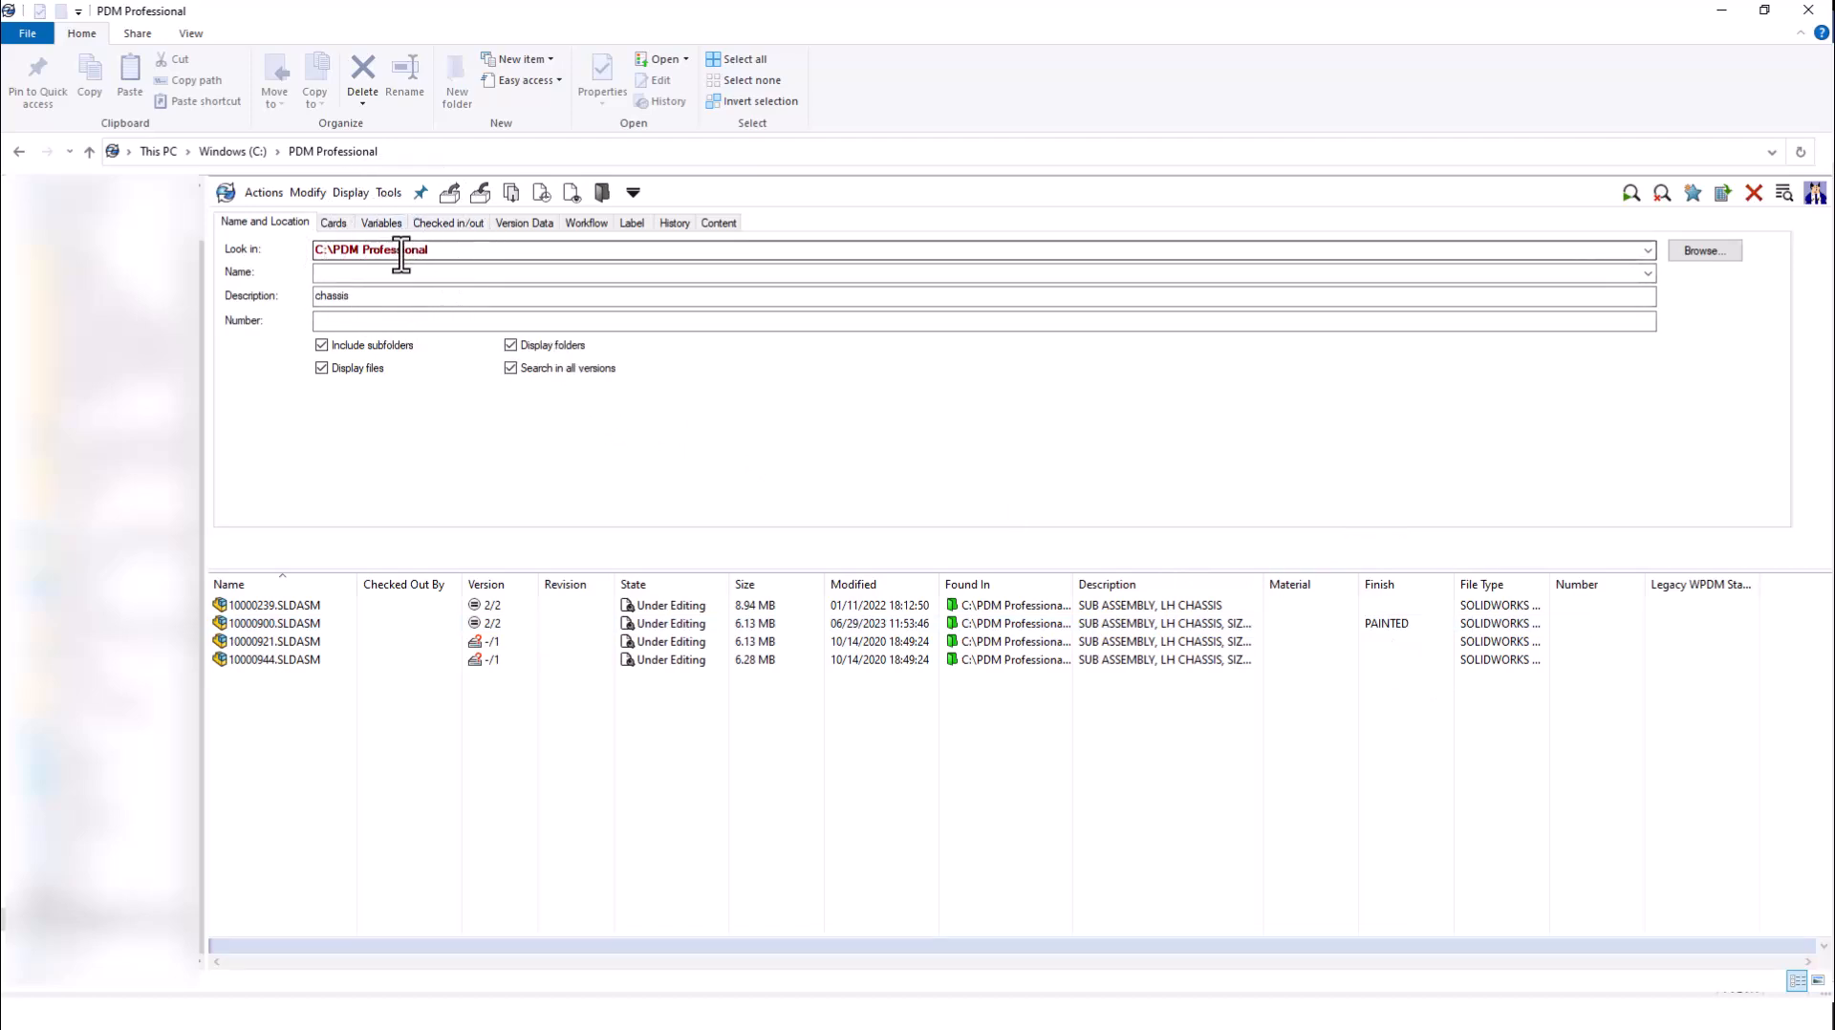
{"action": "left_click", "coordinate": [386, 295]}
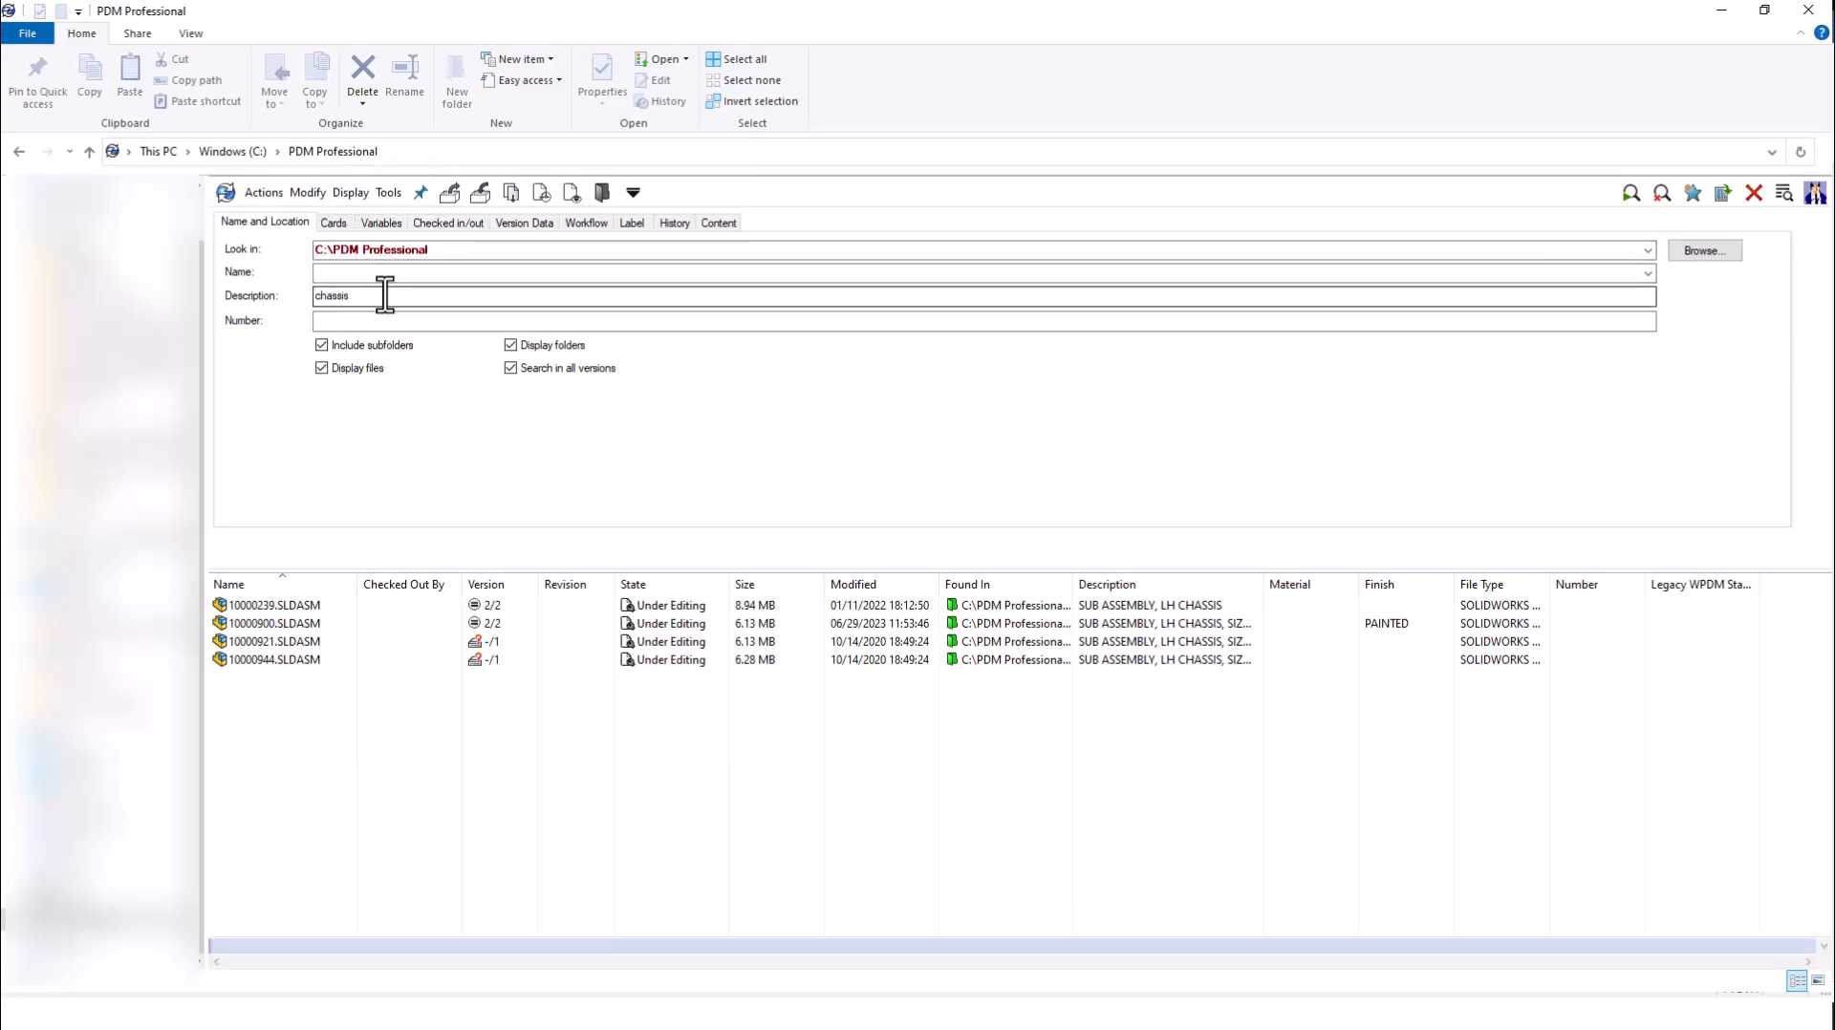
{"action": "left_click", "coordinate": [380, 225]}
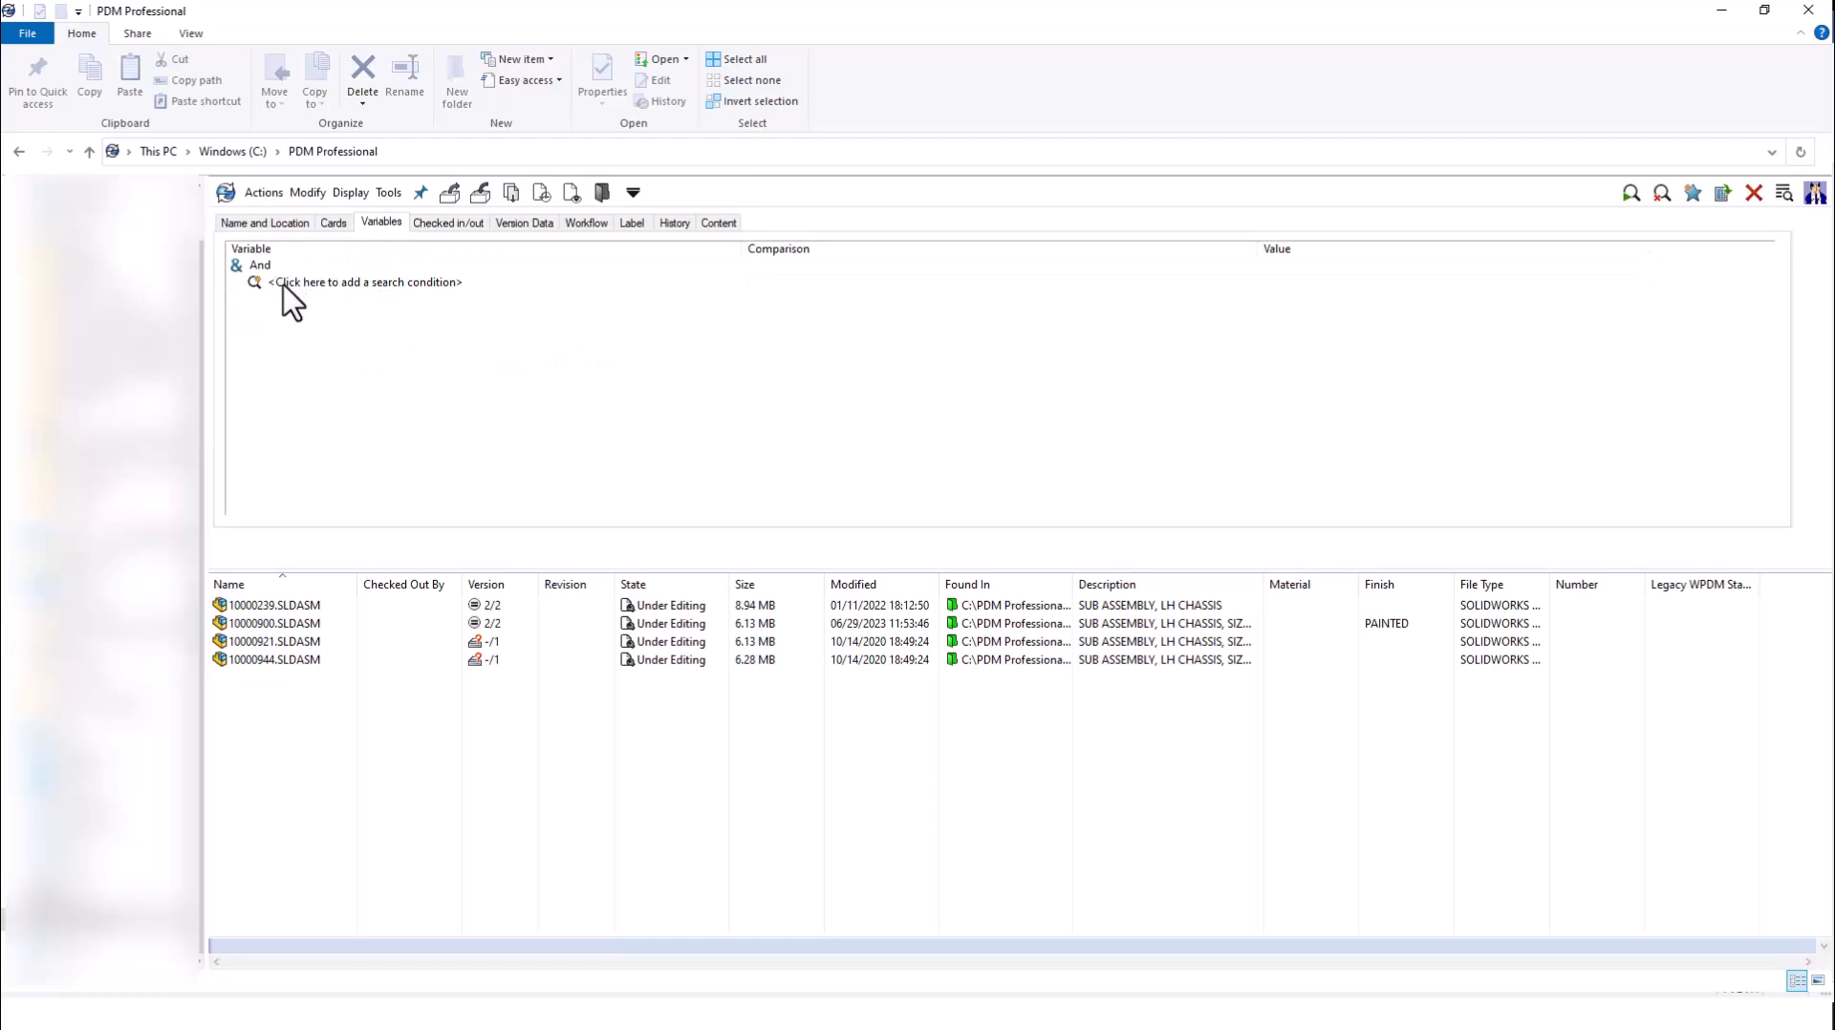
Add a Finish Text Contains 'Paint' condition and search, narrowing the chassis results to one assembly
{"action": "left_click", "coordinate": [363, 283]}
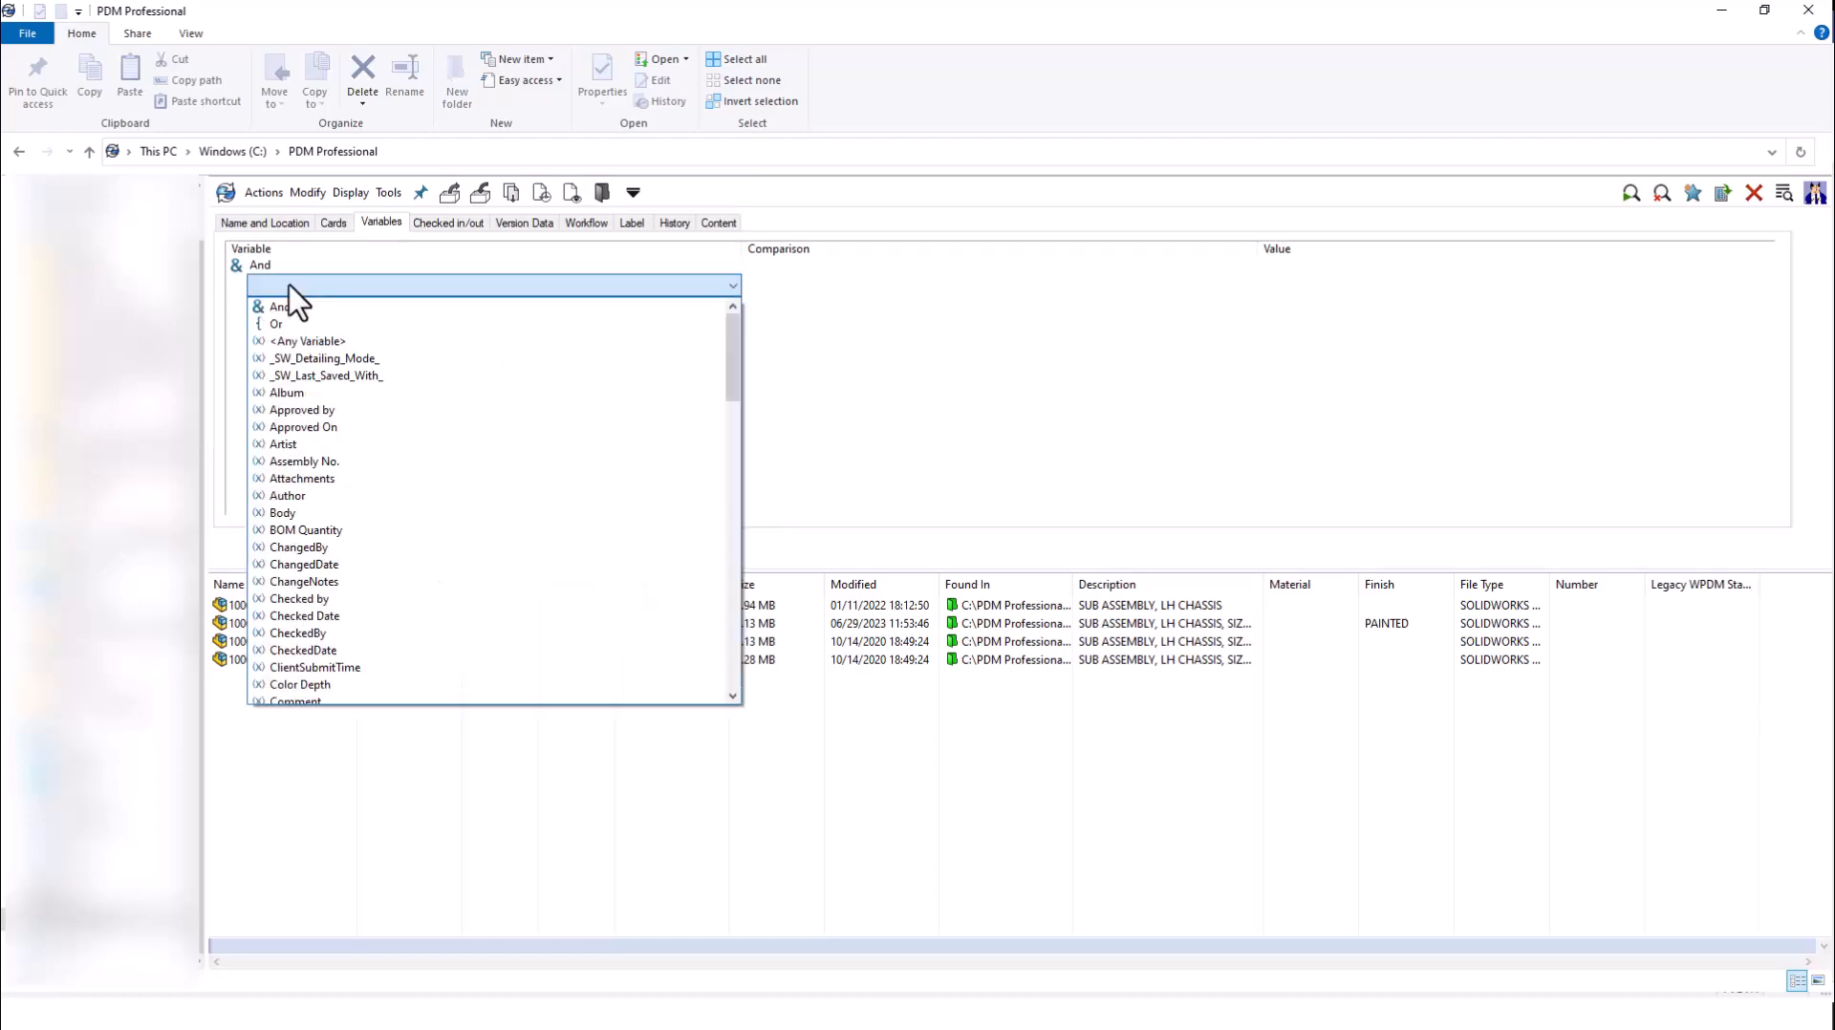
{"action": "scroll", "scroll_direction": "down", "scroll_amount": 3}
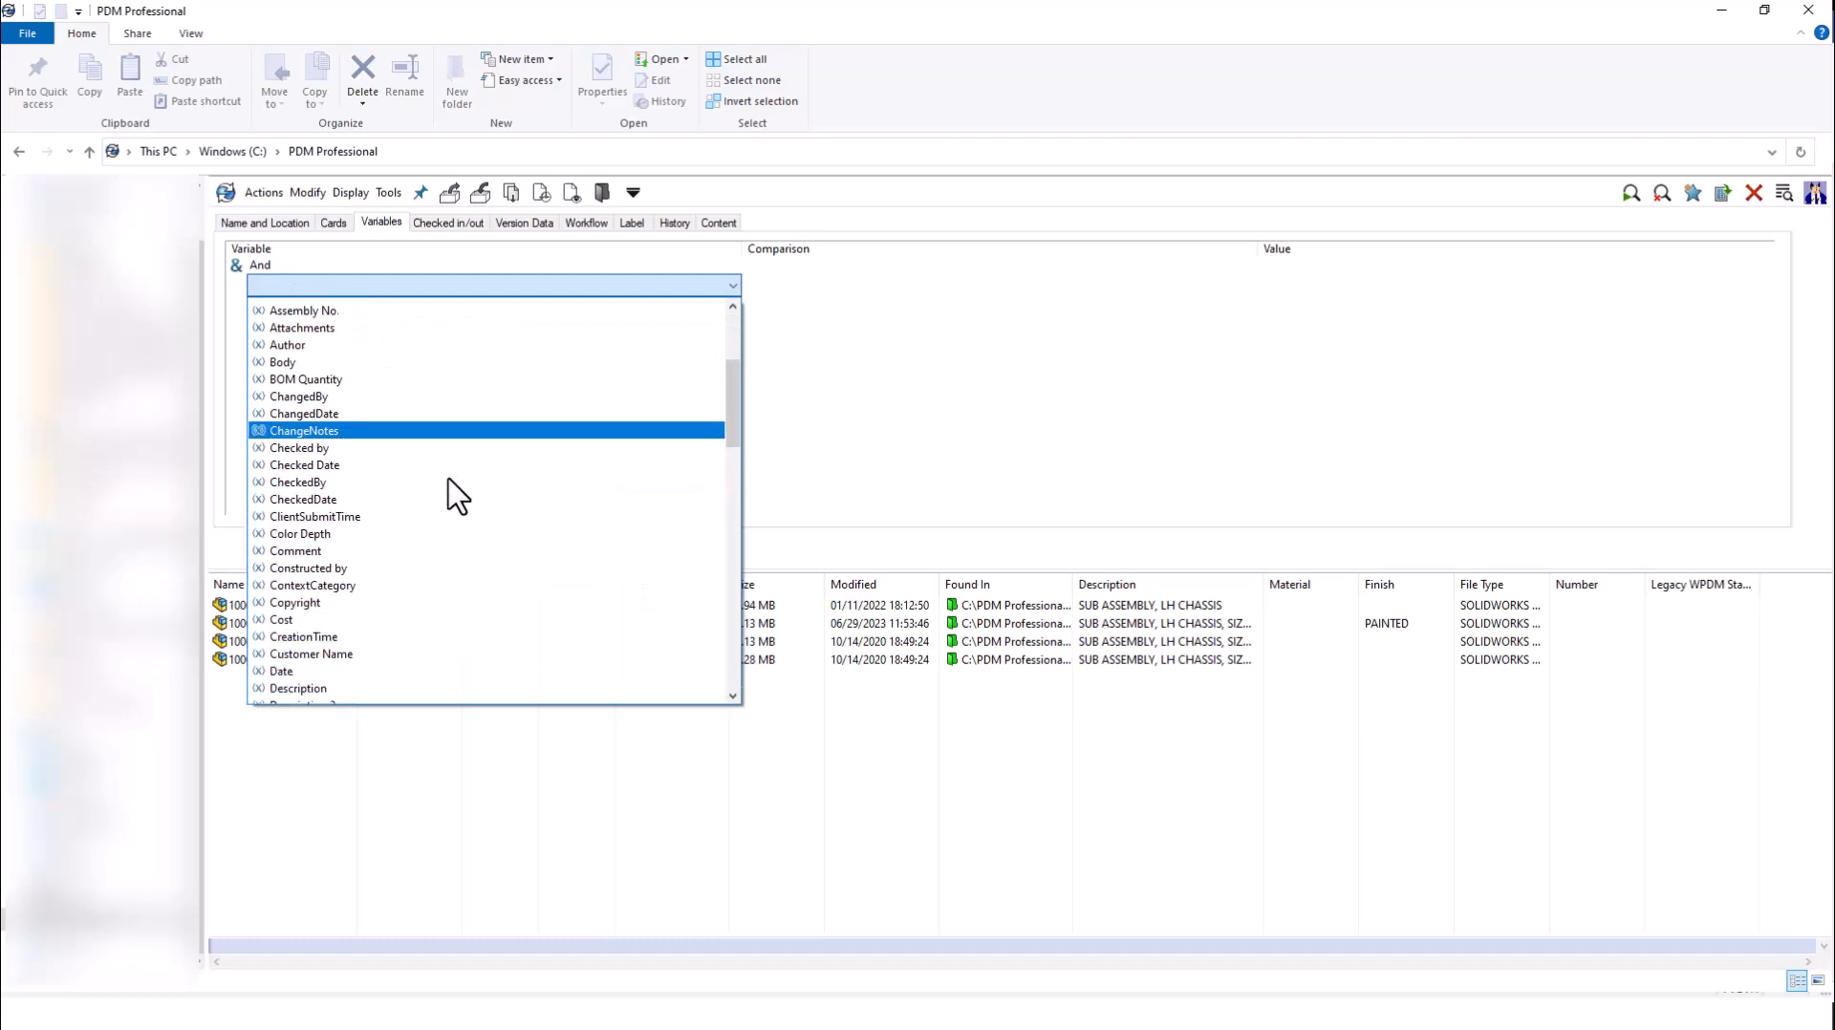
{"action": "scroll", "scroll_direction": "down", "scroll_amount": 3}
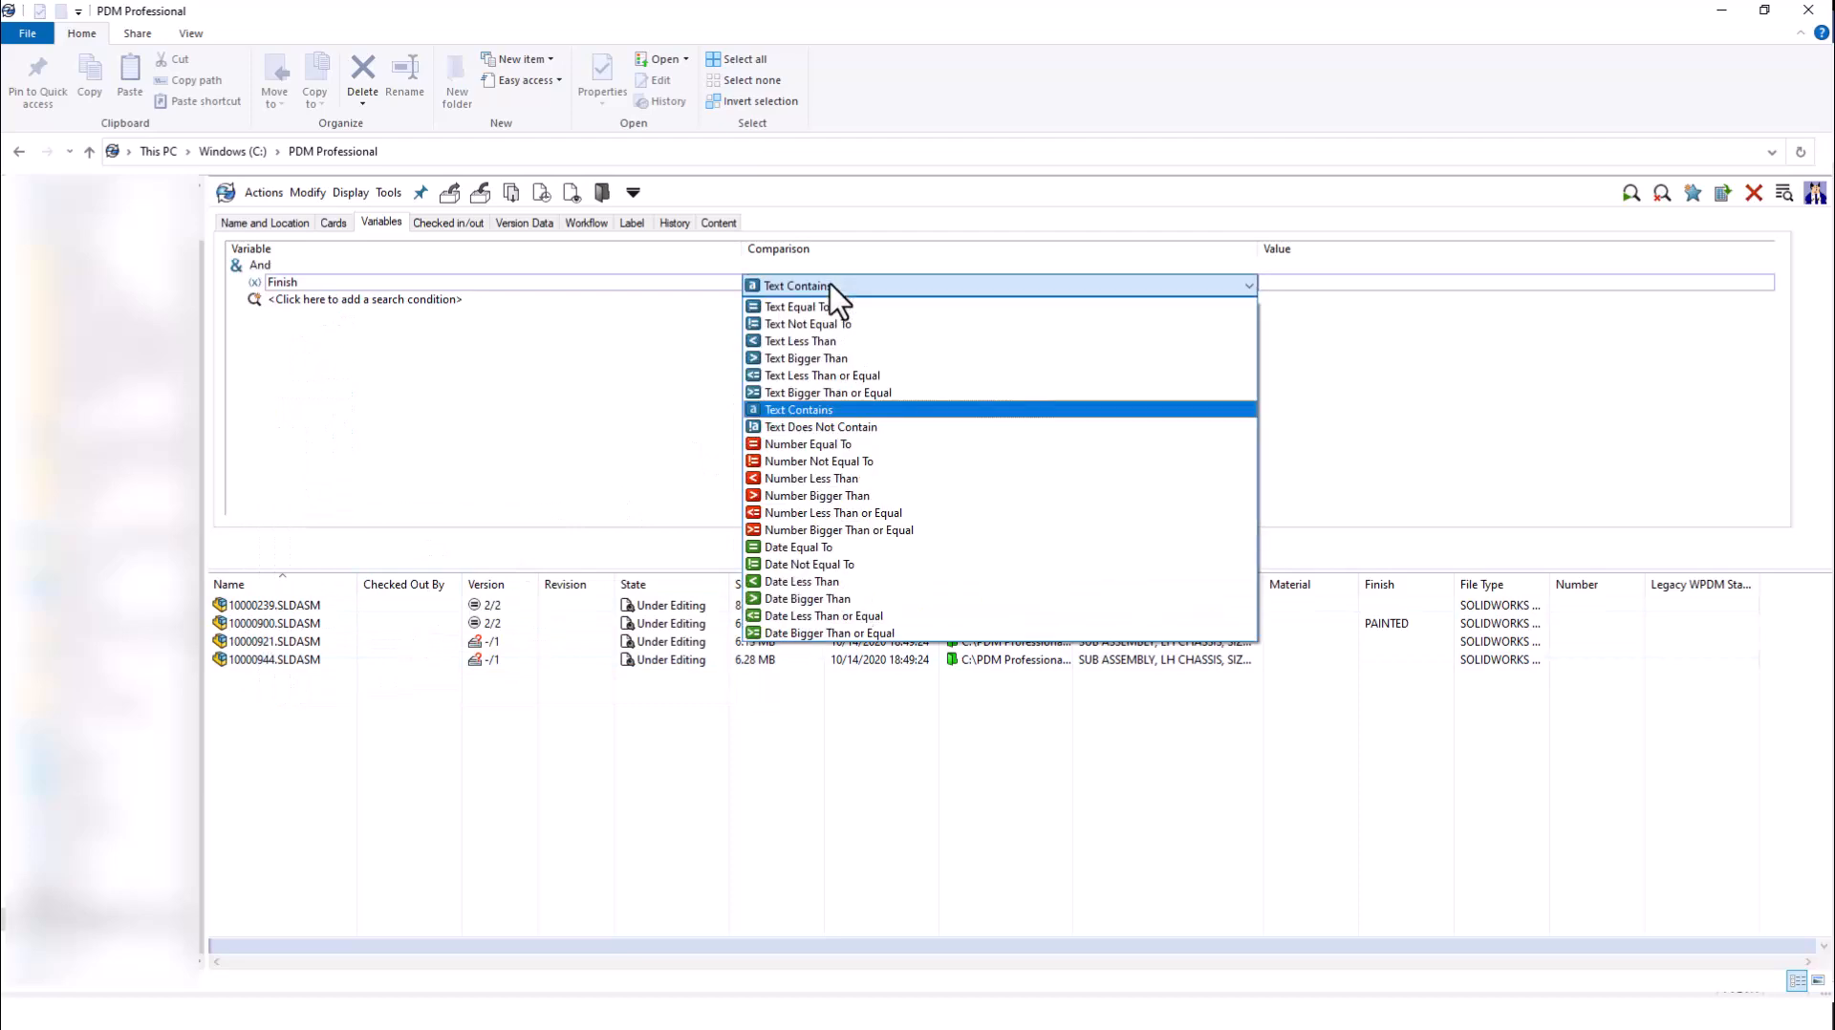
{"action": "mouse_move", "coordinate": [914, 340]}
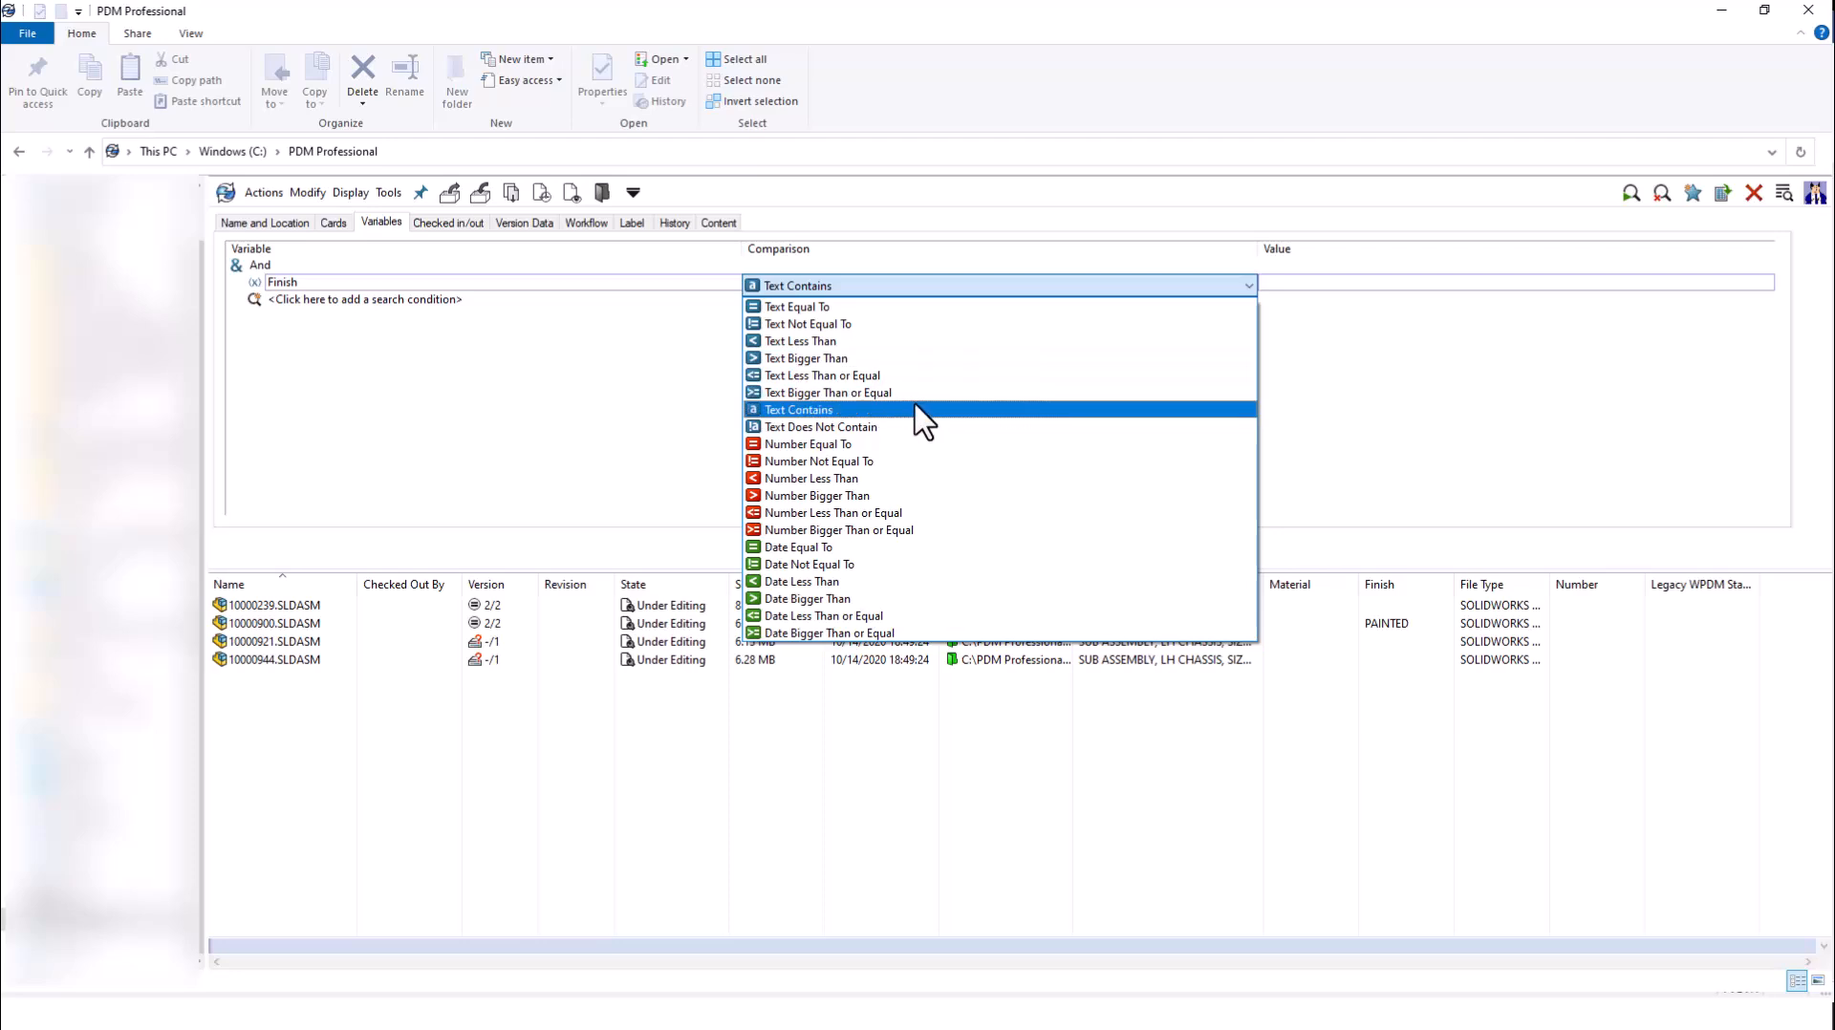
{"action": "left_click", "coordinate": [797, 409]}
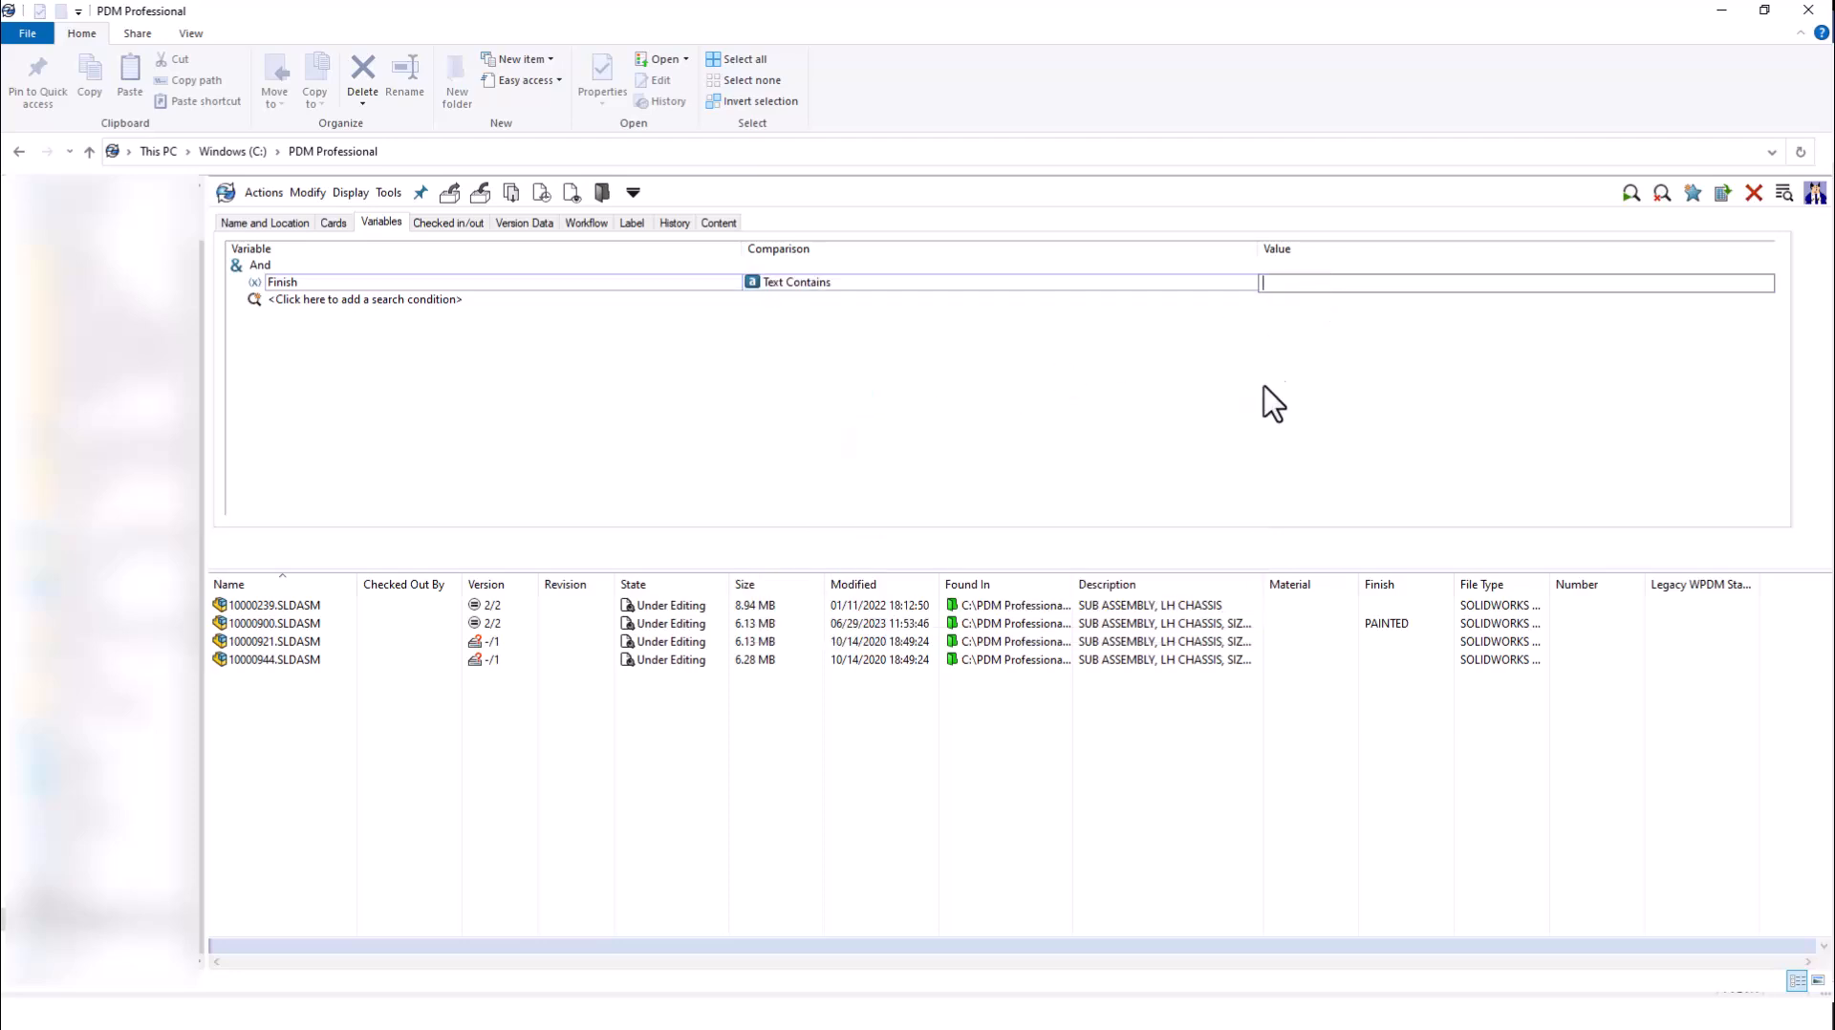
{"action": "type", "text": "Painted"}
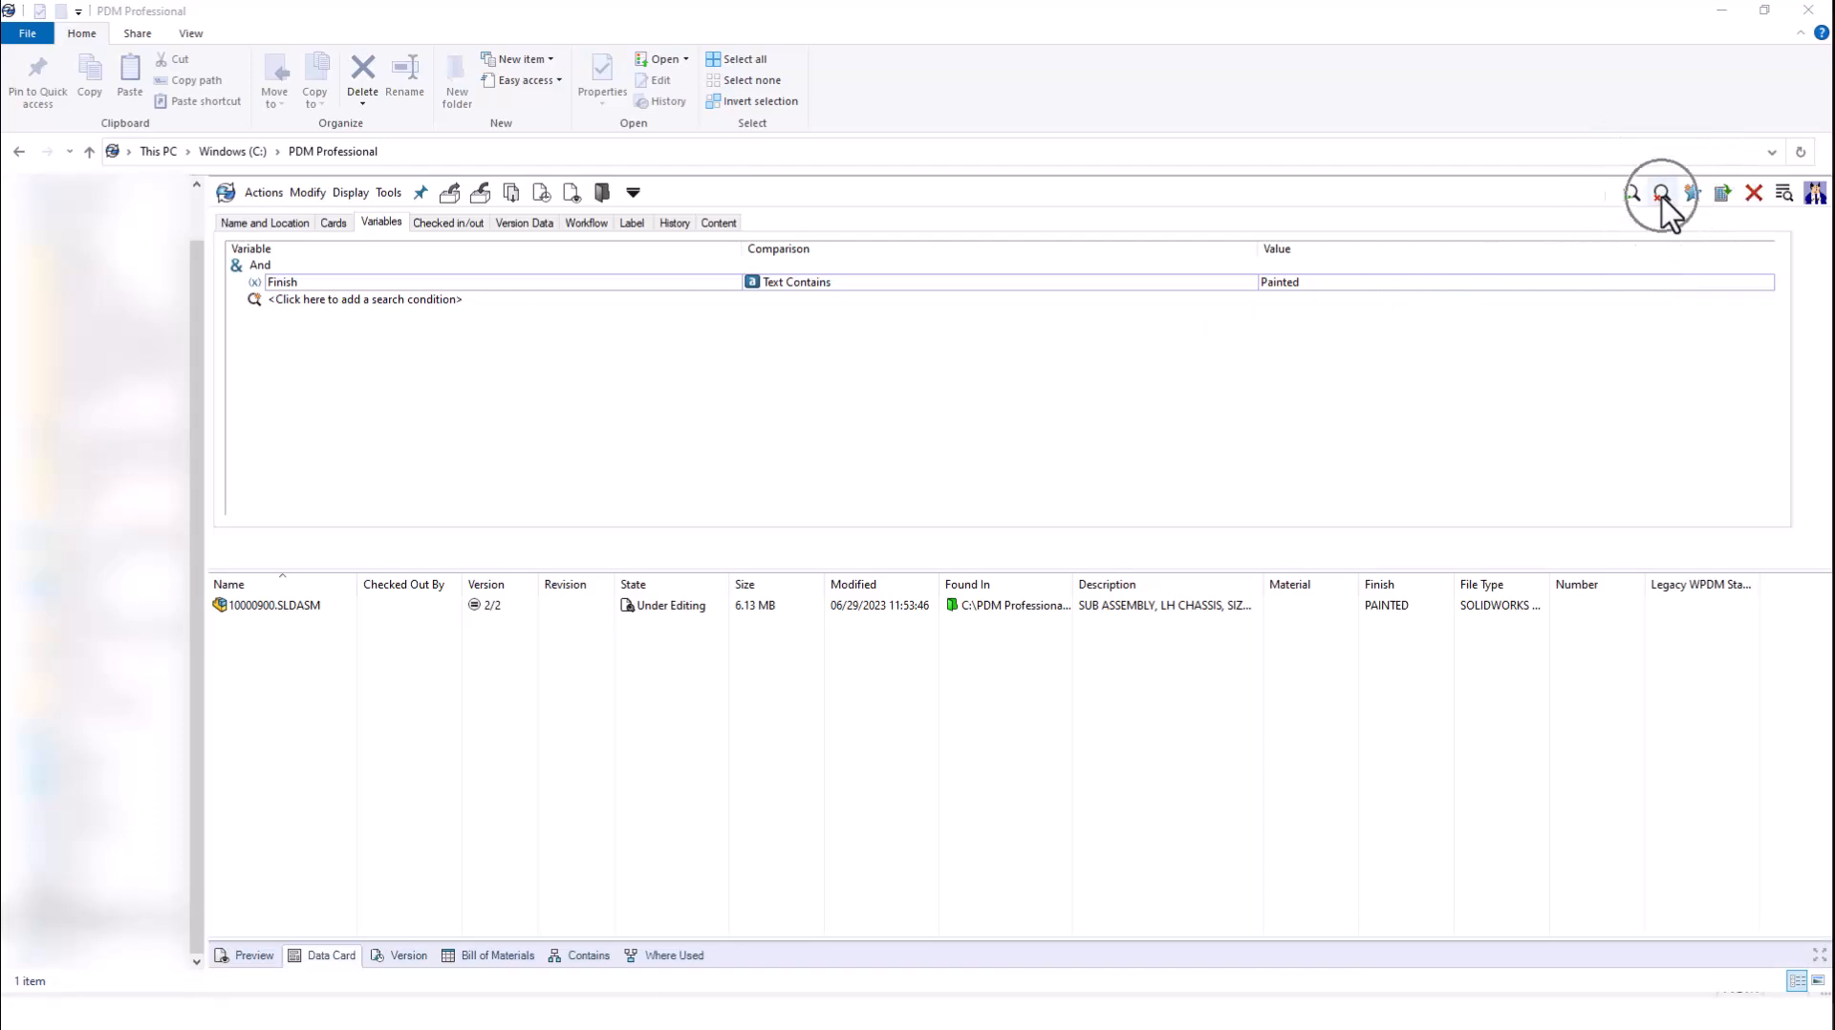
{"action": "mouse_move", "coordinate": [1638, 227]}
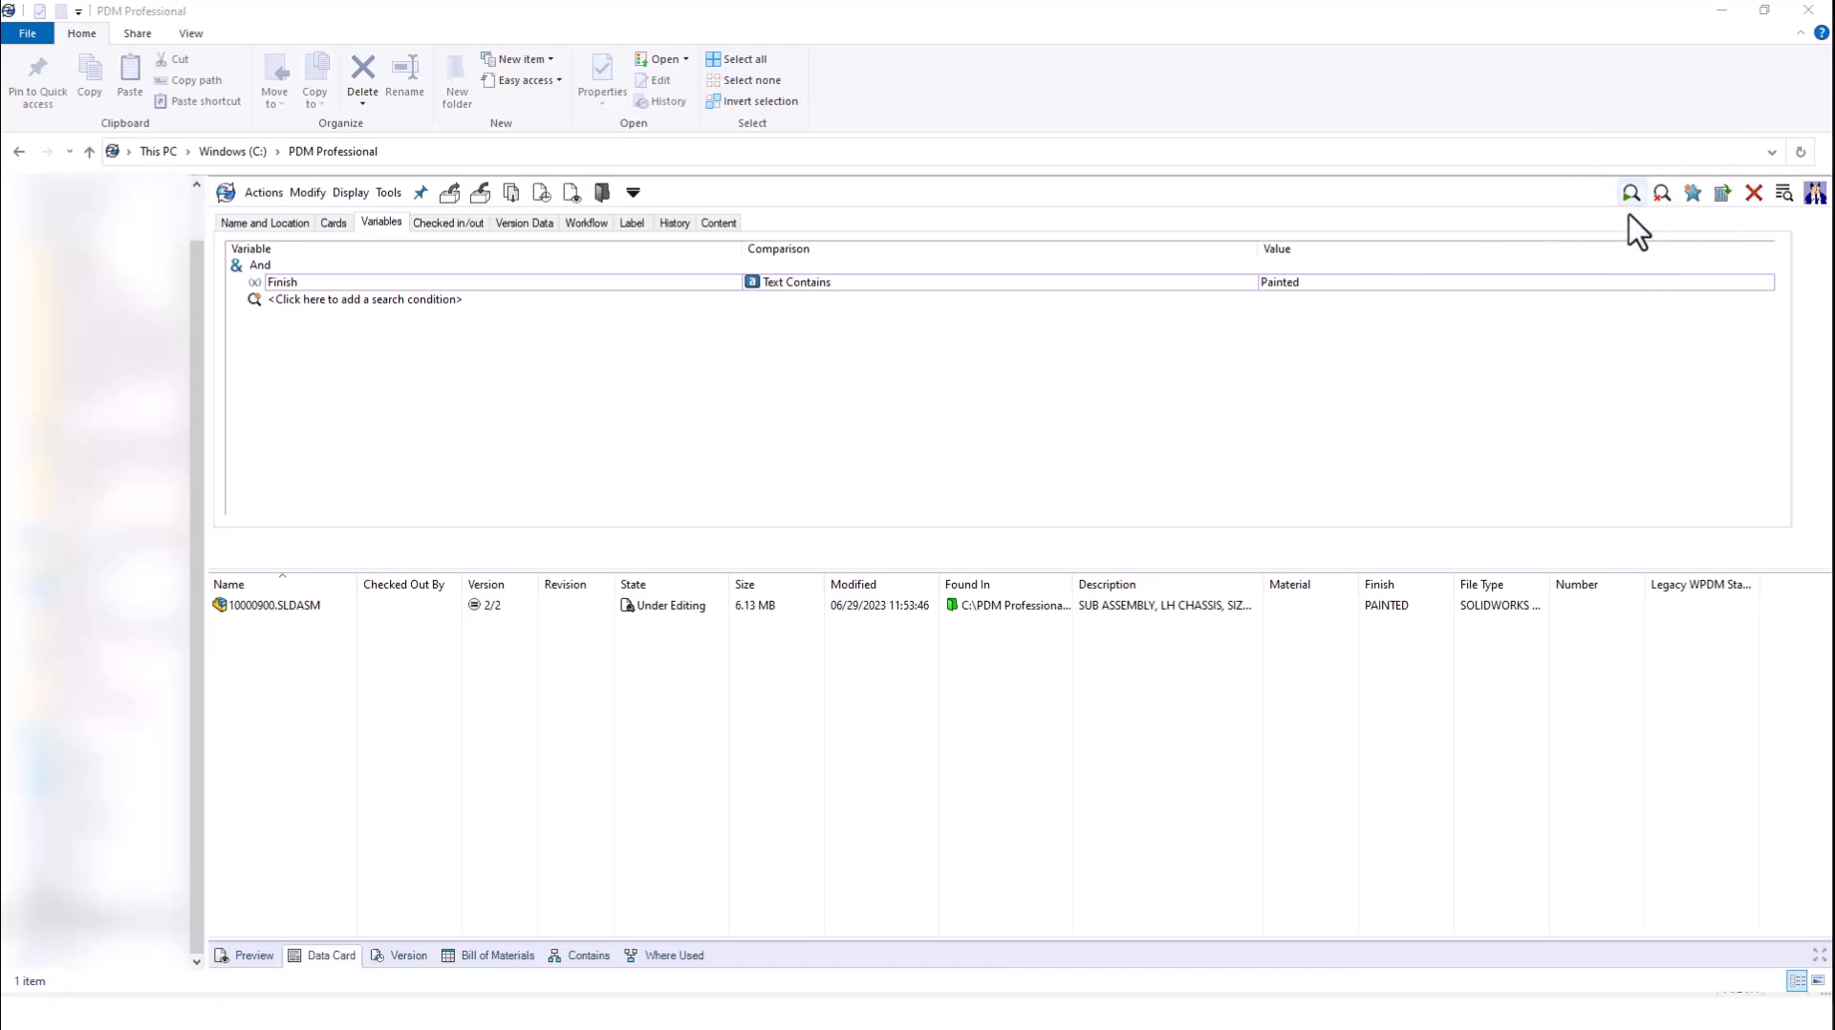
Replace the chassis description with 'bolt' and clear the Finish condition on the Variables tab
{"action": "left_click", "coordinate": [264, 221]}
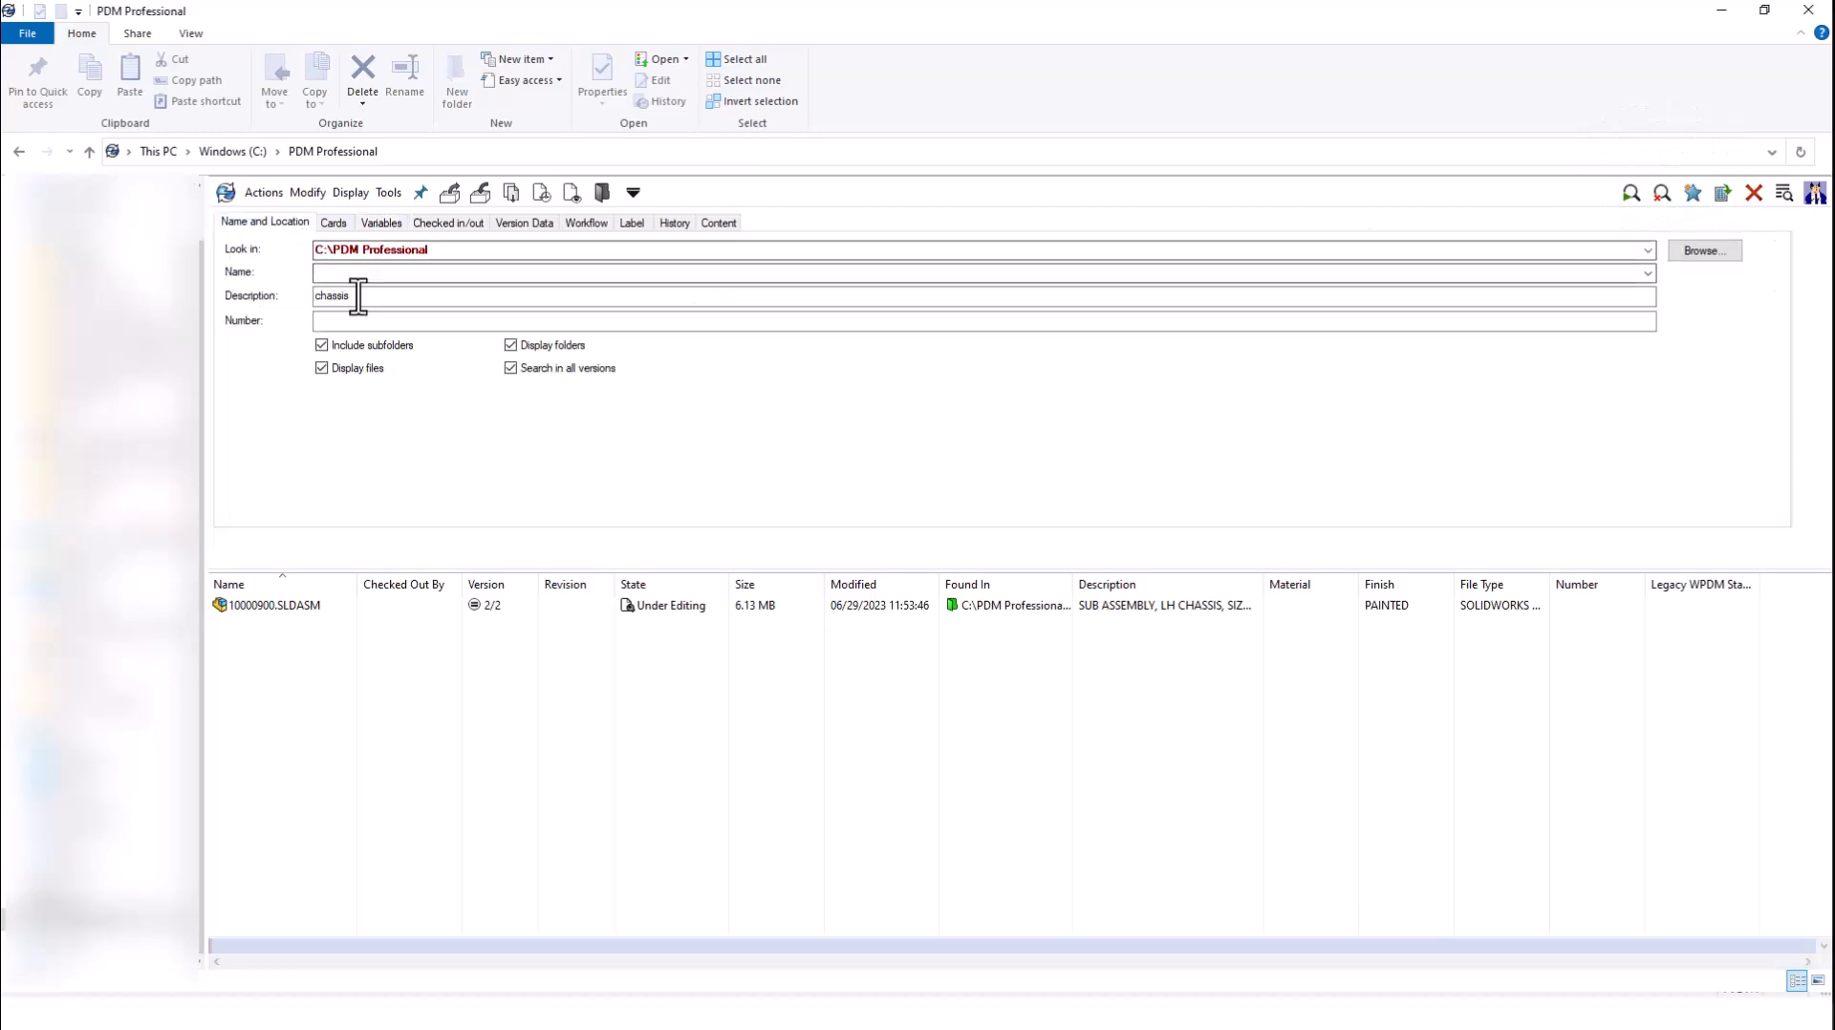
{"action": "double_click", "coordinate": [333, 295]}
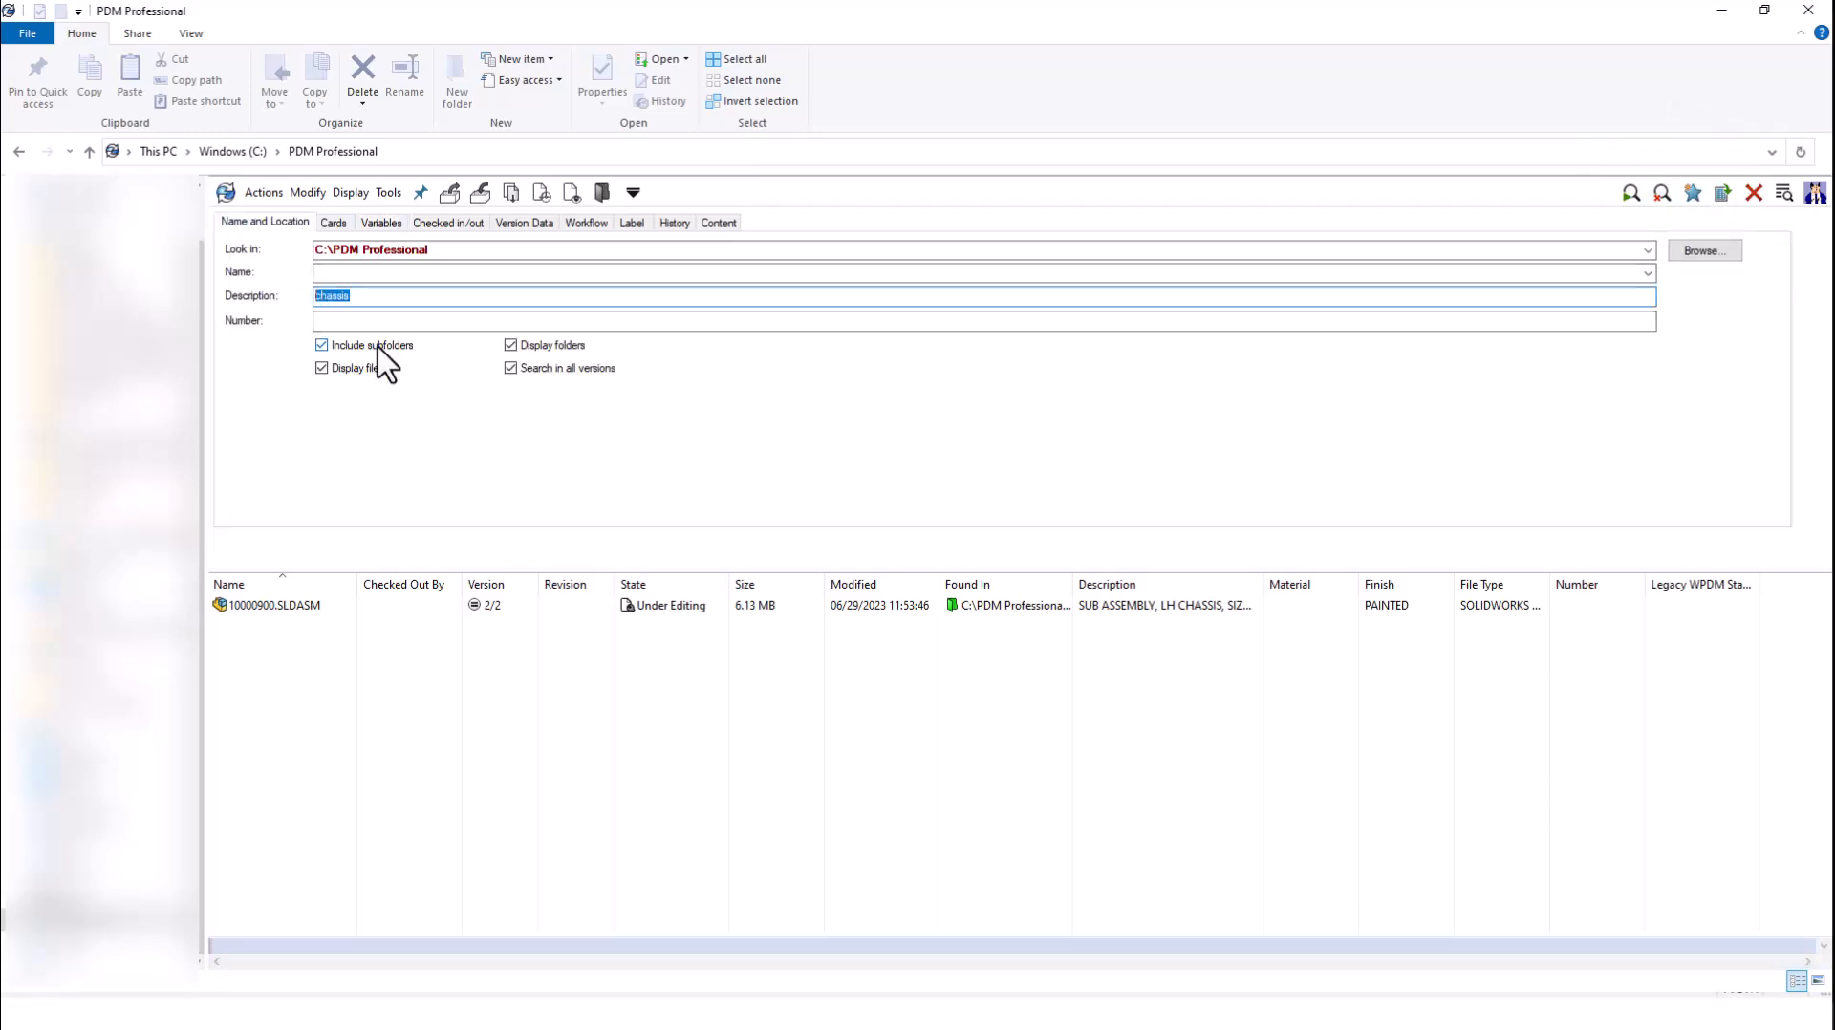
{"action": "type", "text": "bolt"}
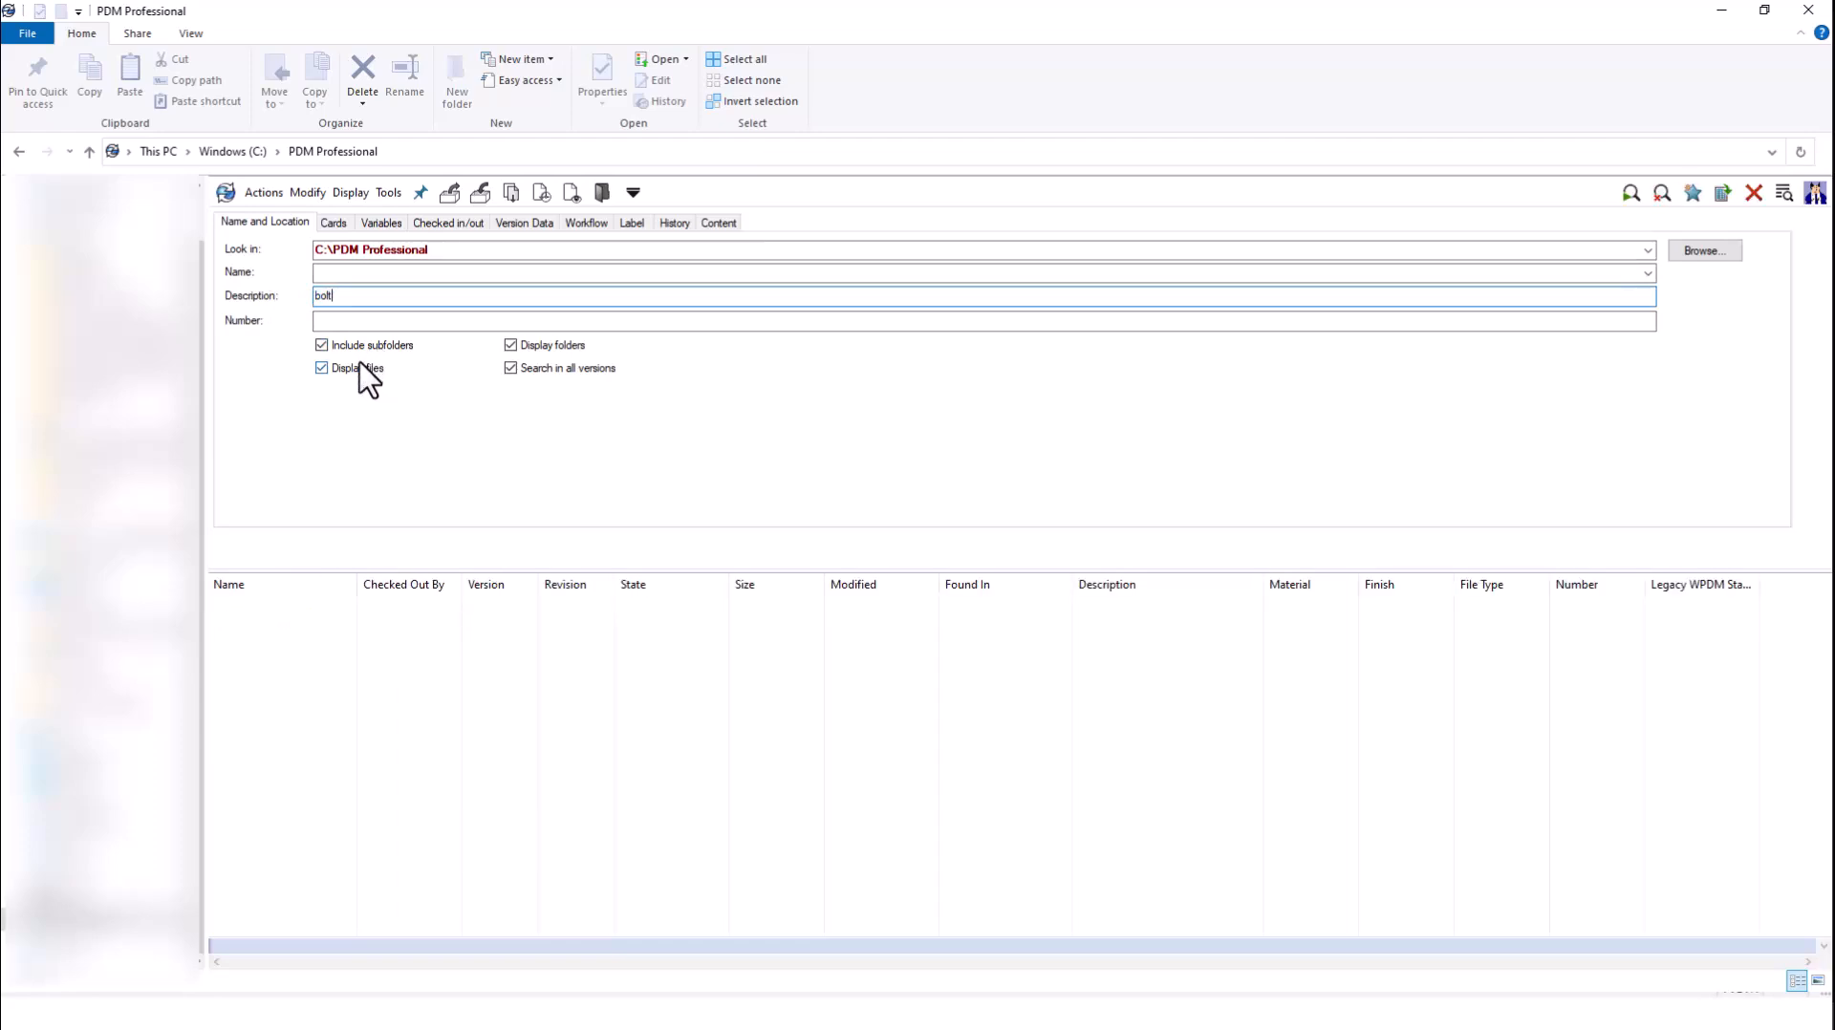
{"action": "left_click", "coordinate": [380, 222]}
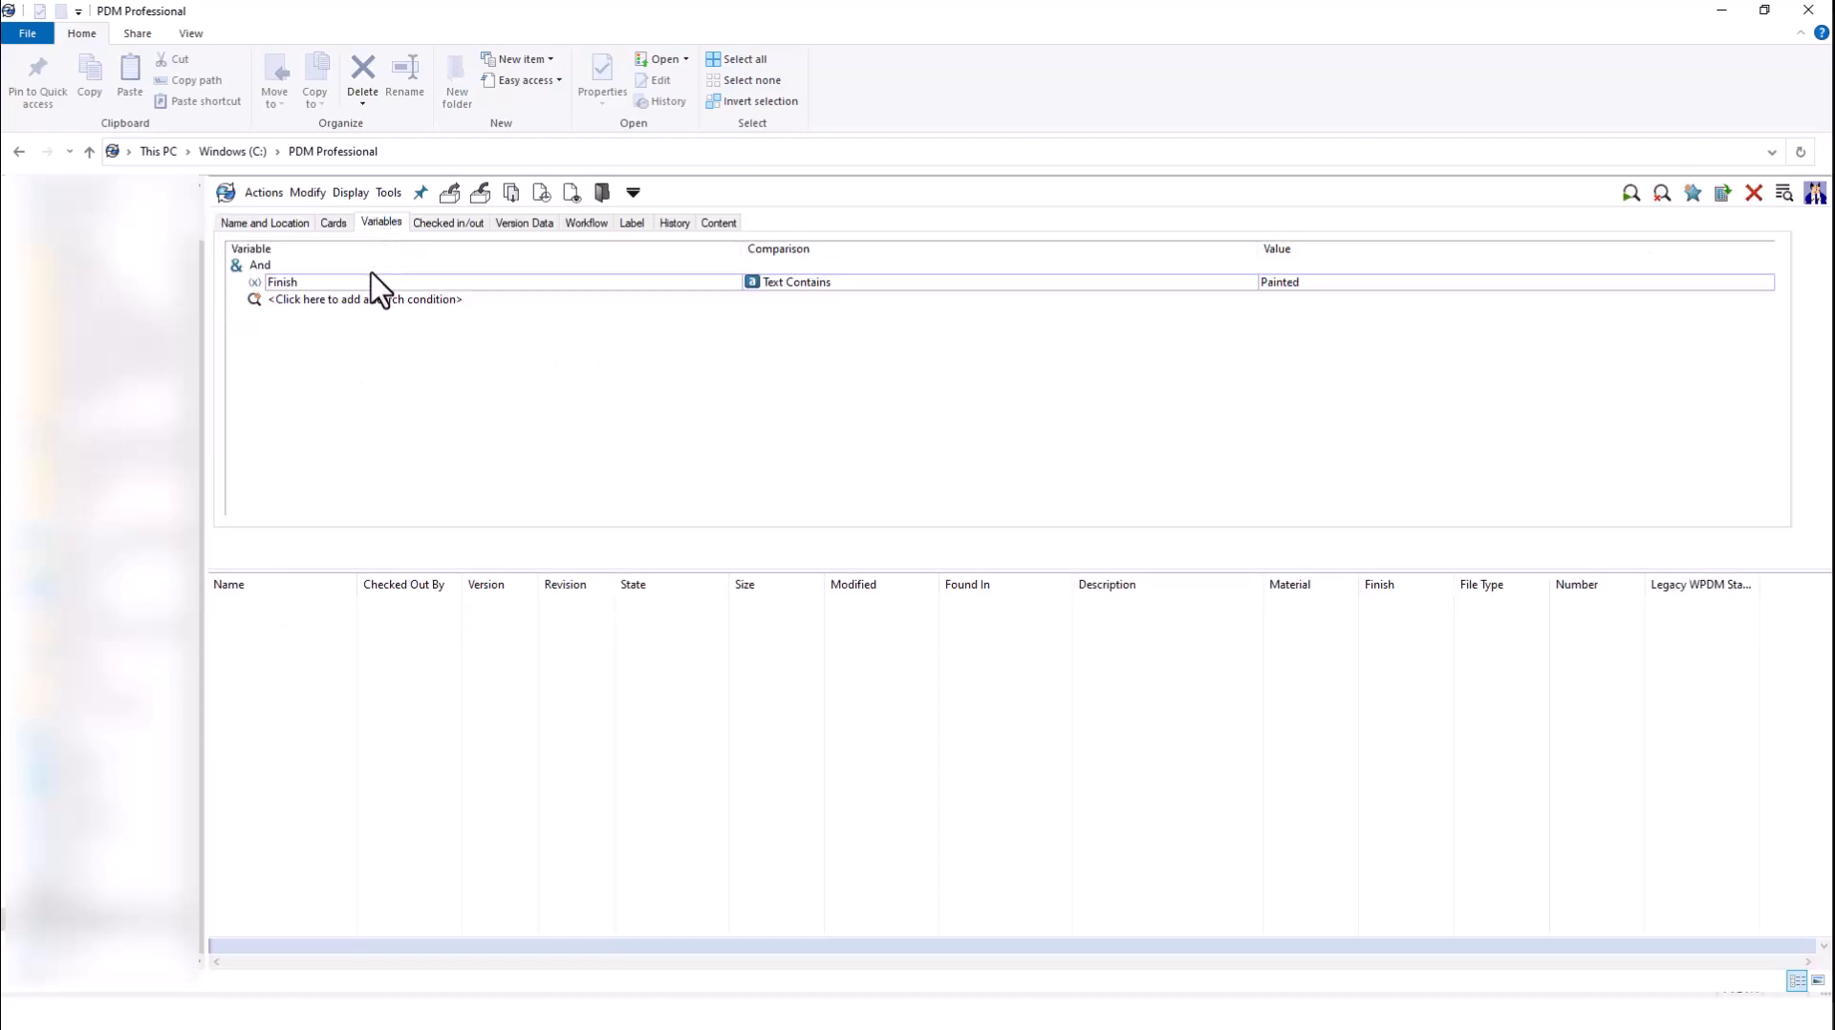
{"action": "mouse_move", "coordinate": [434, 304]}
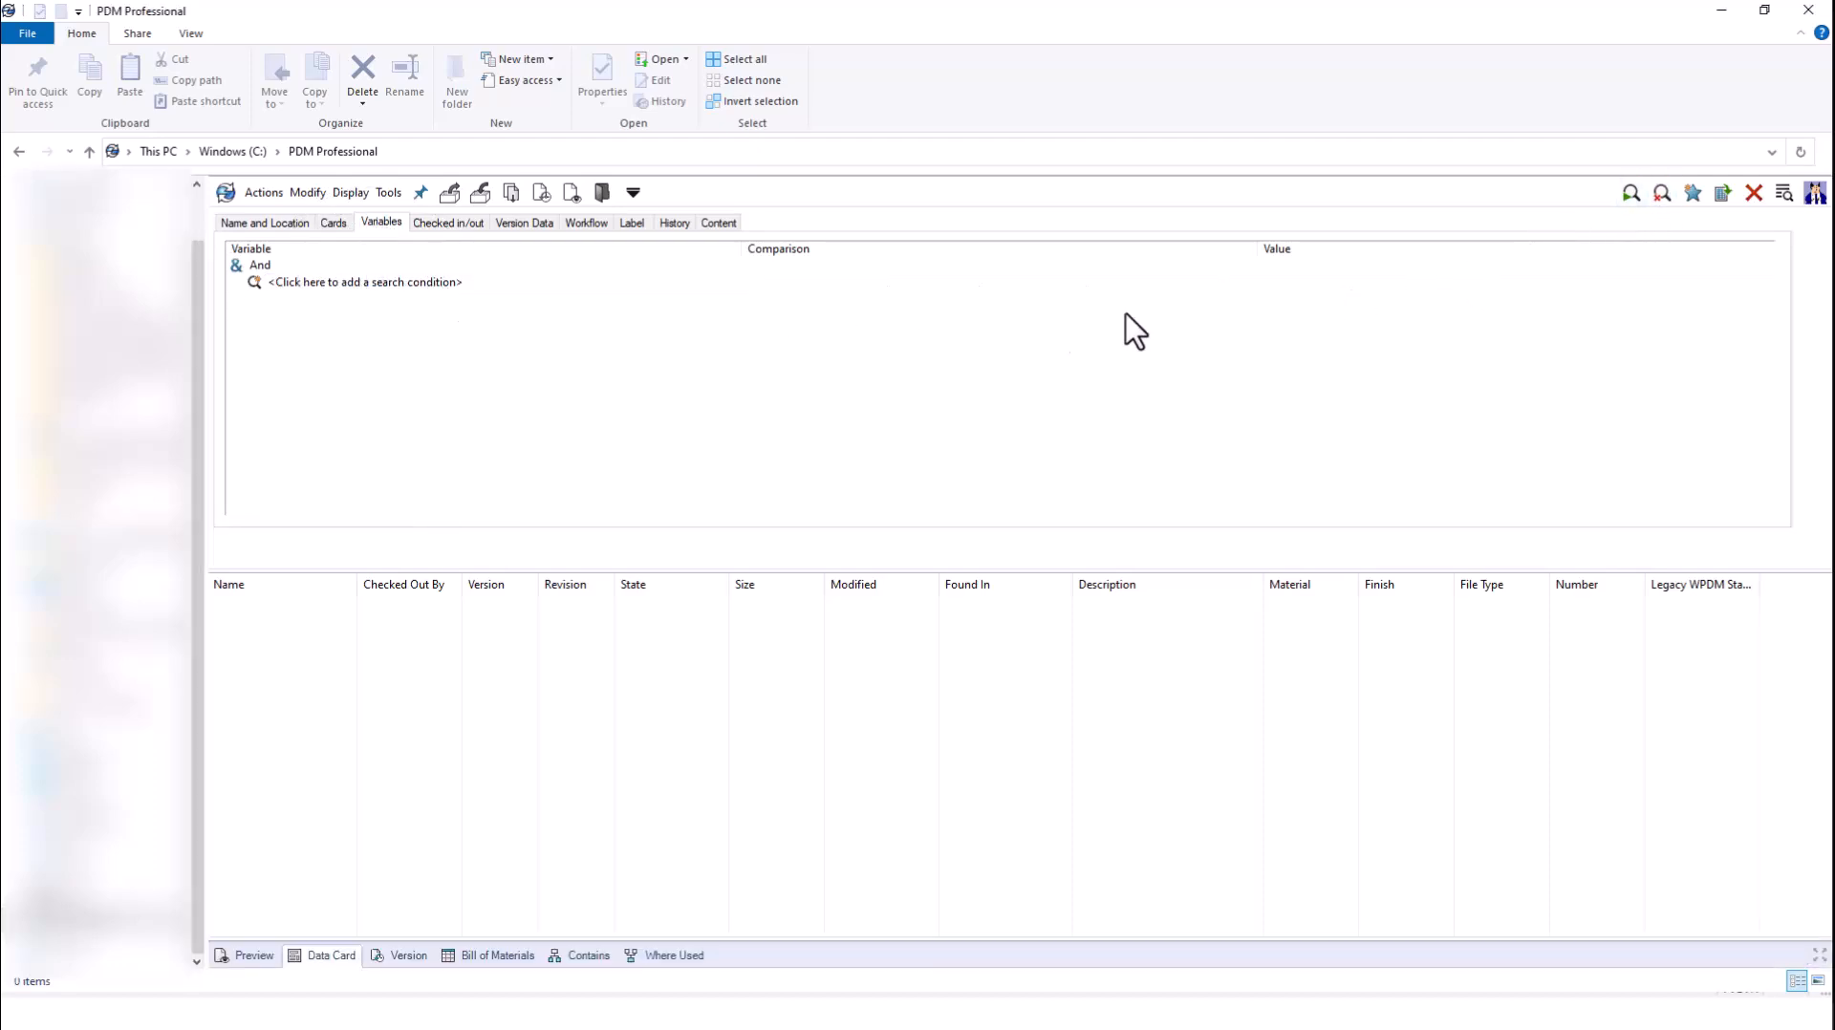
Search description 'Bolt' returning three approved parts, review them, then return to the vault root folder
{"action": "left_click", "coordinate": [264, 222]}
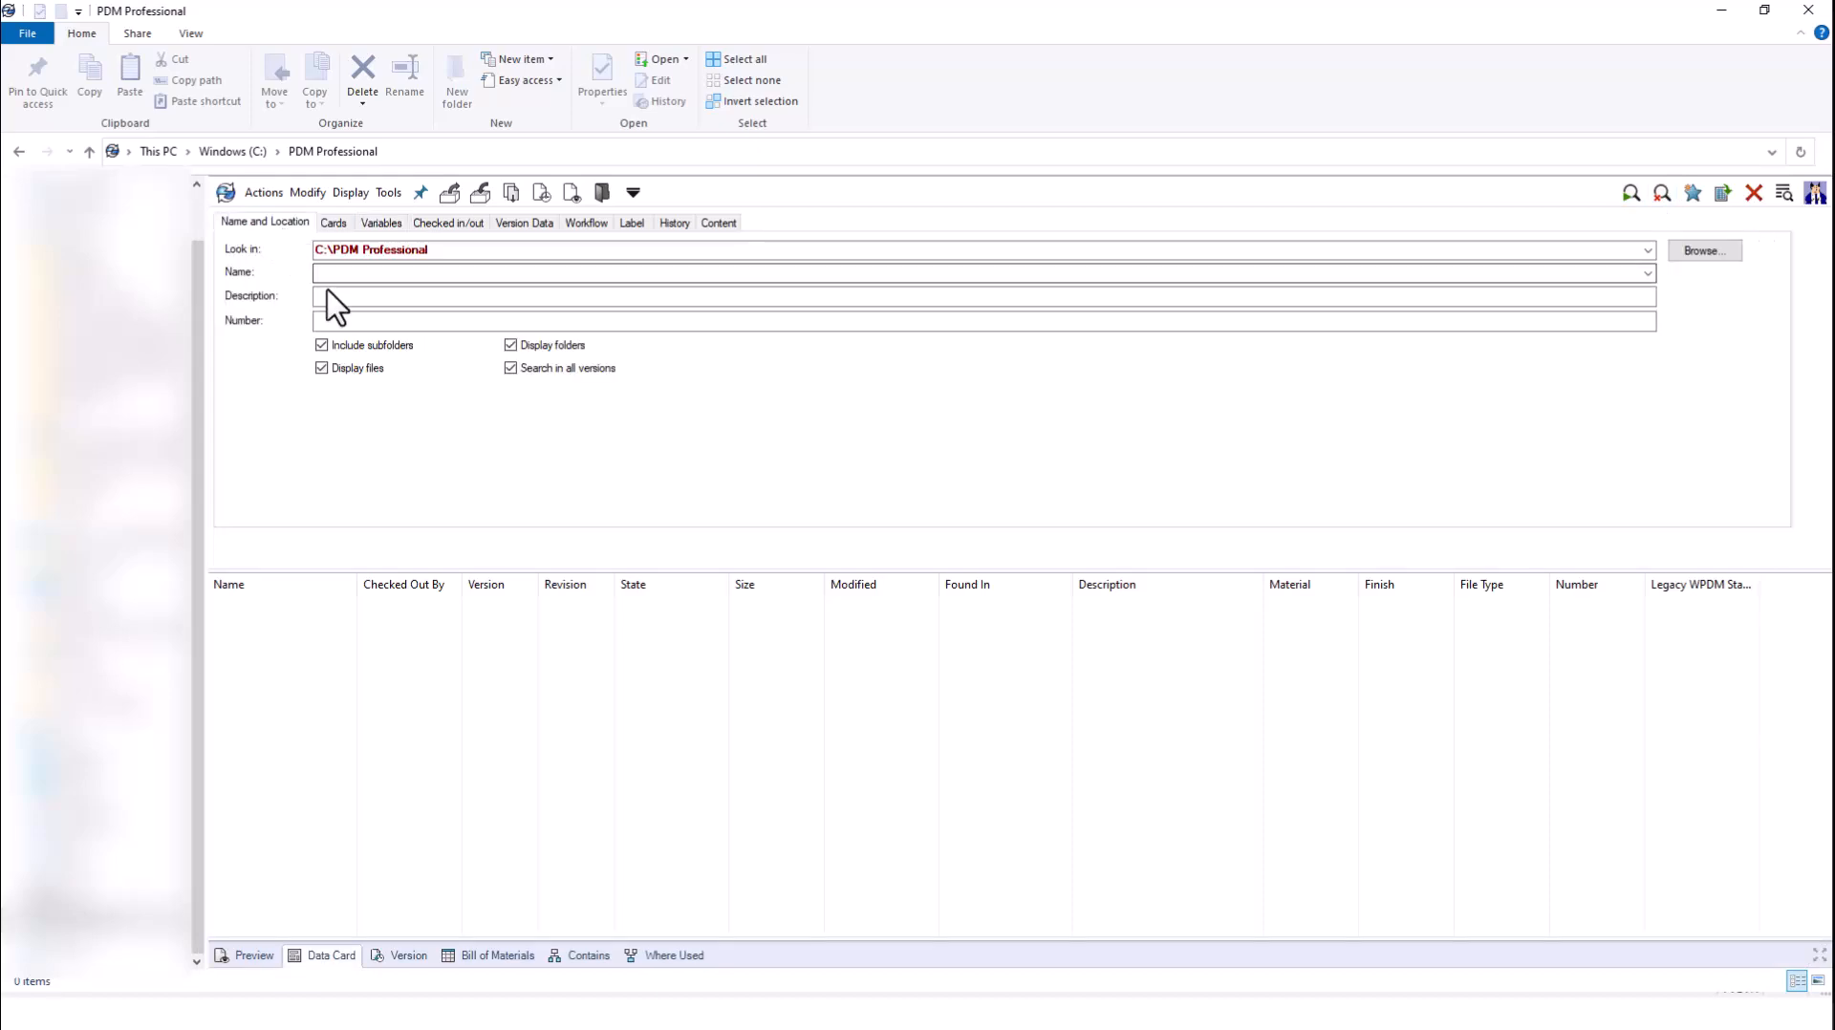
{"action": "type", "text": "Bolt"}
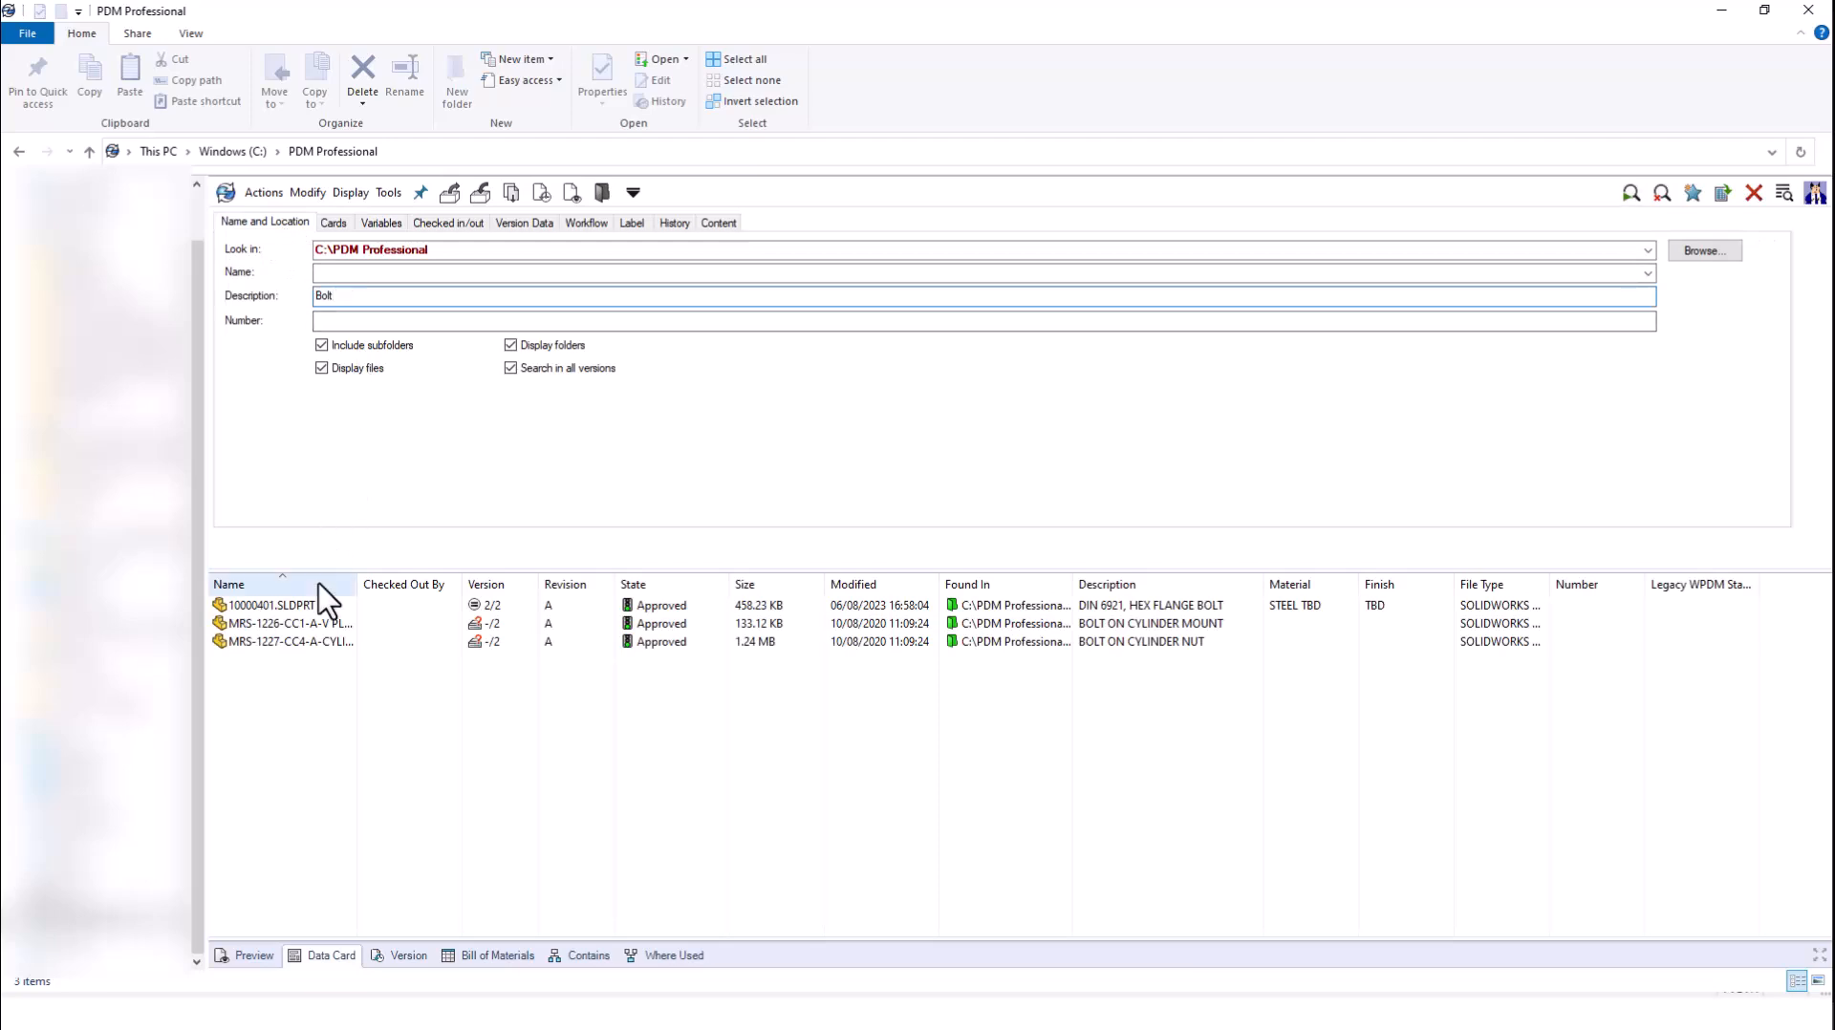
{"action": "left_click", "coordinate": [287, 643]}
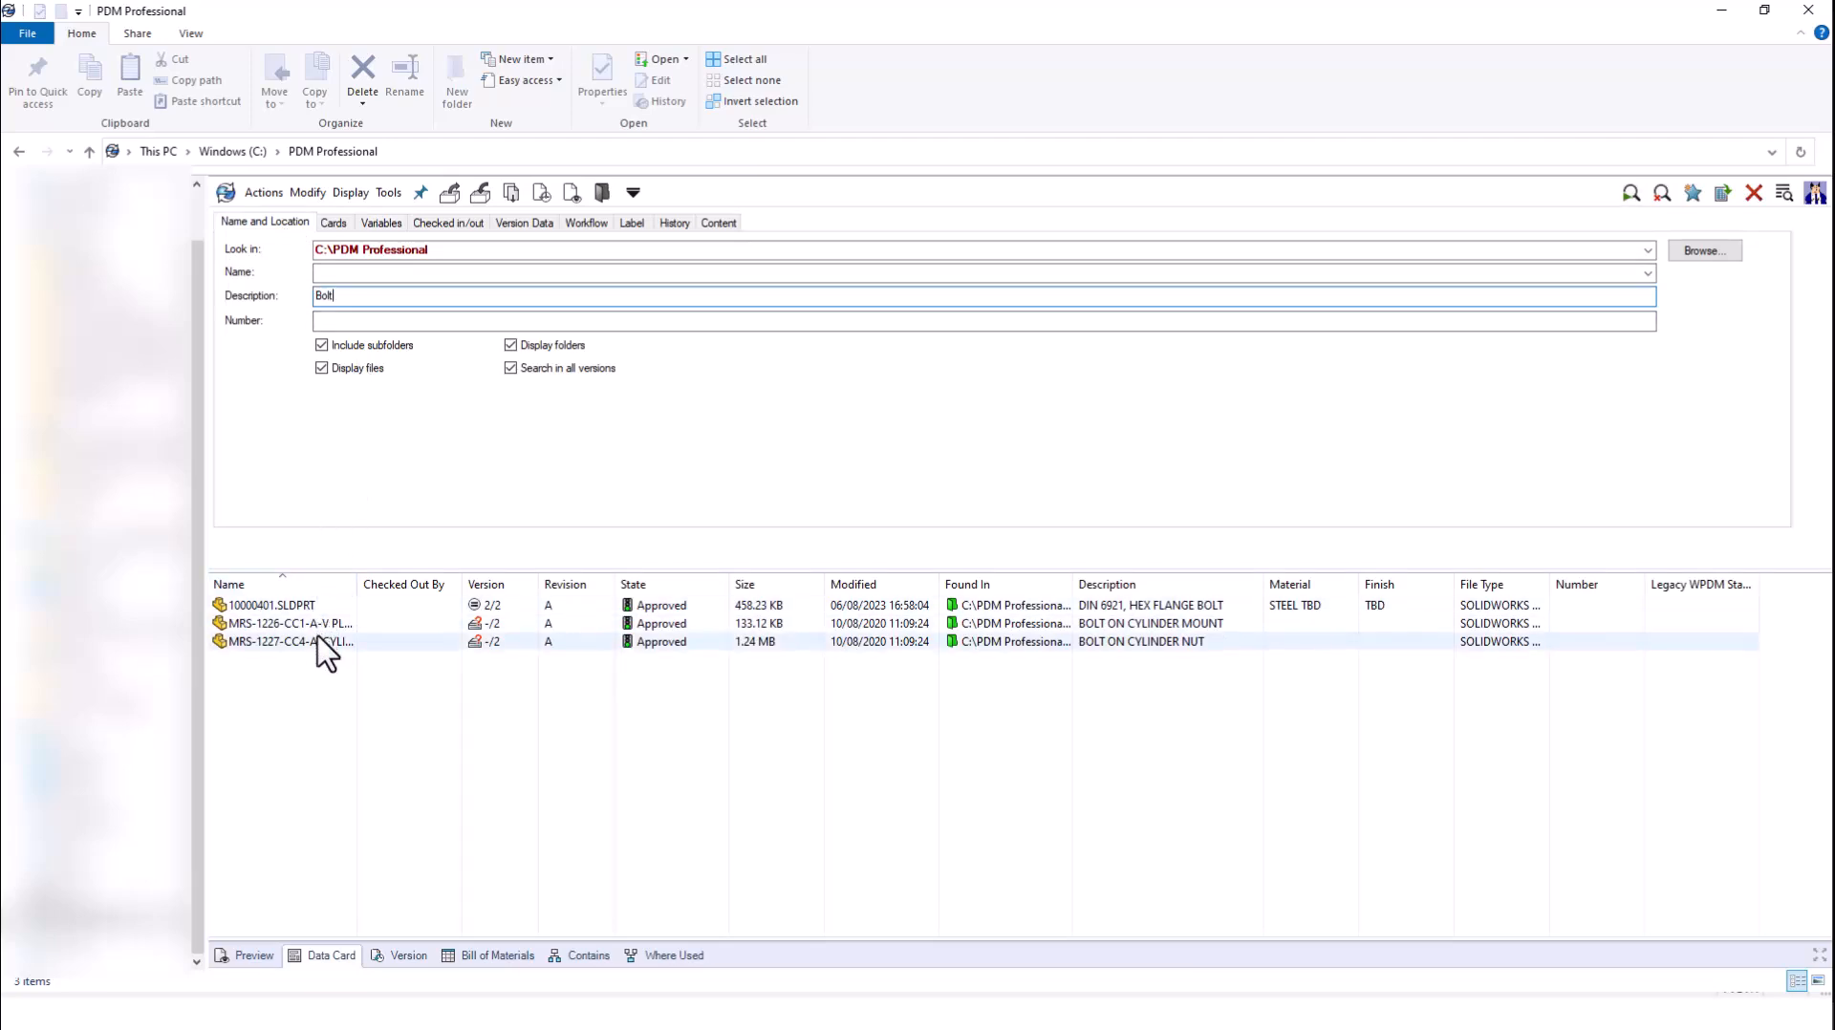
{"action": "left_click", "coordinate": [270, 606]}
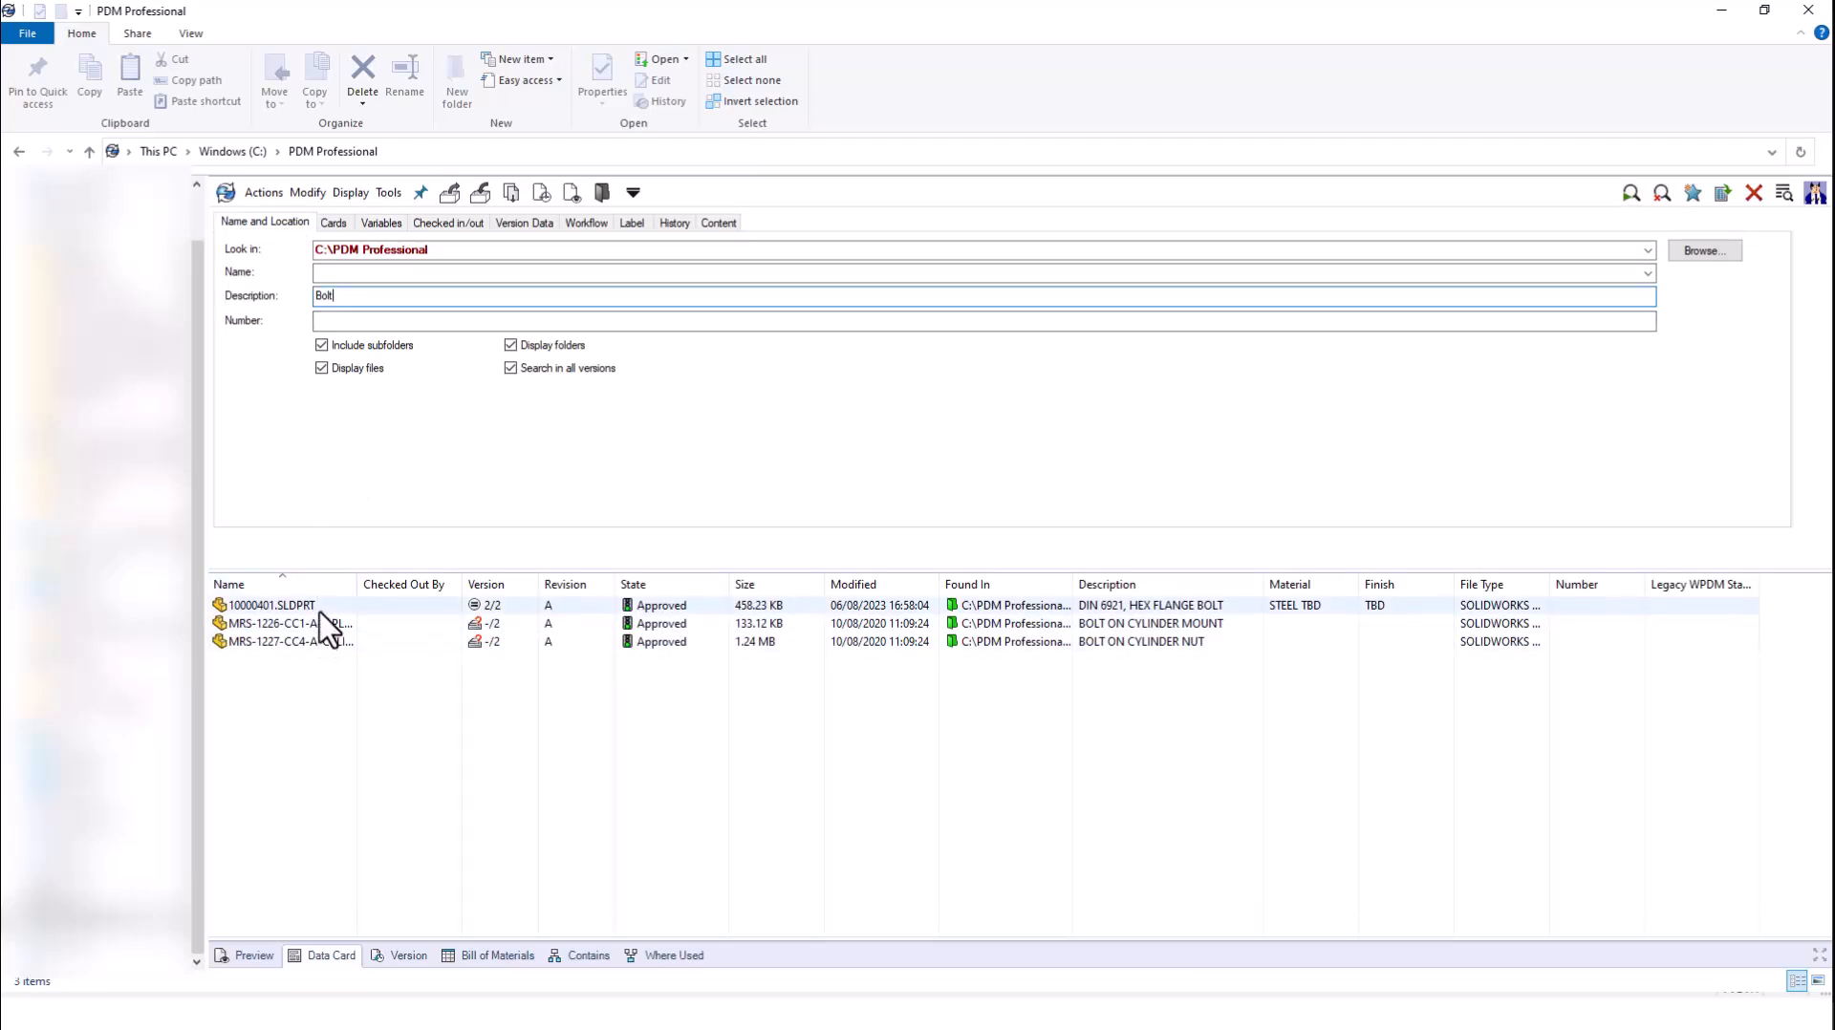
{"action": "left_click", "coordinate": [327, 642]}
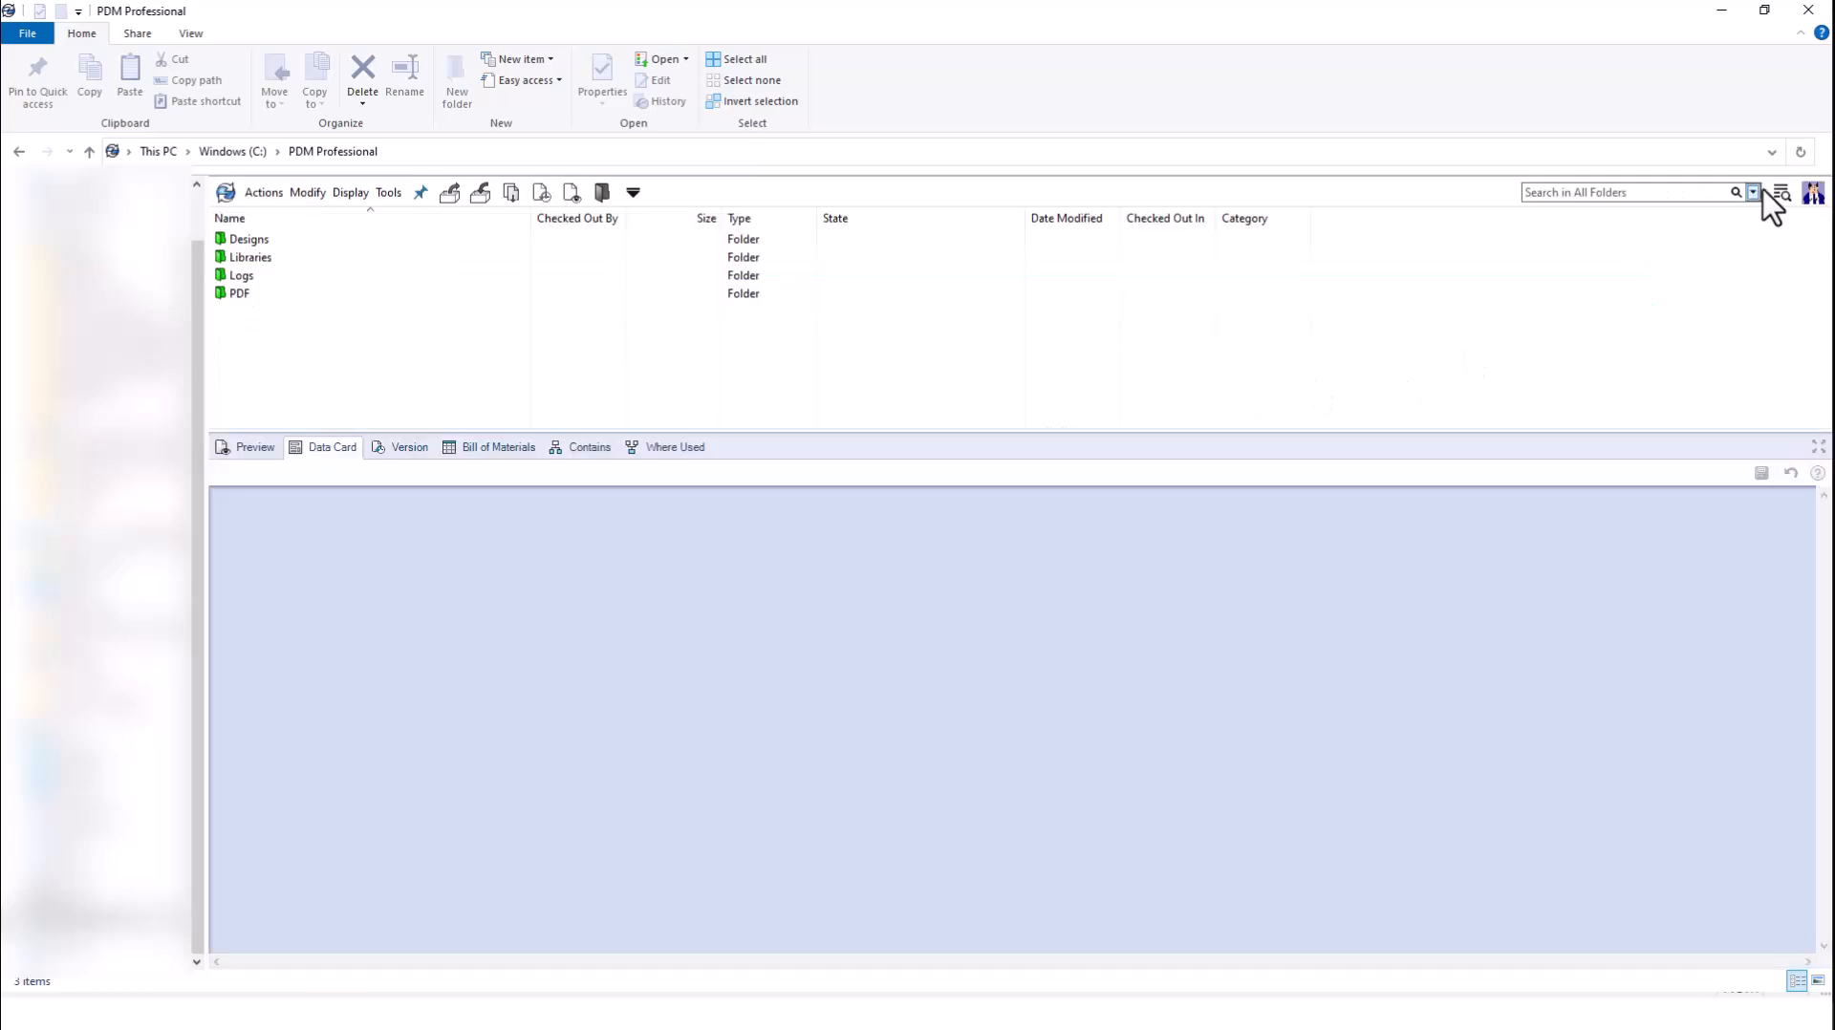
{"action": "left_click", "coordinate": [1753, 191]}
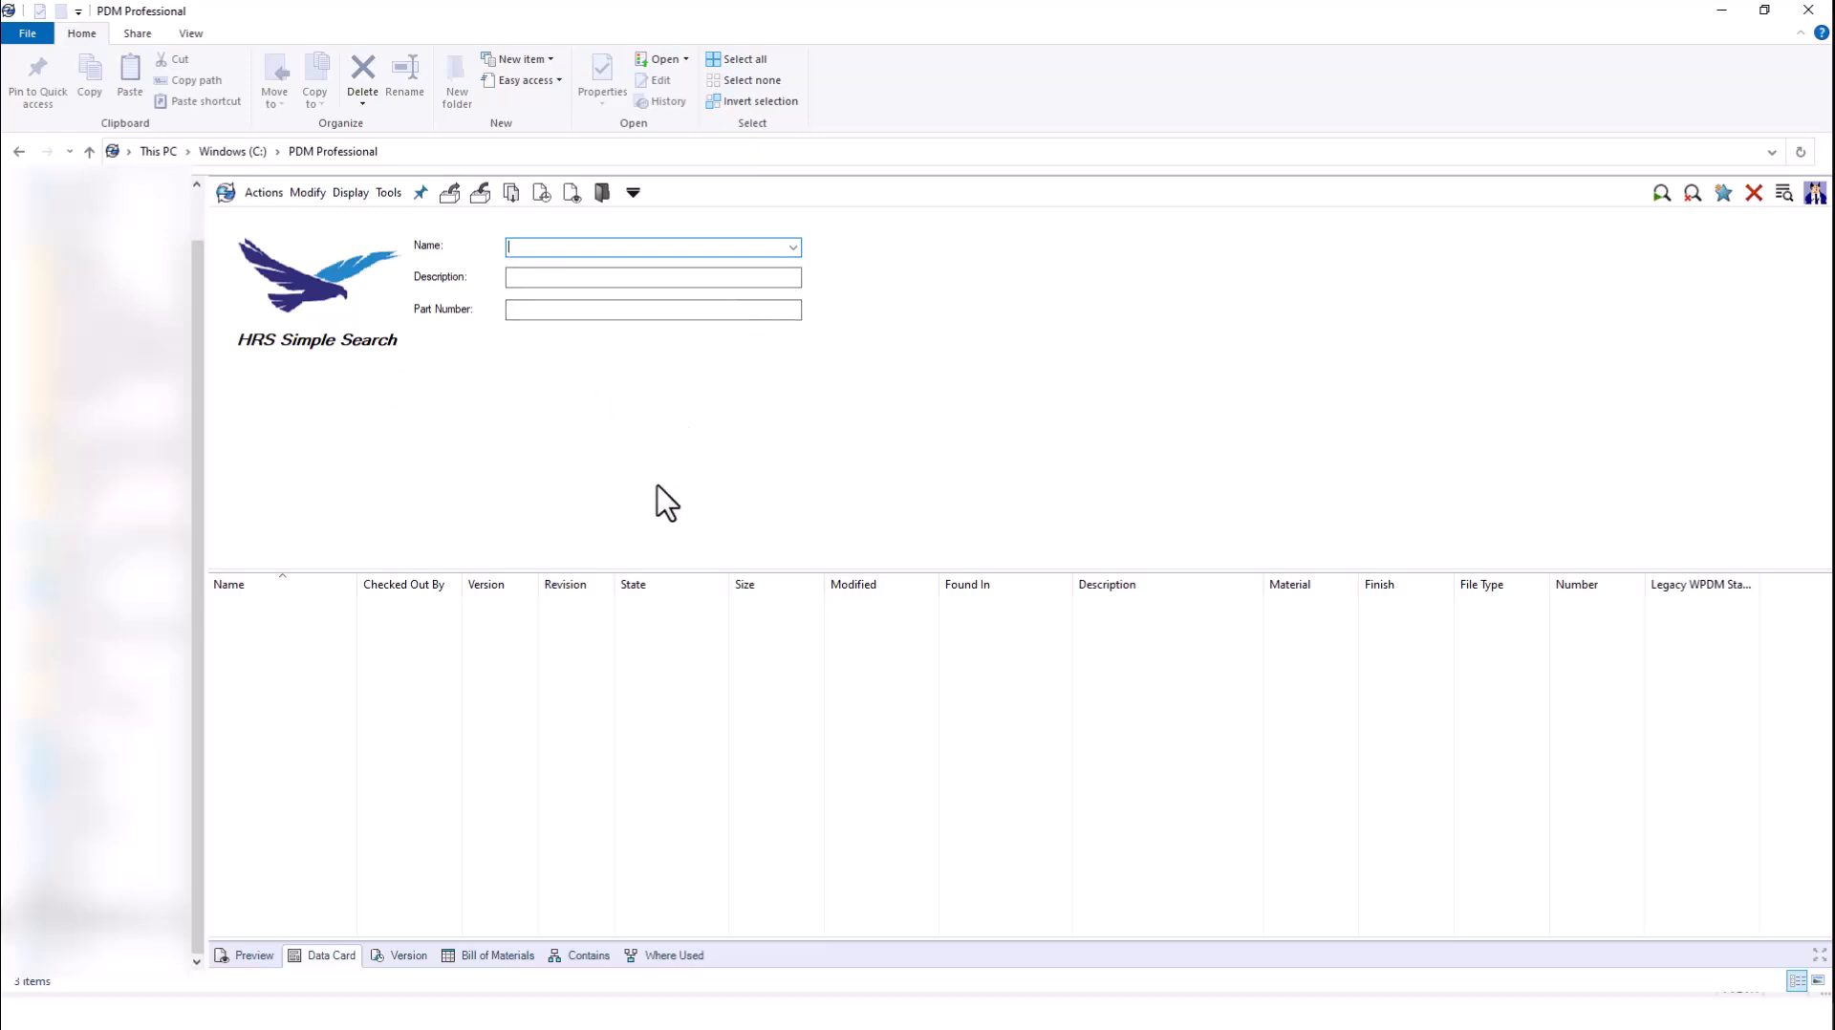
{"action": "mouse_move", "coordinate": [677, 485]}
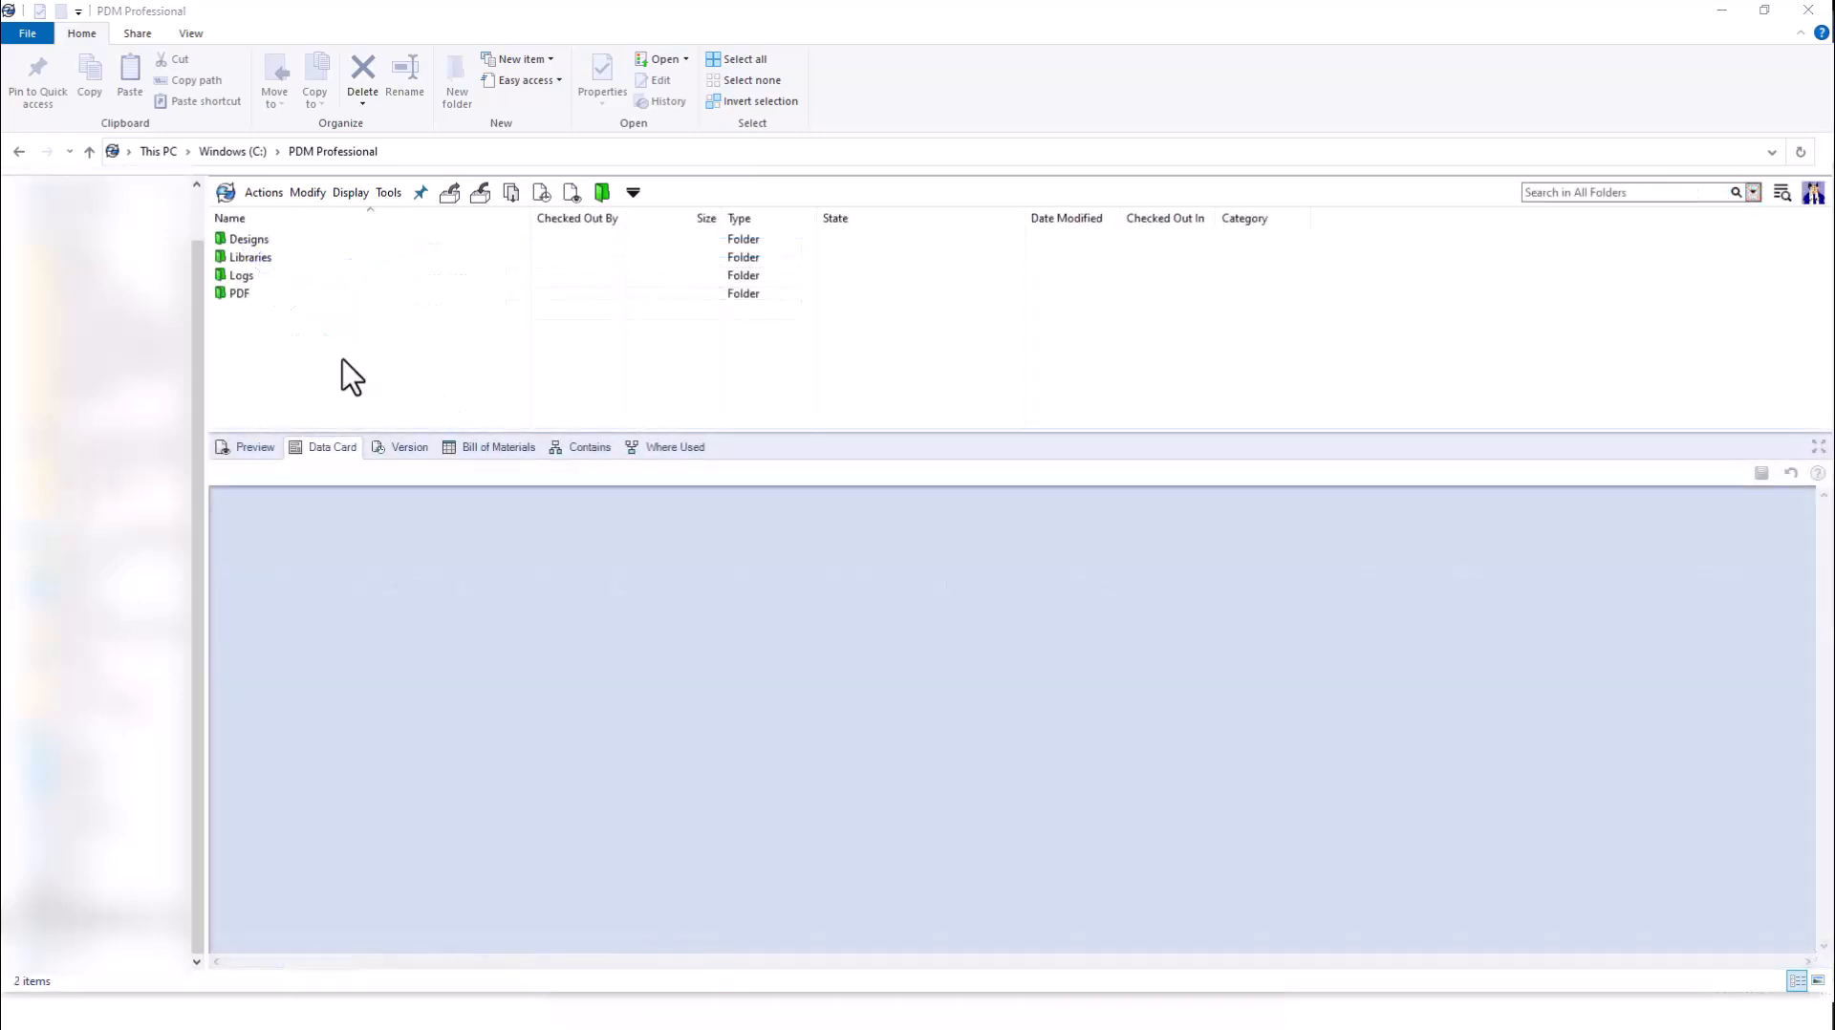
{"action": "mouse_move", "coordinate": [732, 352]}
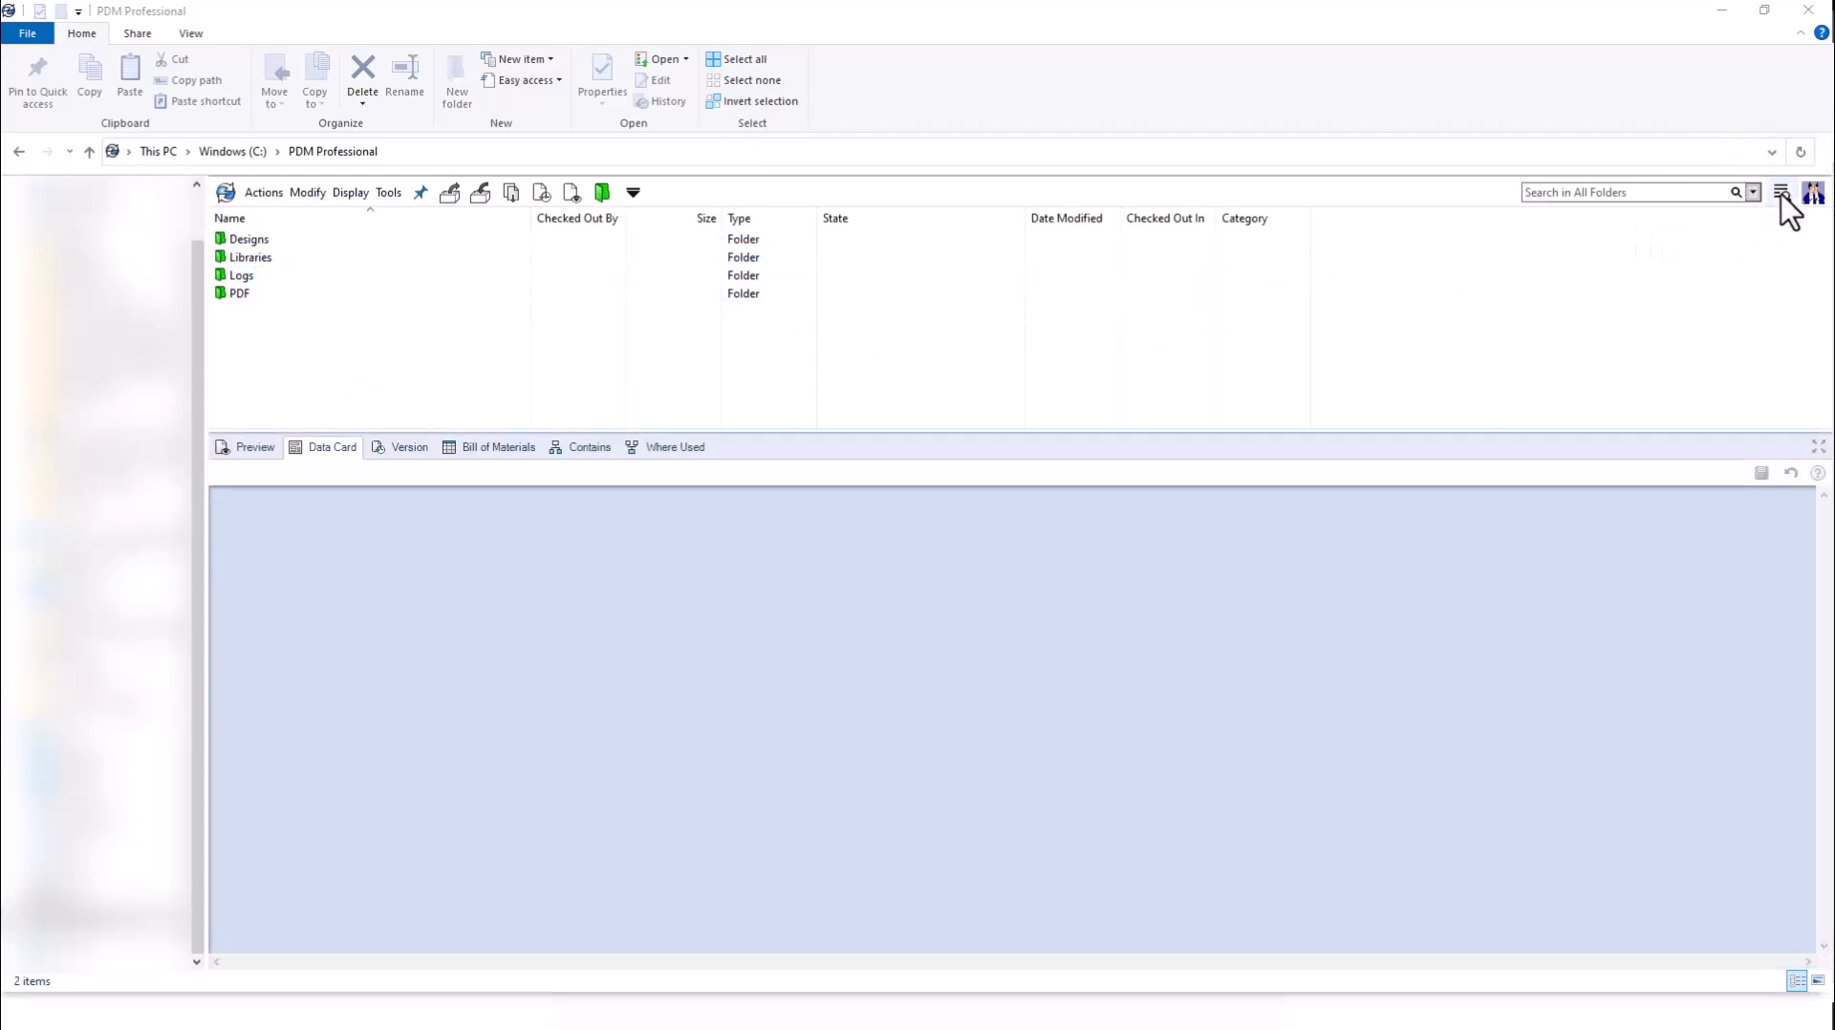
Launch the standalone Search Tool and open the Show Users search under Complete Search
{"action": "left_click", "coordinate": [1780, 191]}
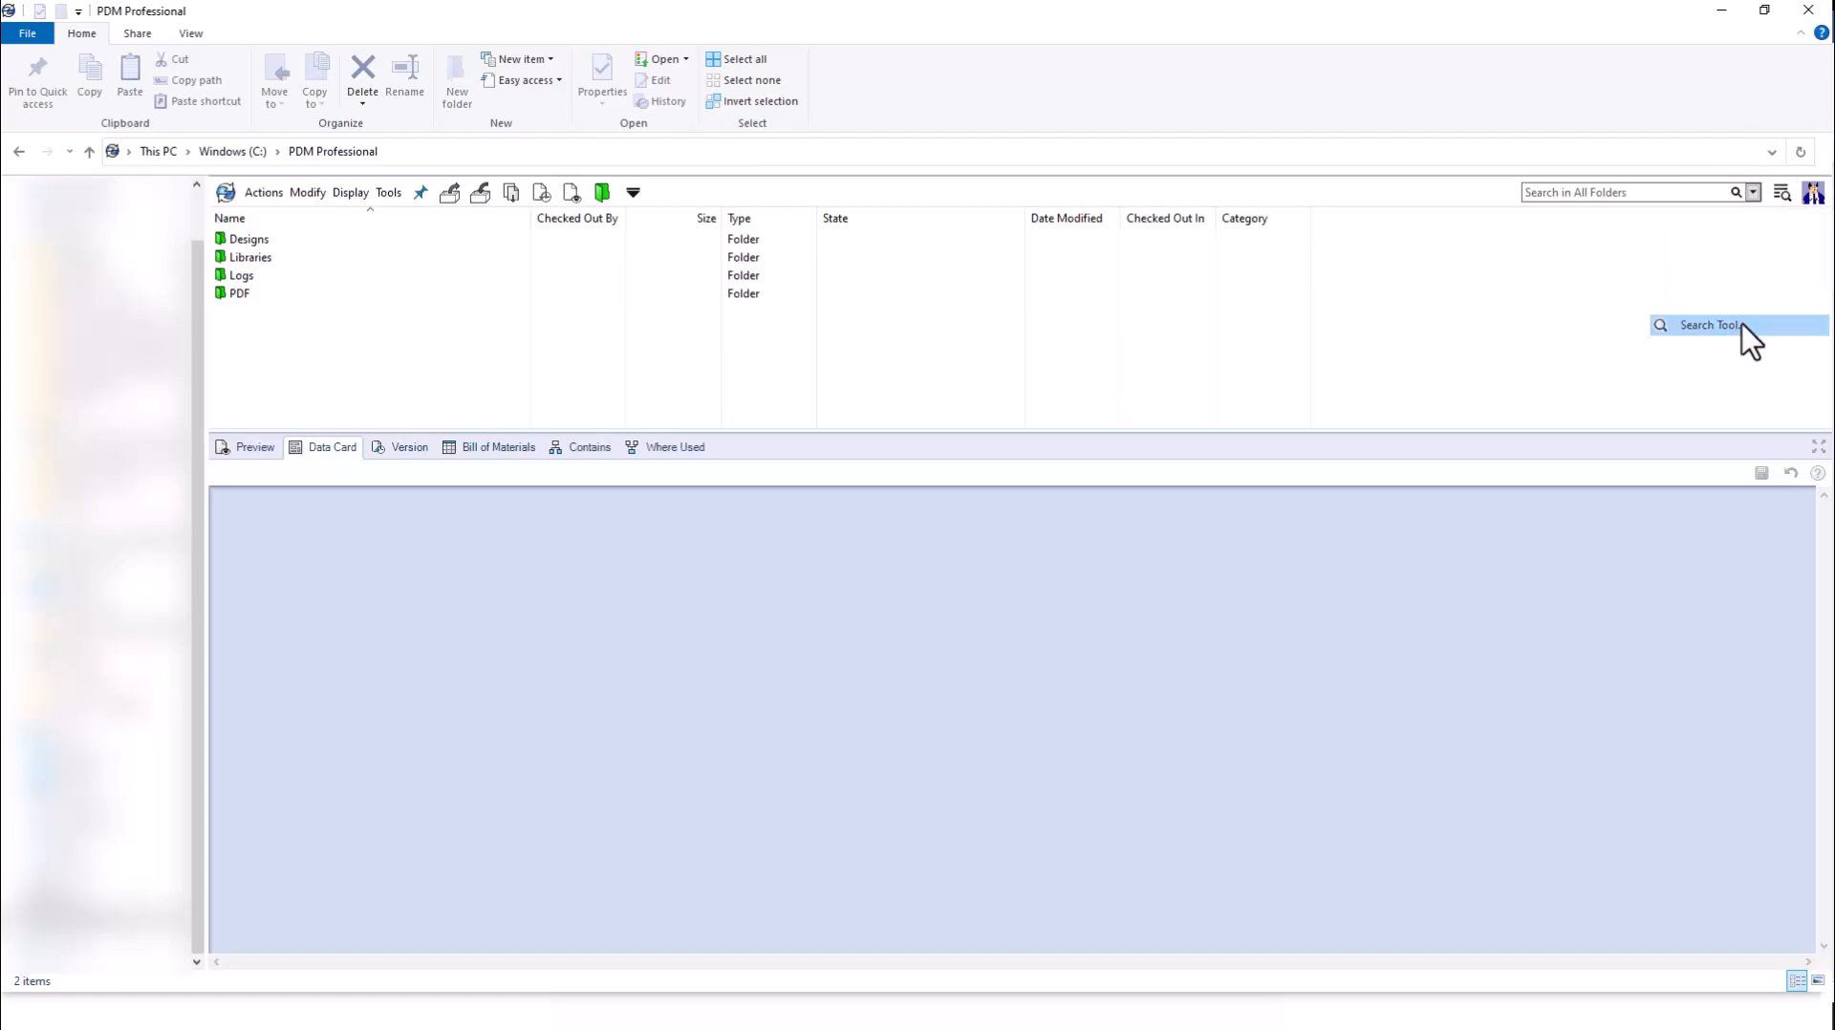
{"action": "left_click", "coordinate": [1709, 325]}
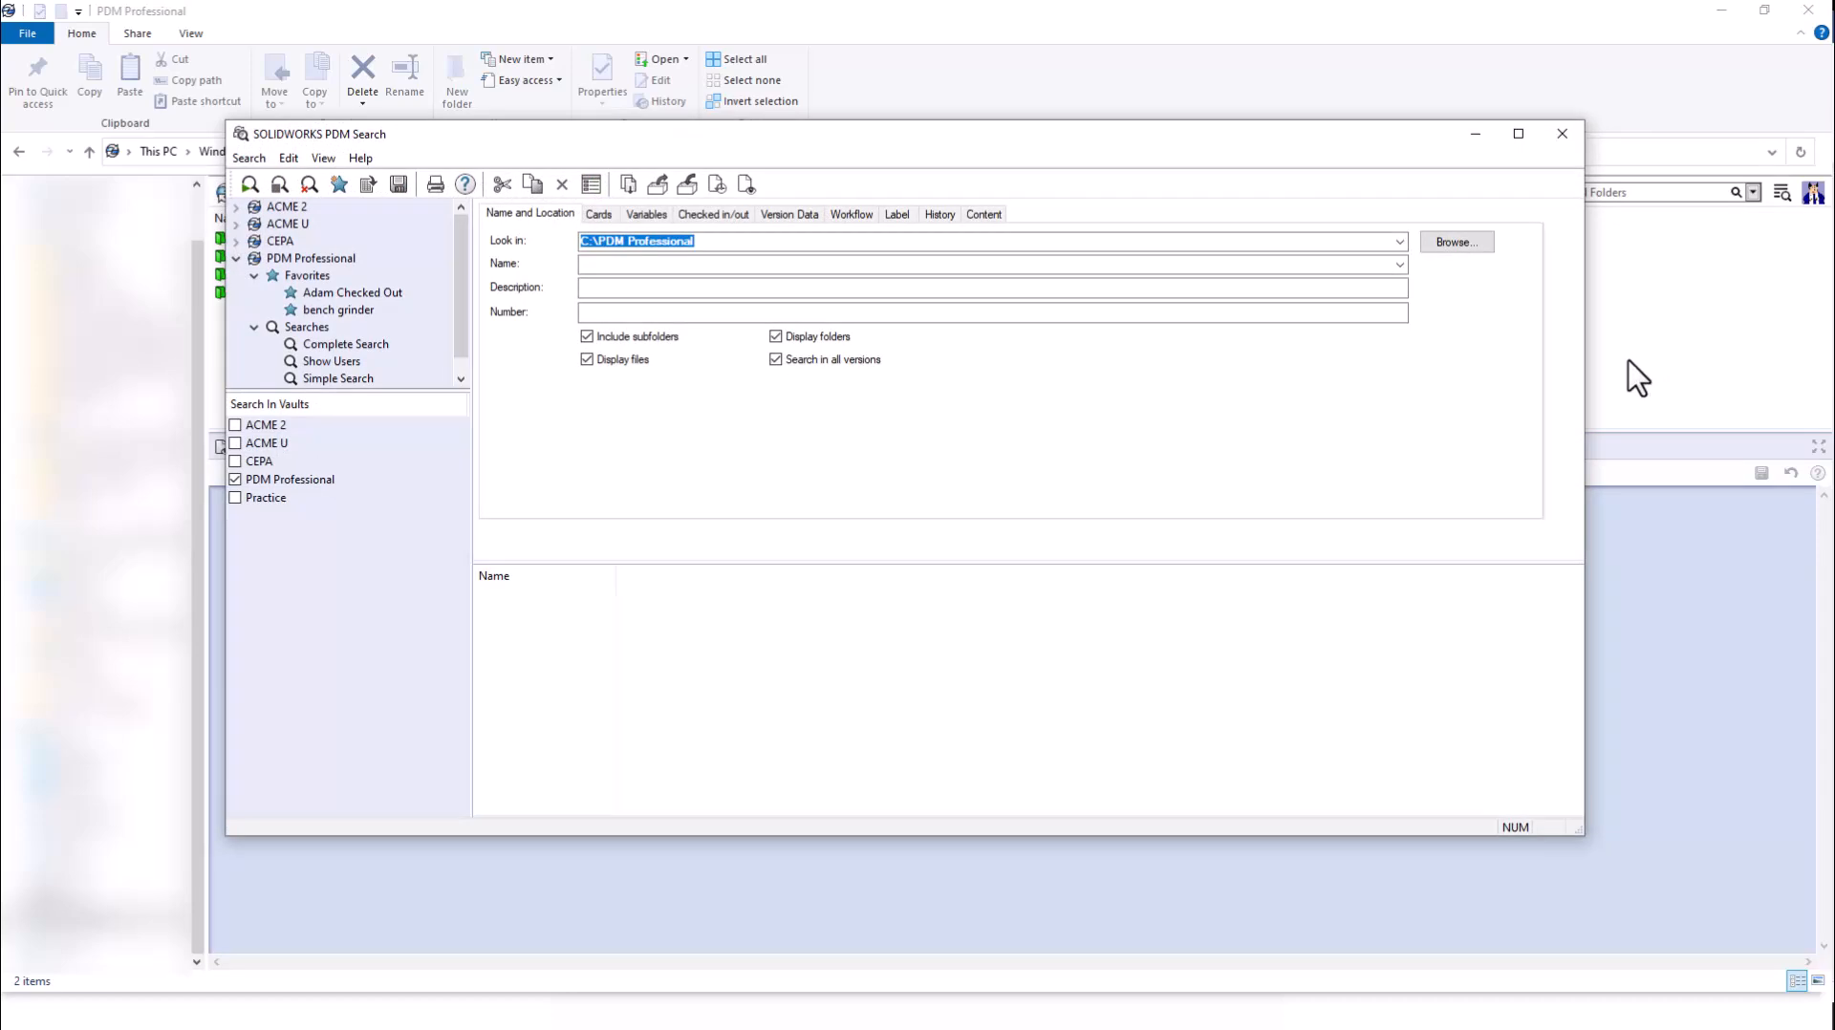
{"action": "mouse_move", "coordinate": [1221, 435]}
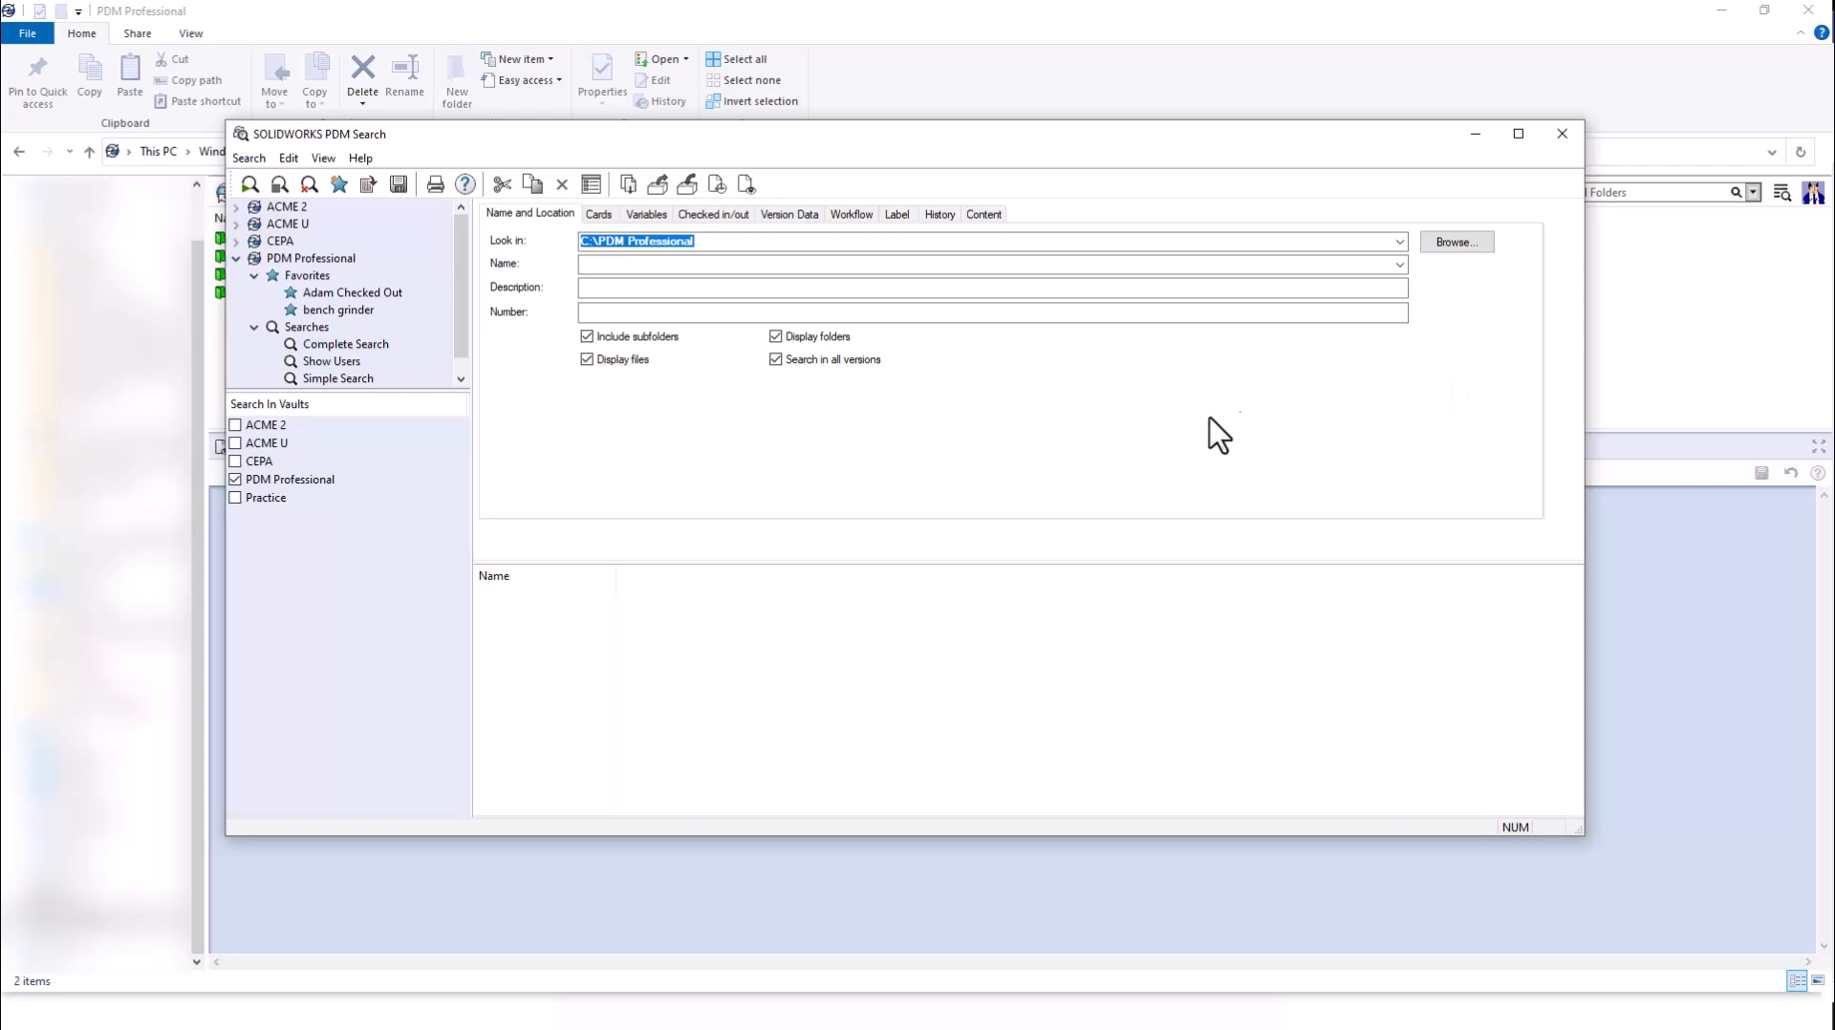
{"action": "mouse_move", "coordinate": [352, 364]}
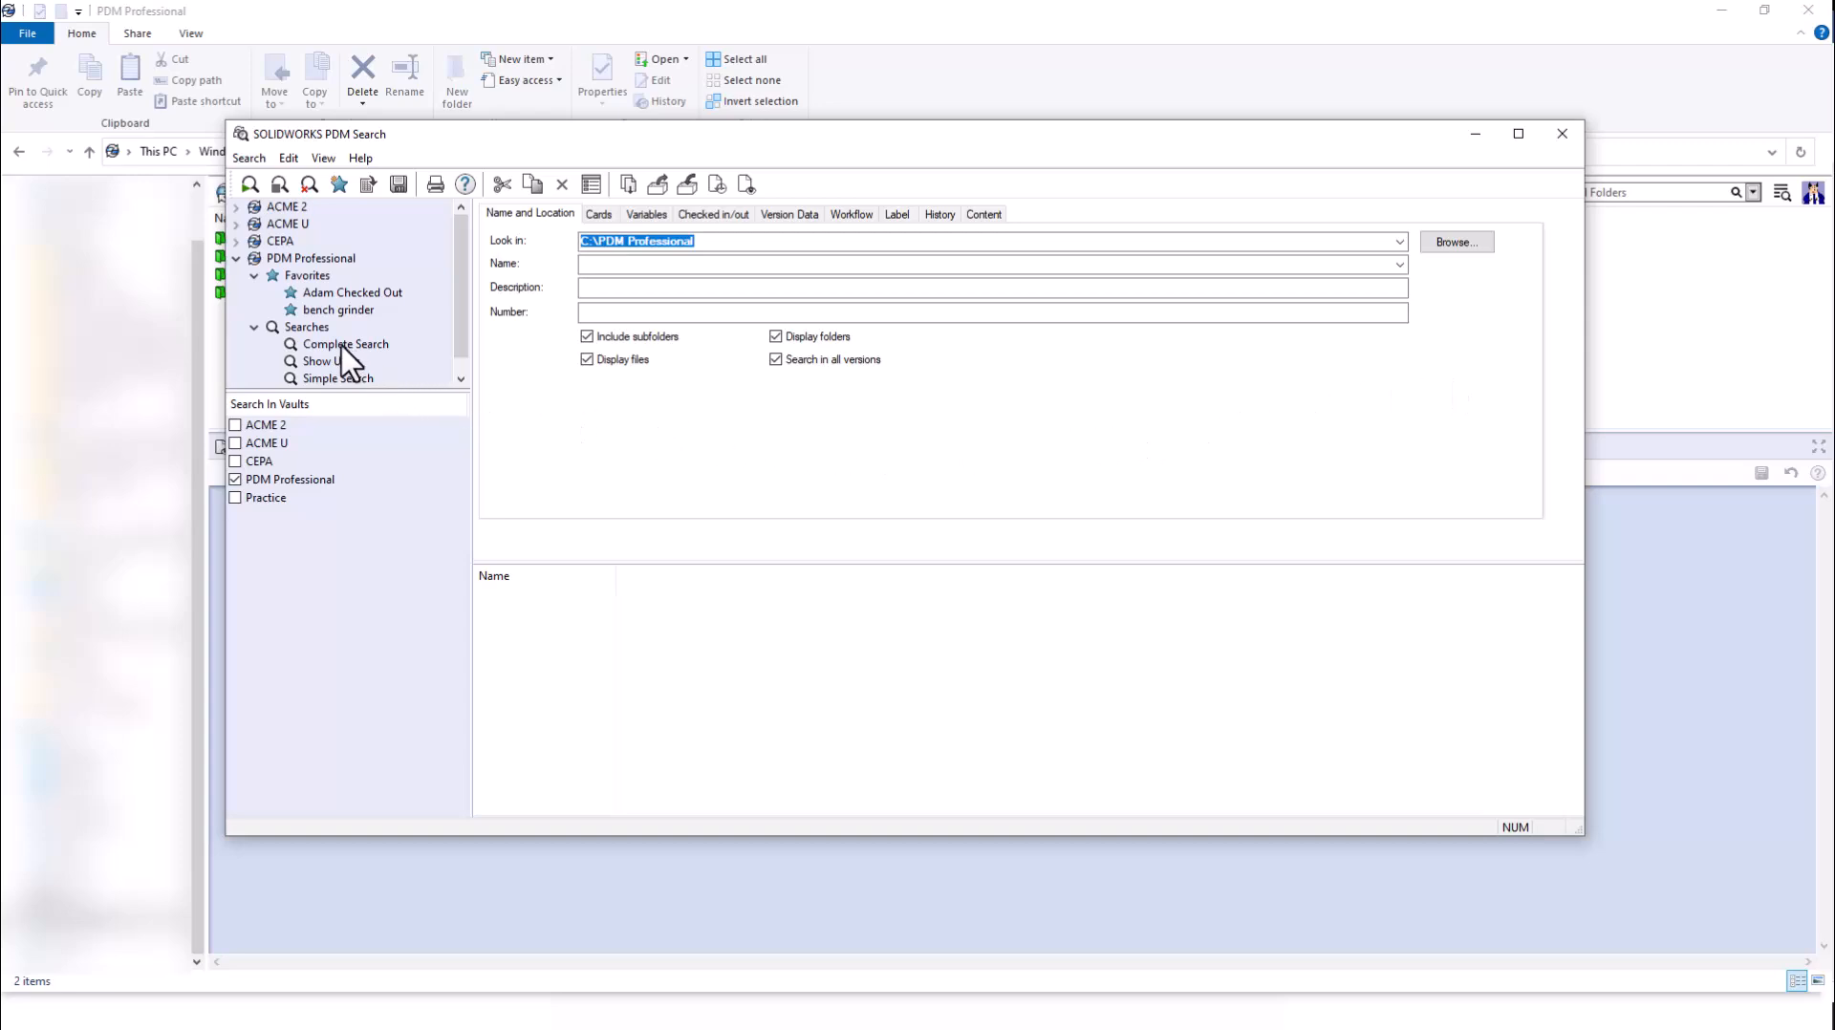
{"action": "left_click", "coordinate": [344, 342]}
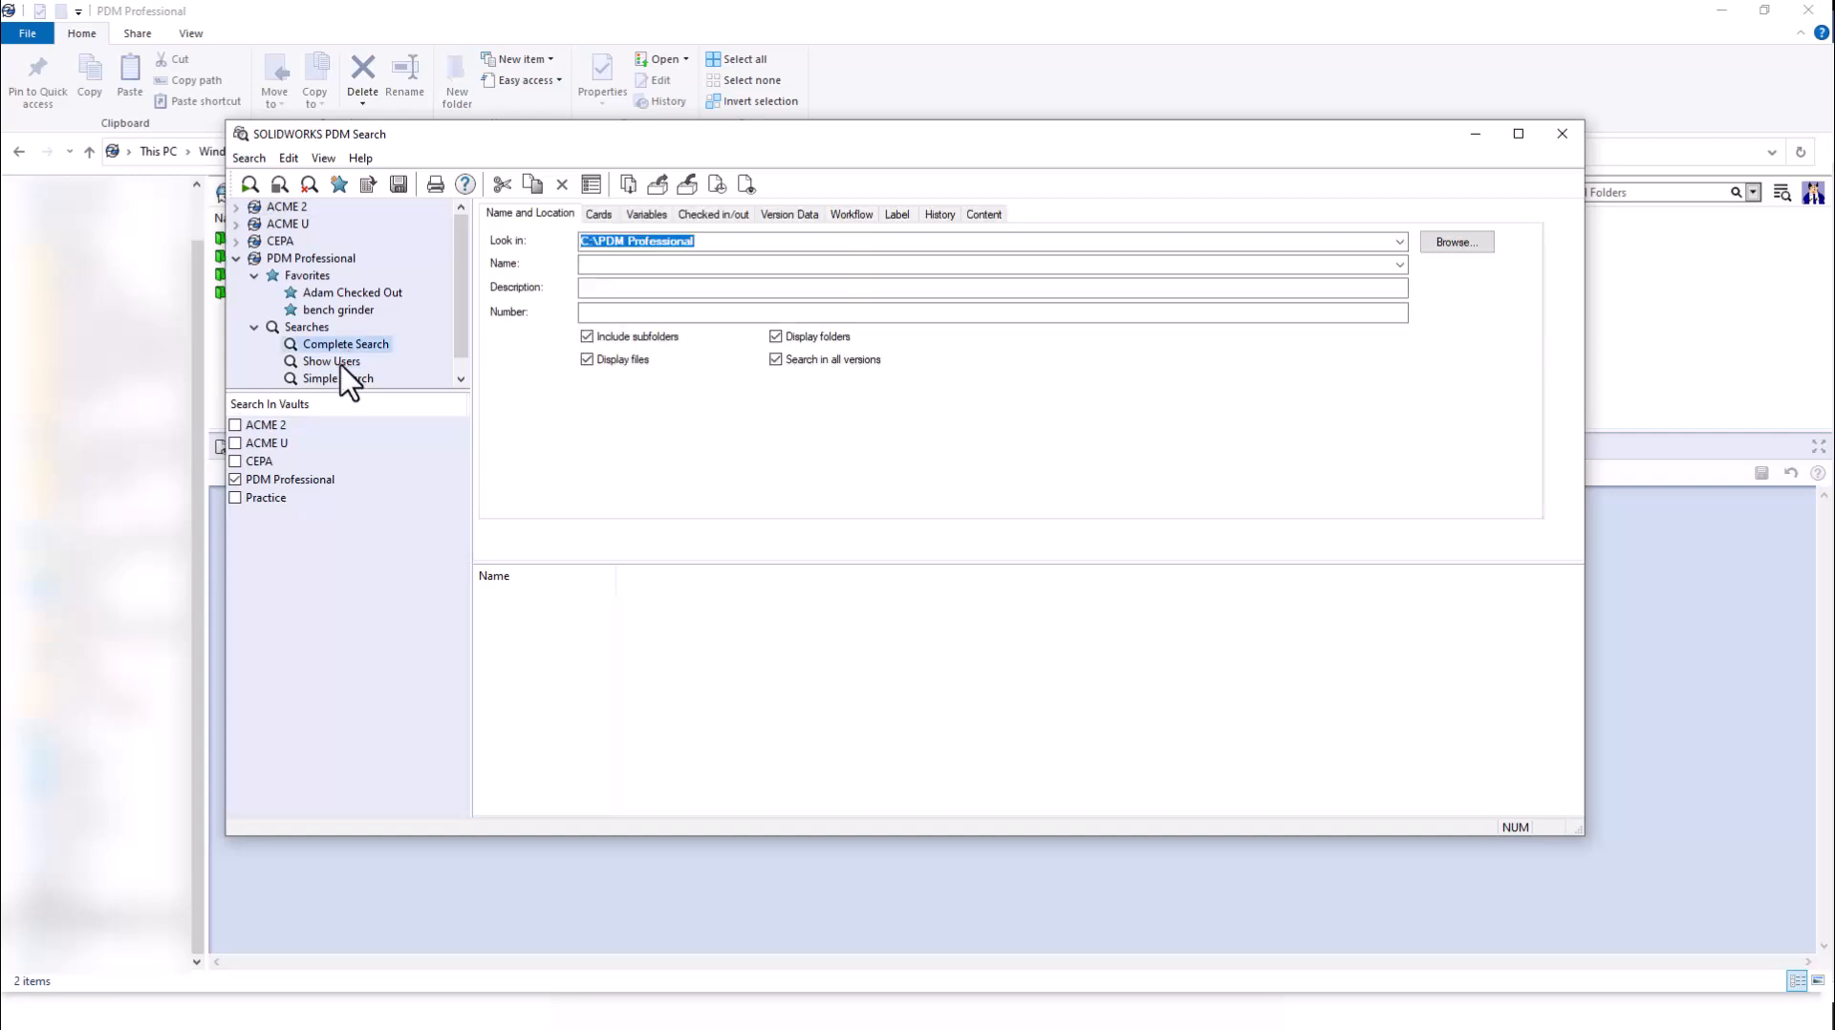
{"action": "left_click", "coordinate": [331, 361]}
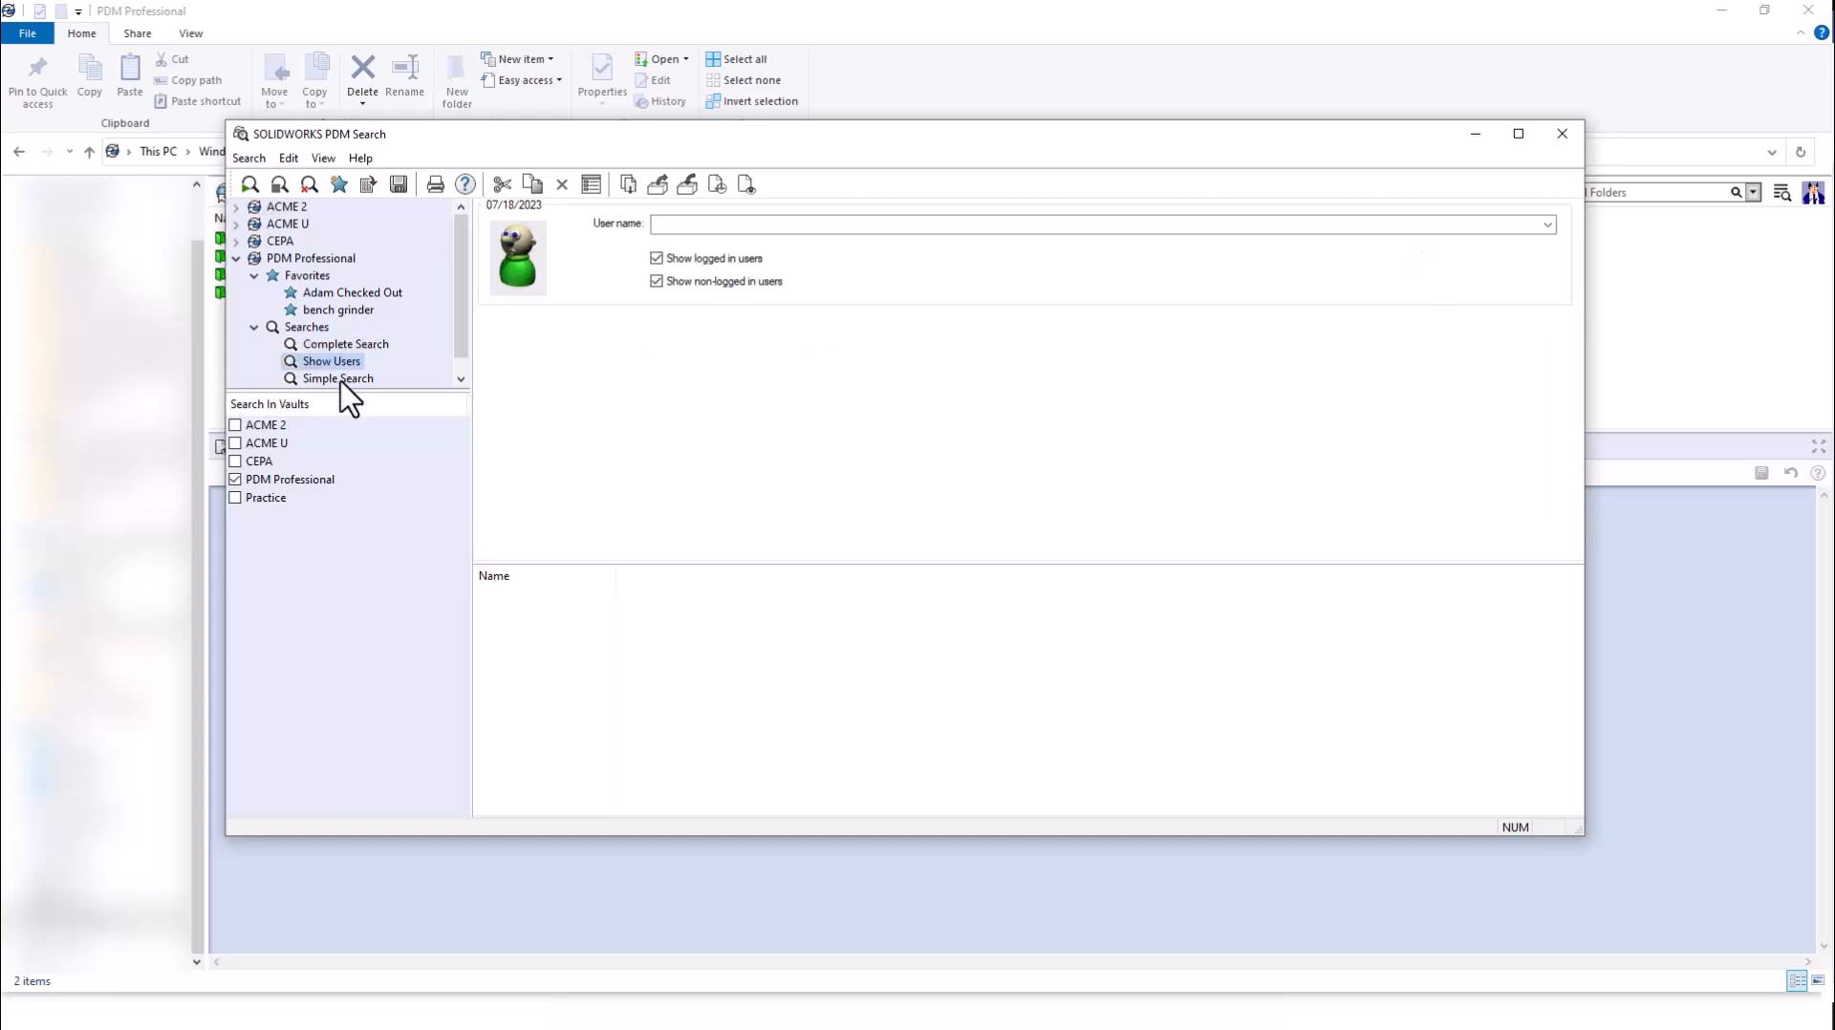
Cycle through the Simple Search card and return to the Complete Search card
{"action": "left_click", "coordinate": [338, 379]}
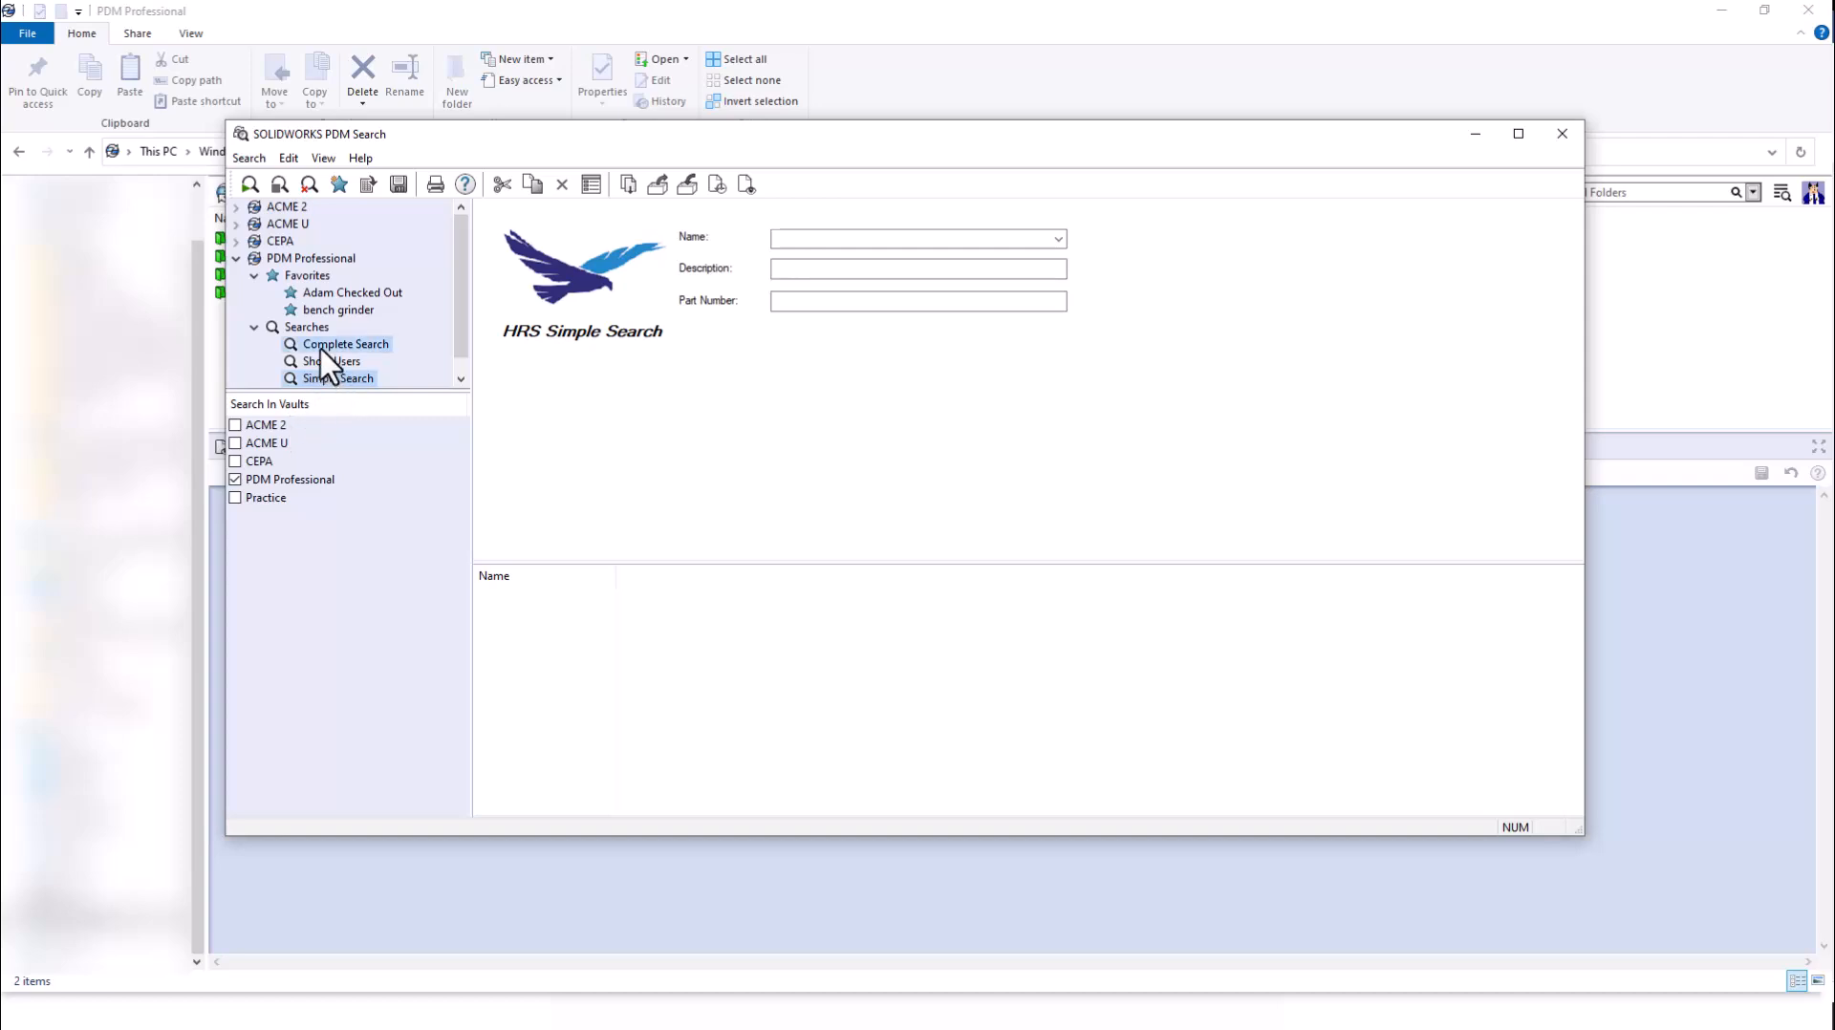
{"action": "left_click", "coordinate": [346, 342]}
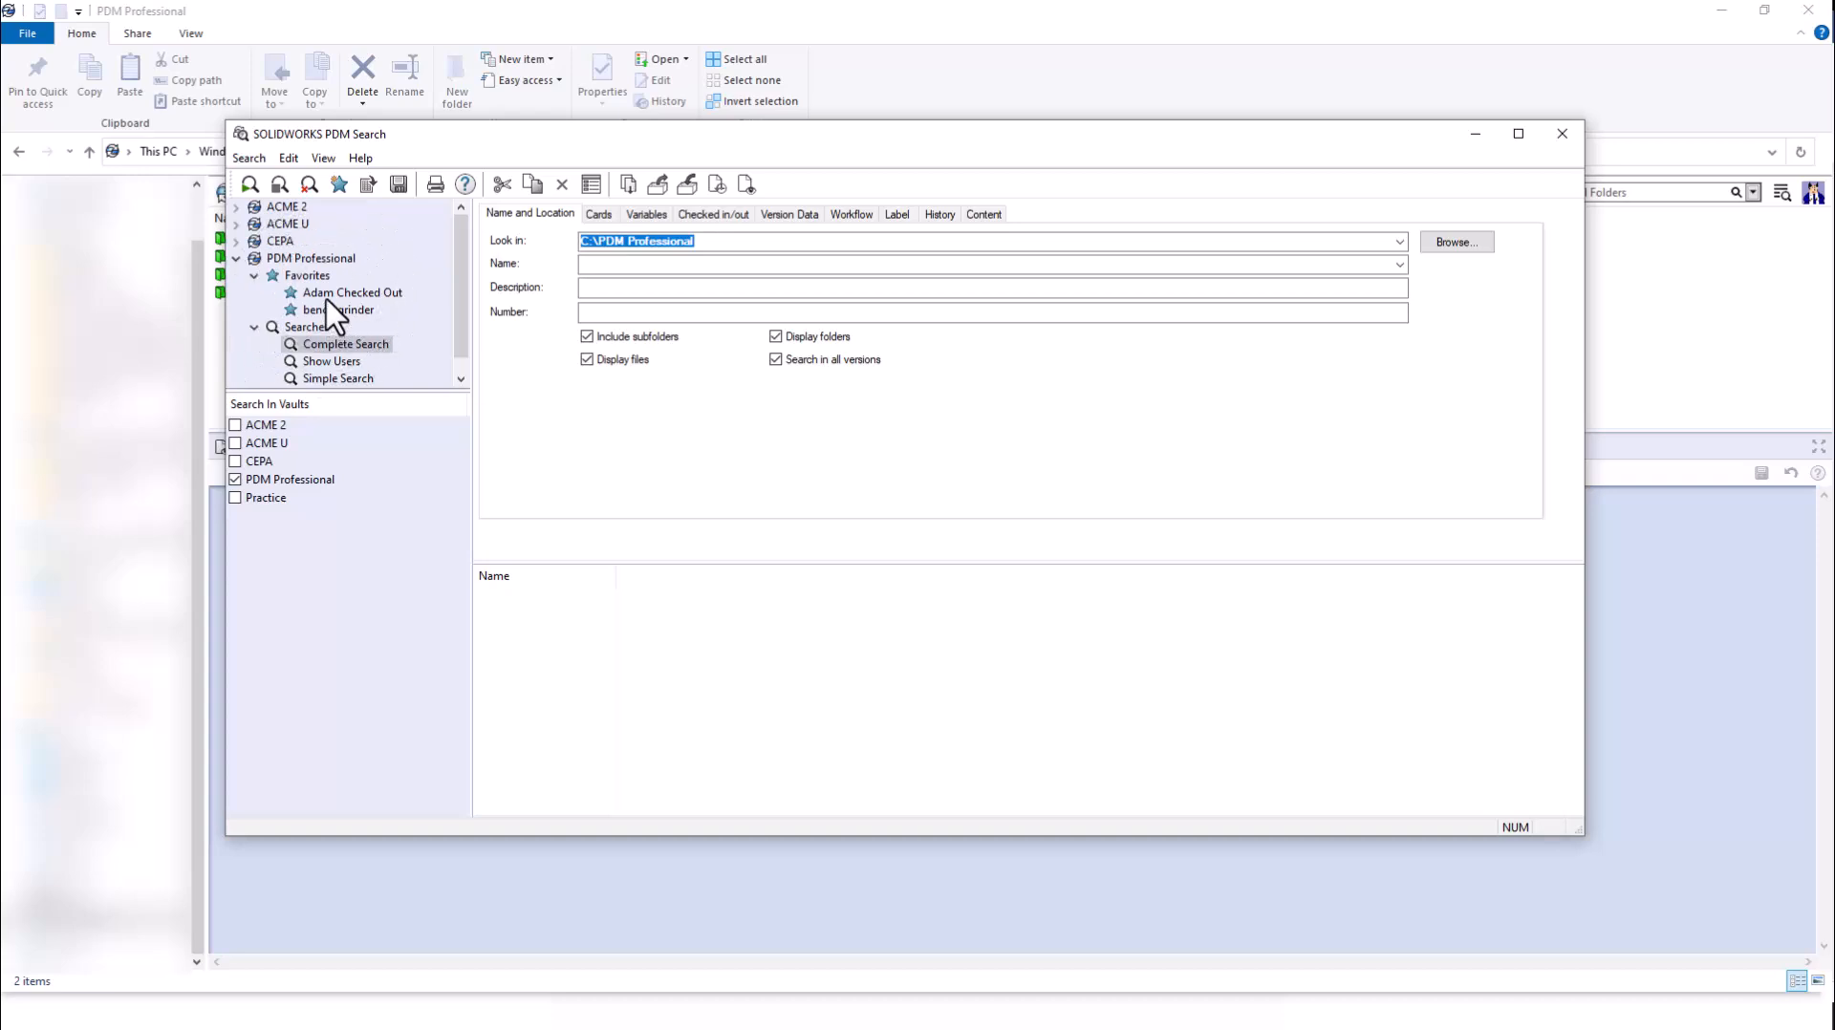
{"action": "left_click", "coordinate": [352, 292]}
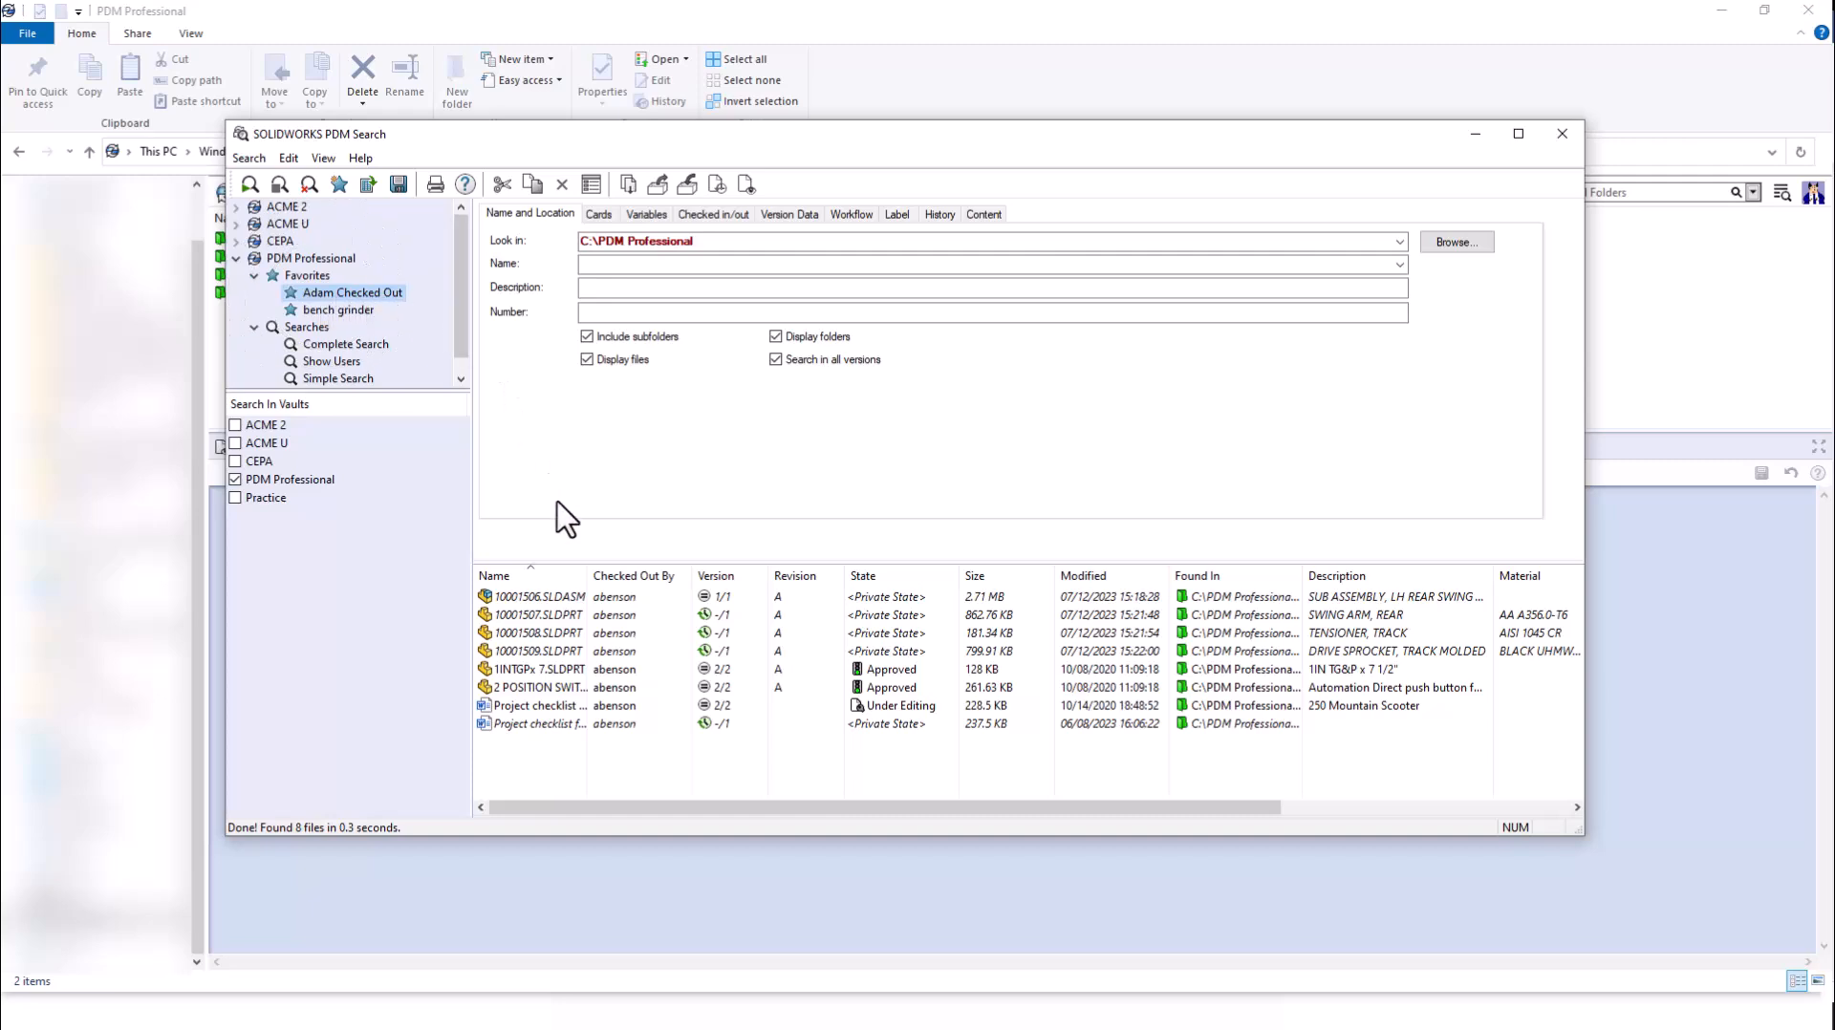
{"action": "left_click", "coordinate": [539, 688]}
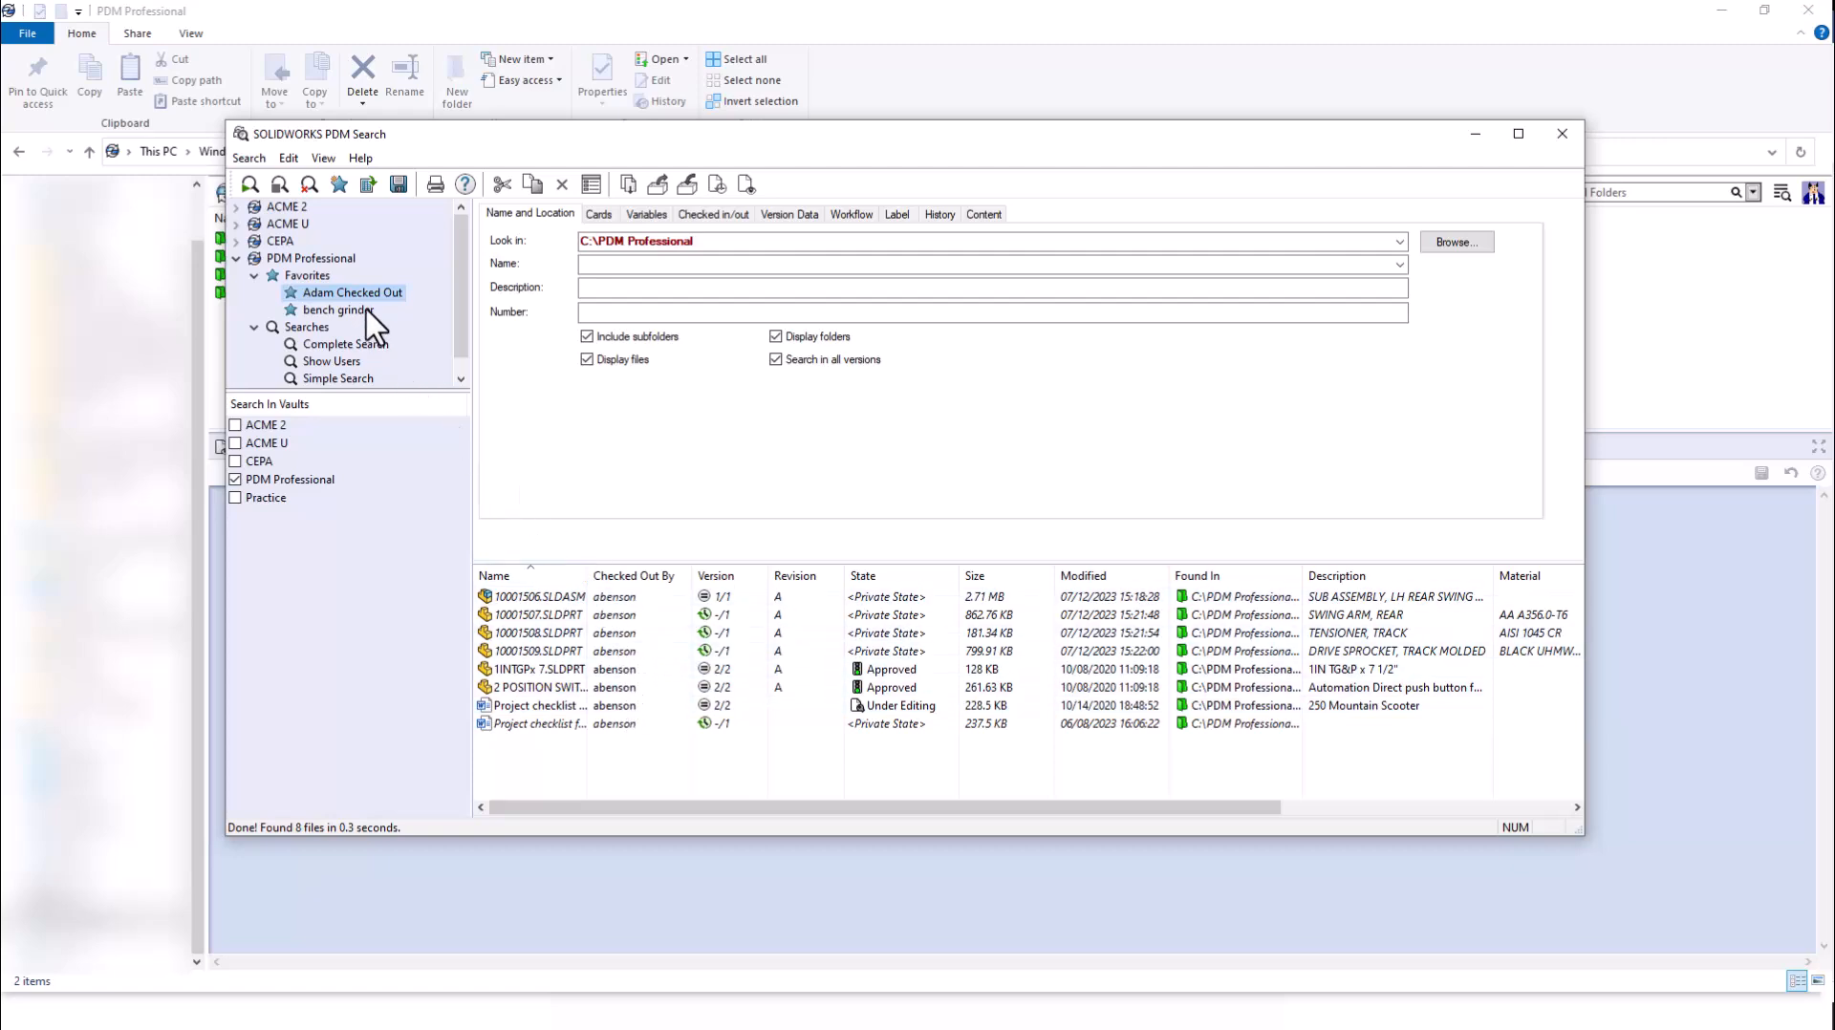
{"action": "mouse_move", "coordinate": [373, 329]}
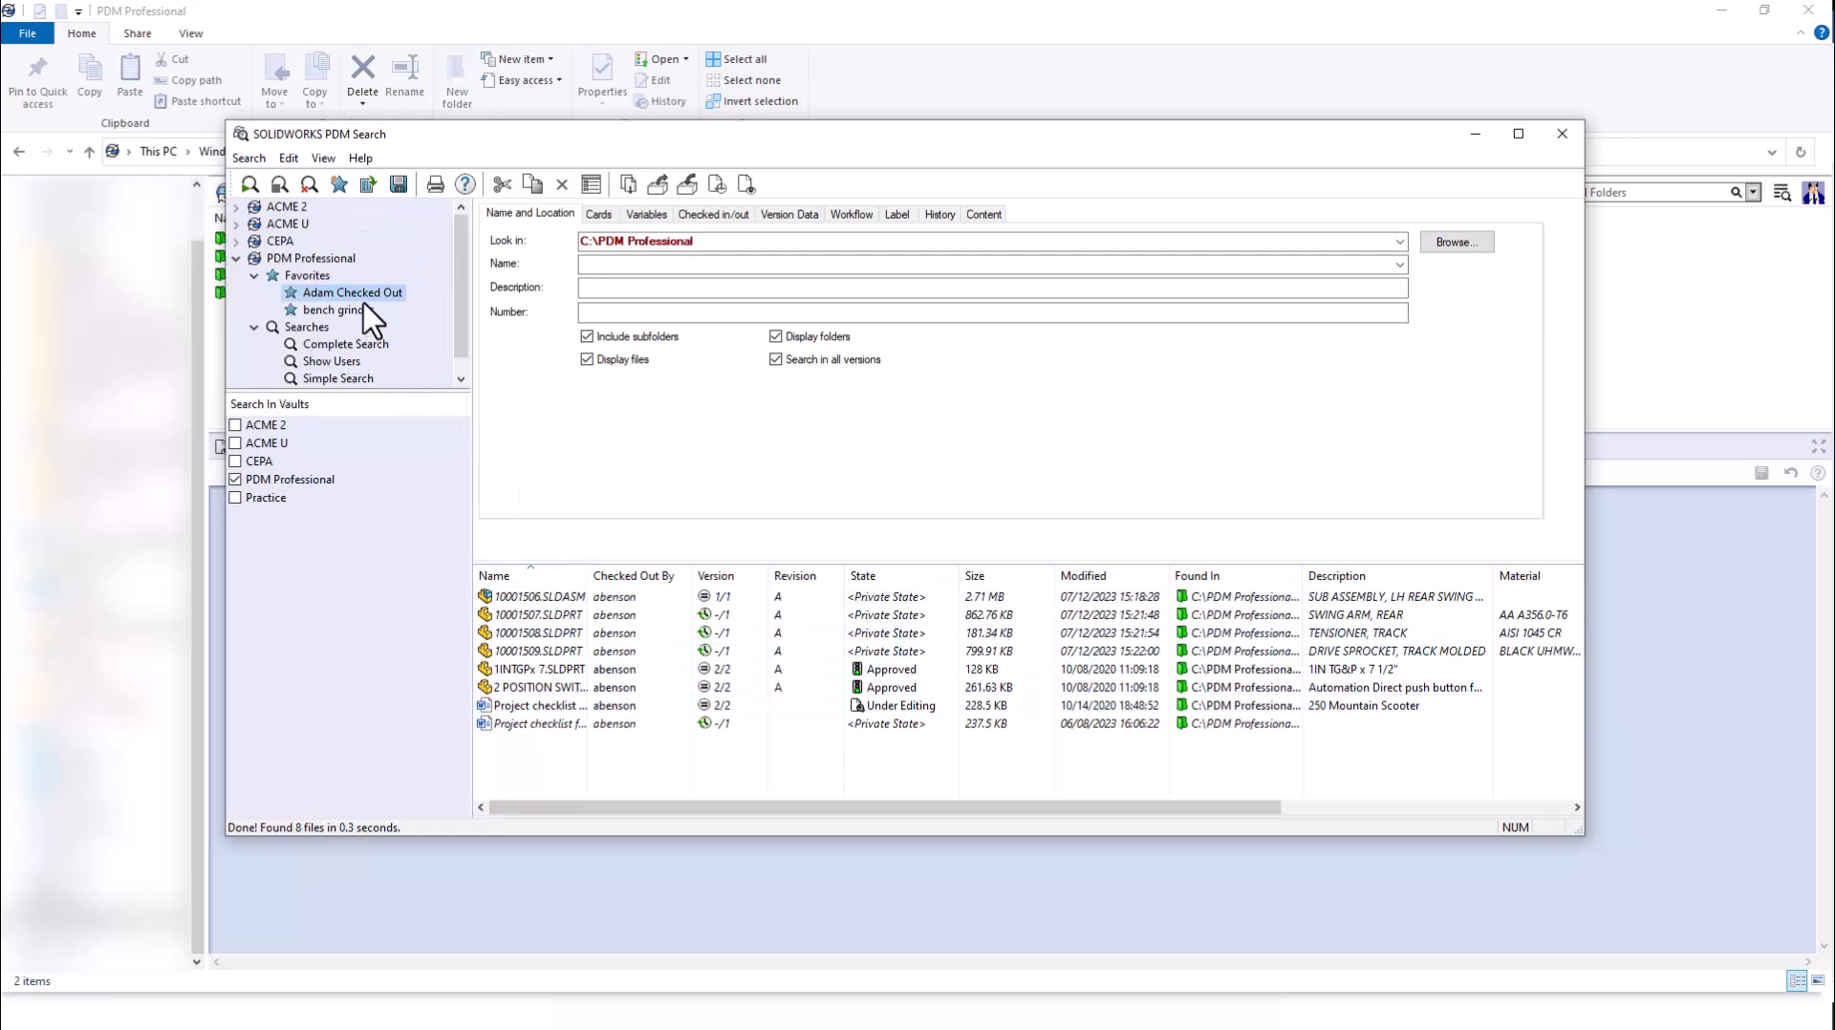